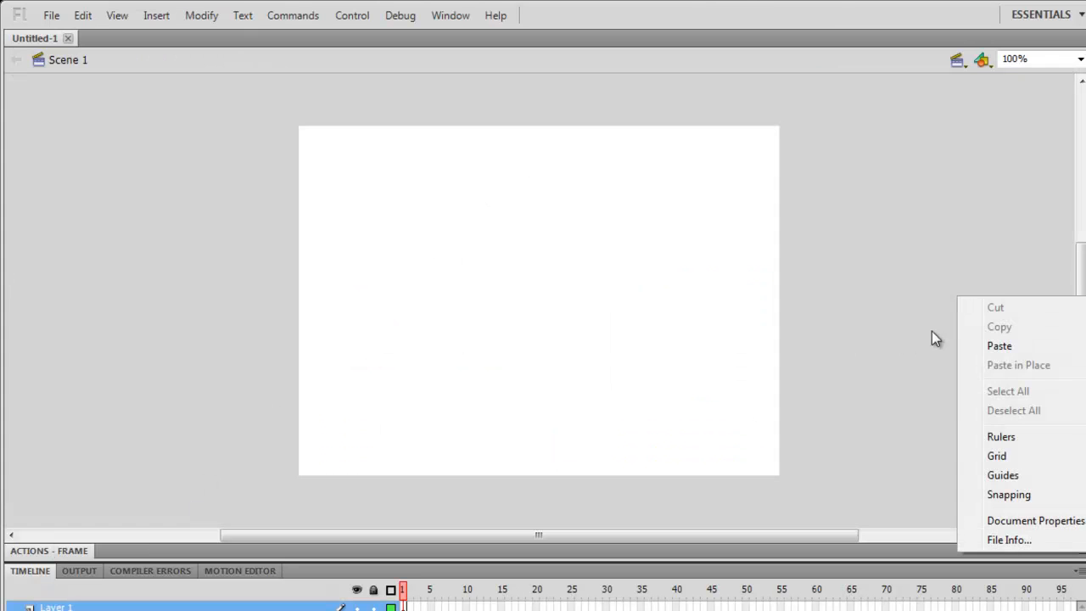
# Step: Set the document's stage size to 300 x 400 px in Document Properties
pyautogui.click(1035, 520)
pyautogui.write('300')
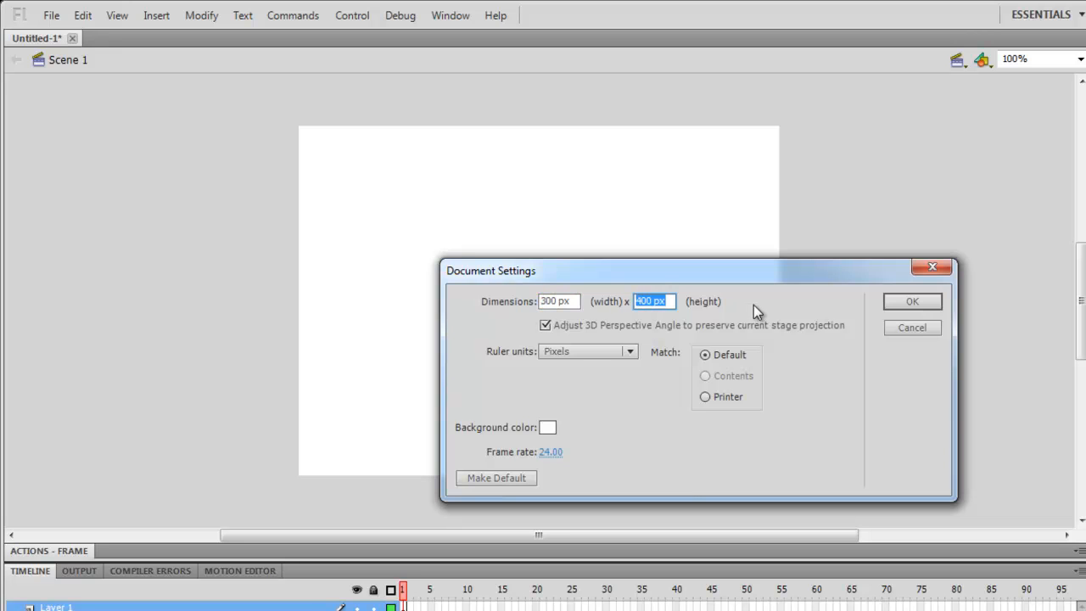
pyautogui.click(912, 301)
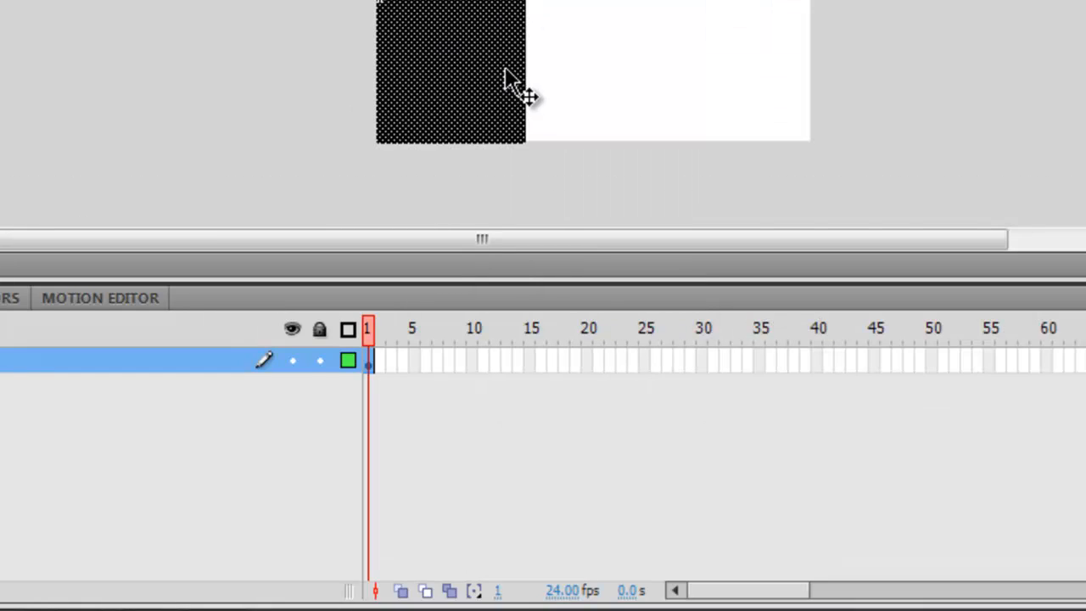
# Step: Insert keyframes on frames 2 and 3 of both timeline layers with F6
pyautogui.press('f6')
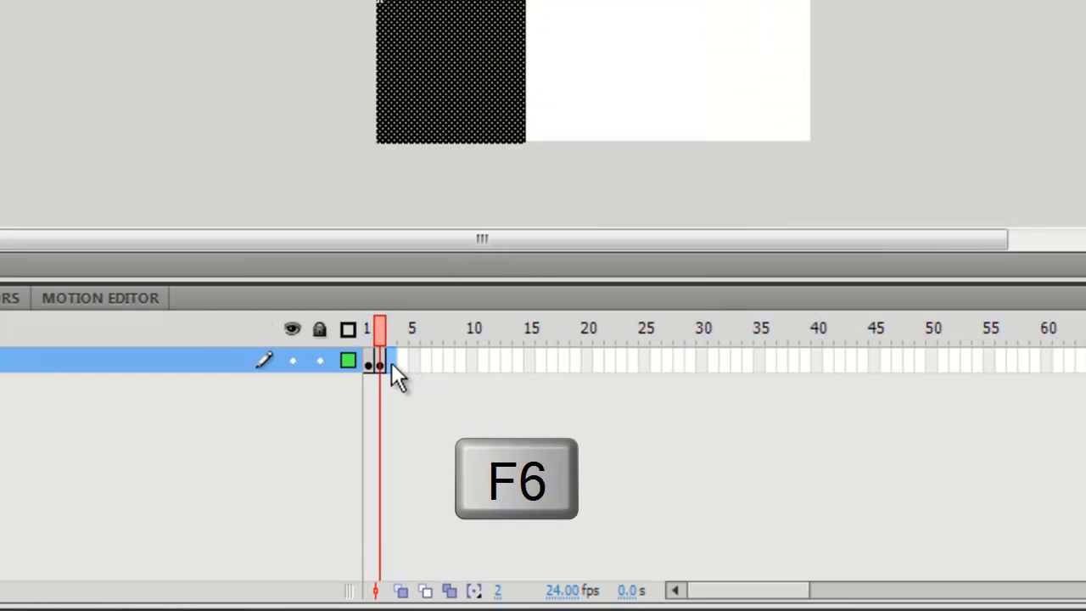
pyautogui.press('F6')
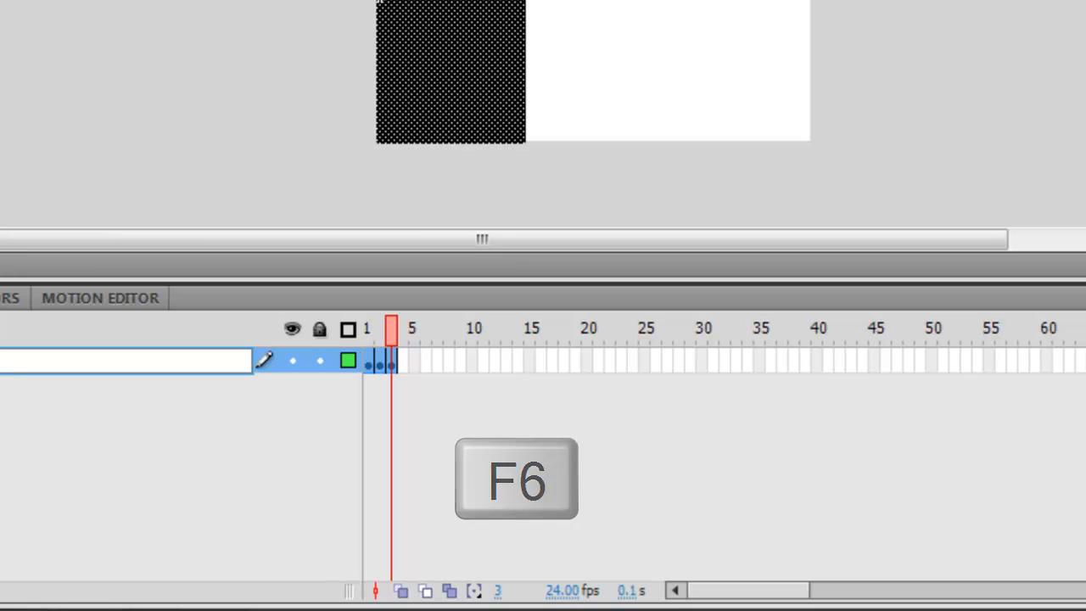
pyautogui.press('F6')
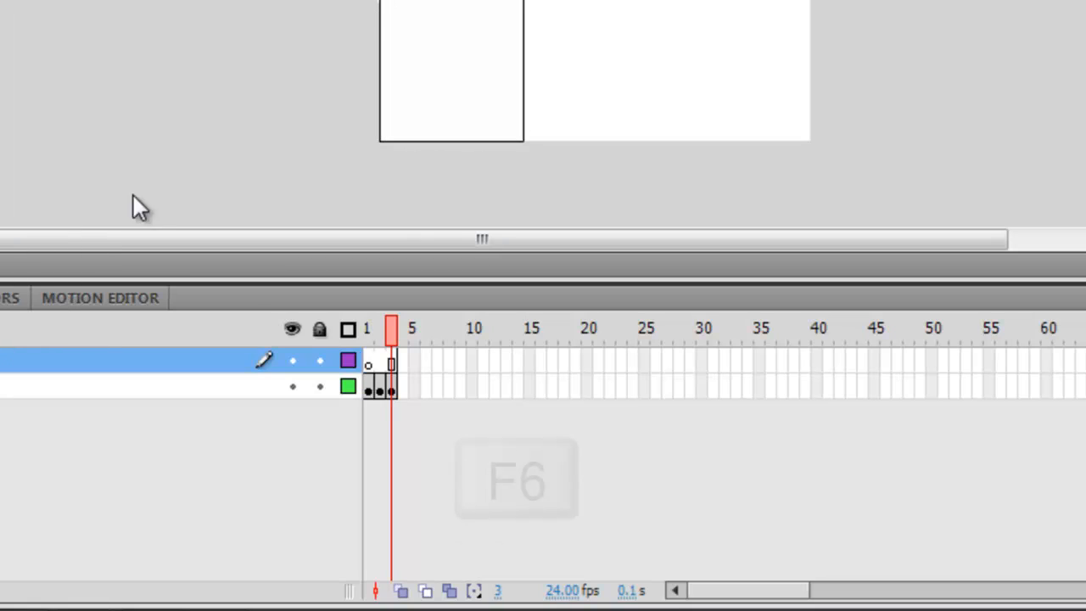
pyautogui.press('F6')
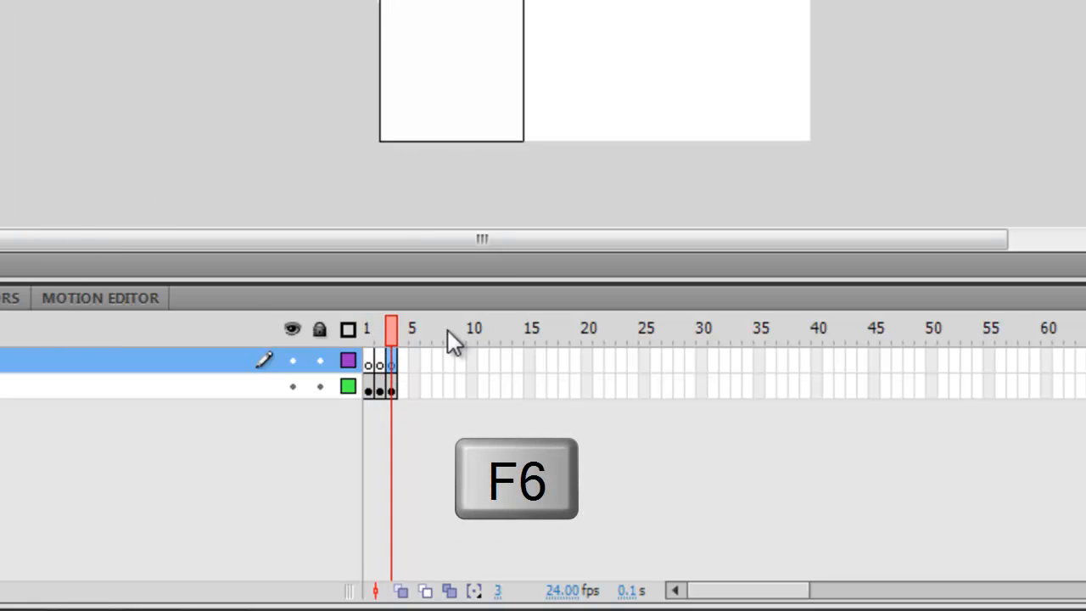
pyautogui.press('f6')
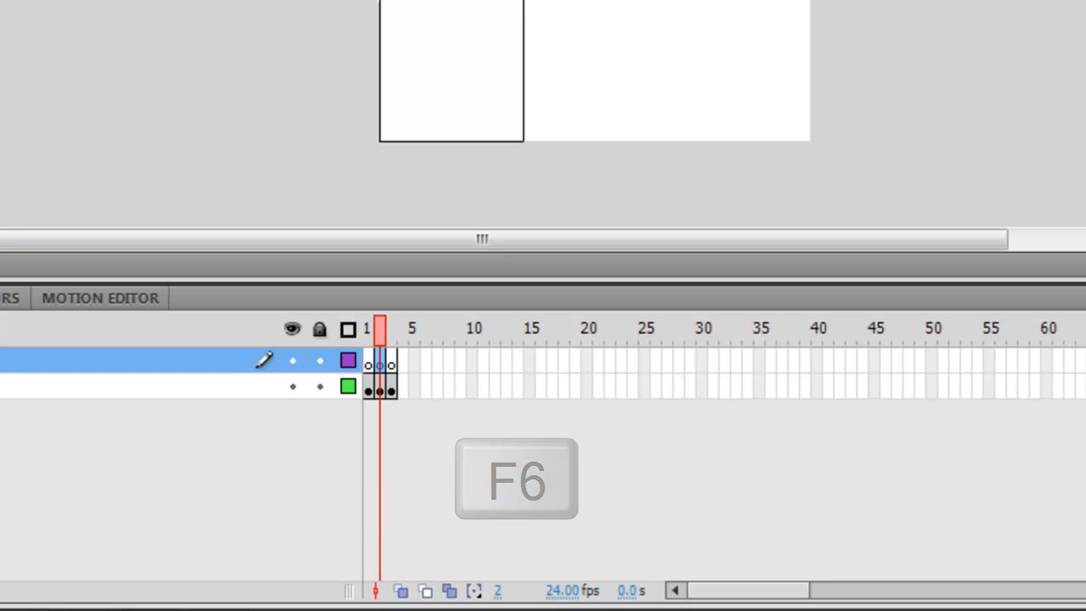
pyautogui.press('F6')
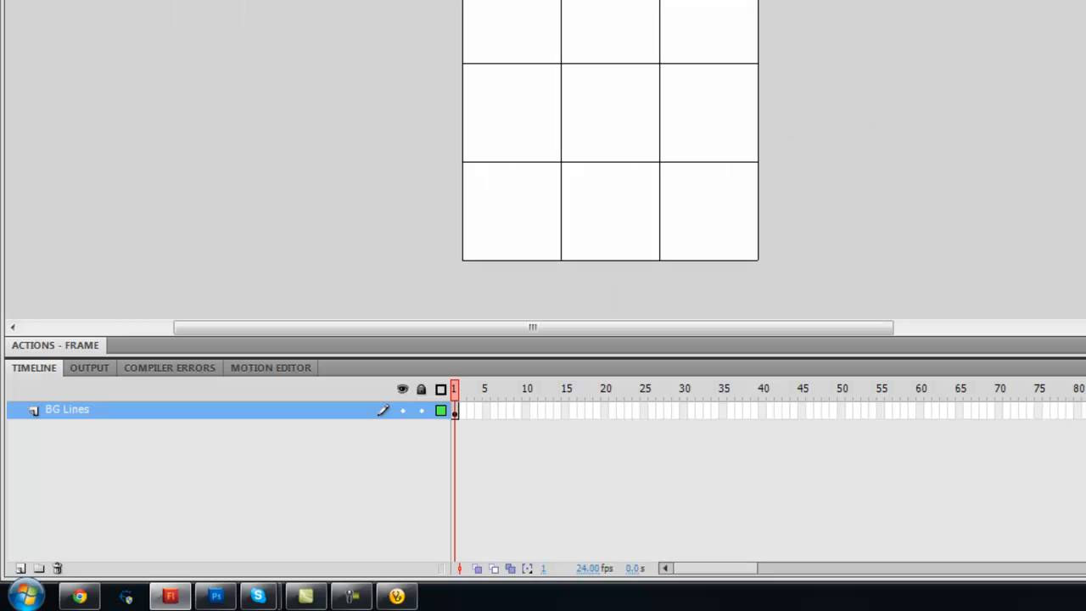
# Step: Insert a new layer directly above the BG Lines layer
pyautogui.rightClick(66, 410)
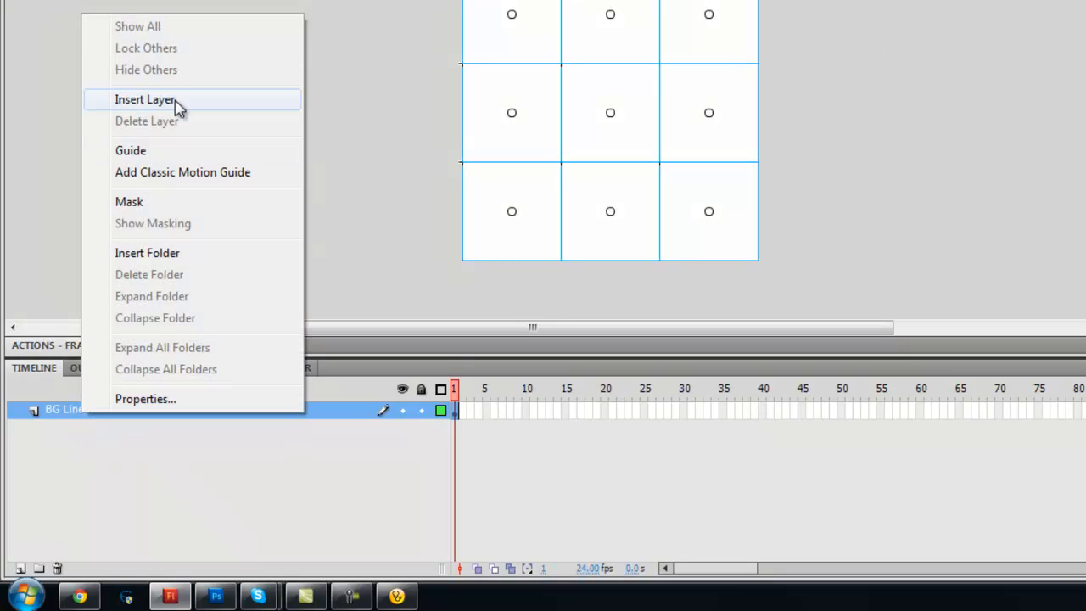
pyautogui.click(145, 100)
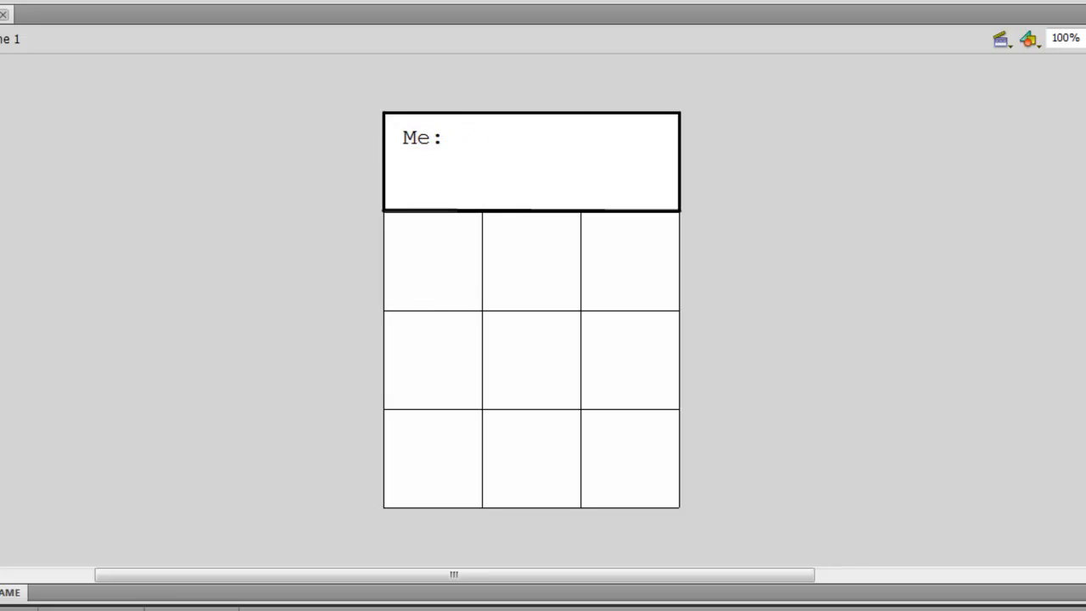
# Step: Type an 'AI:' label in a text box below Me: on the Text layer
pyautogui.moveTo(420, 137); pyautogui.dragTo(463, 255)
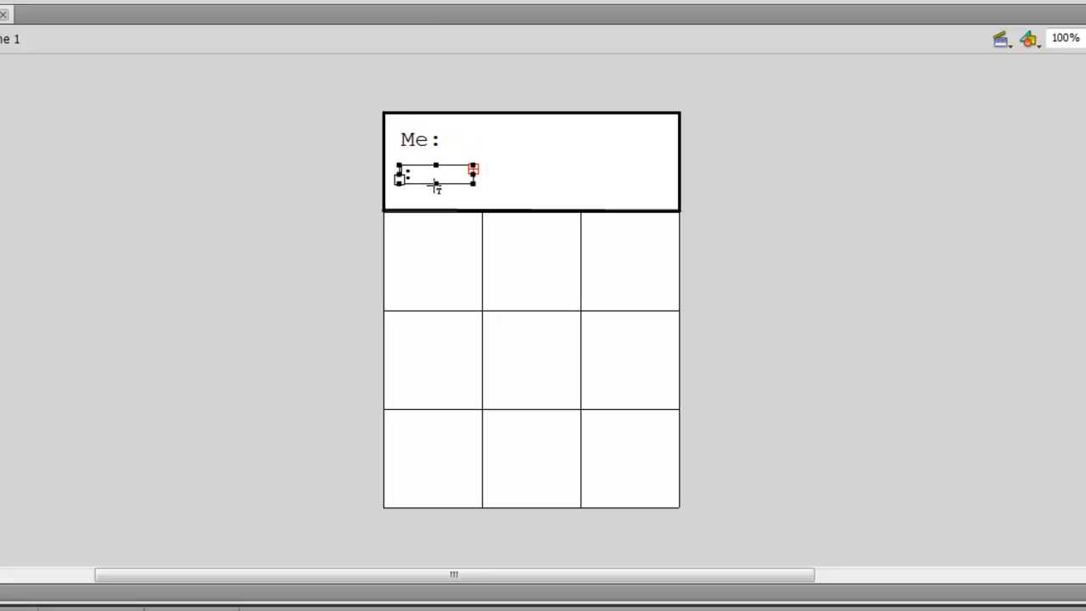
pyautogui.write('AI:')
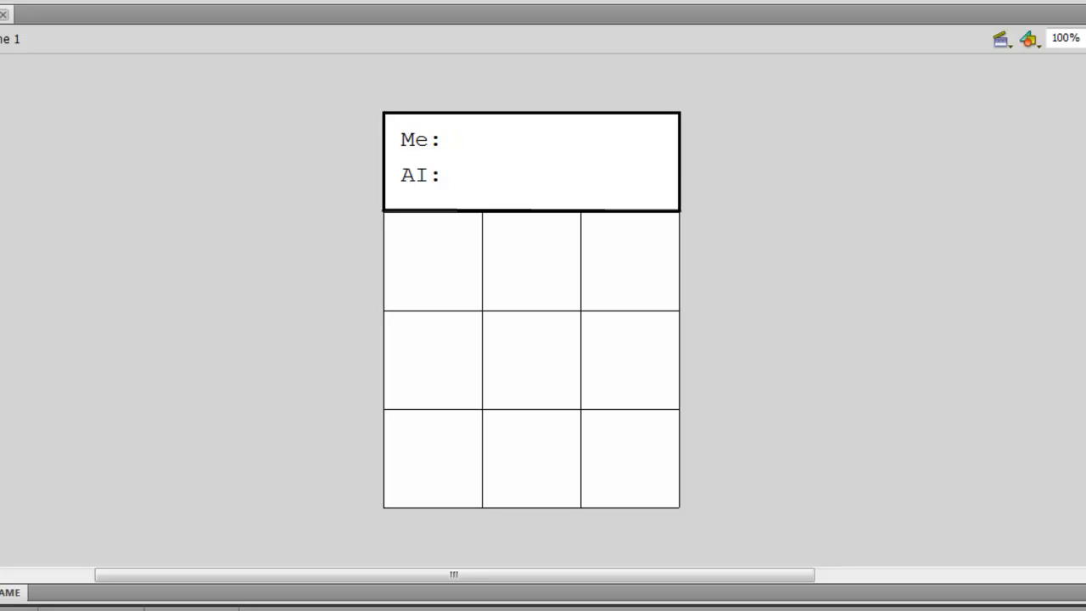
pyautogui.click(590, 163)
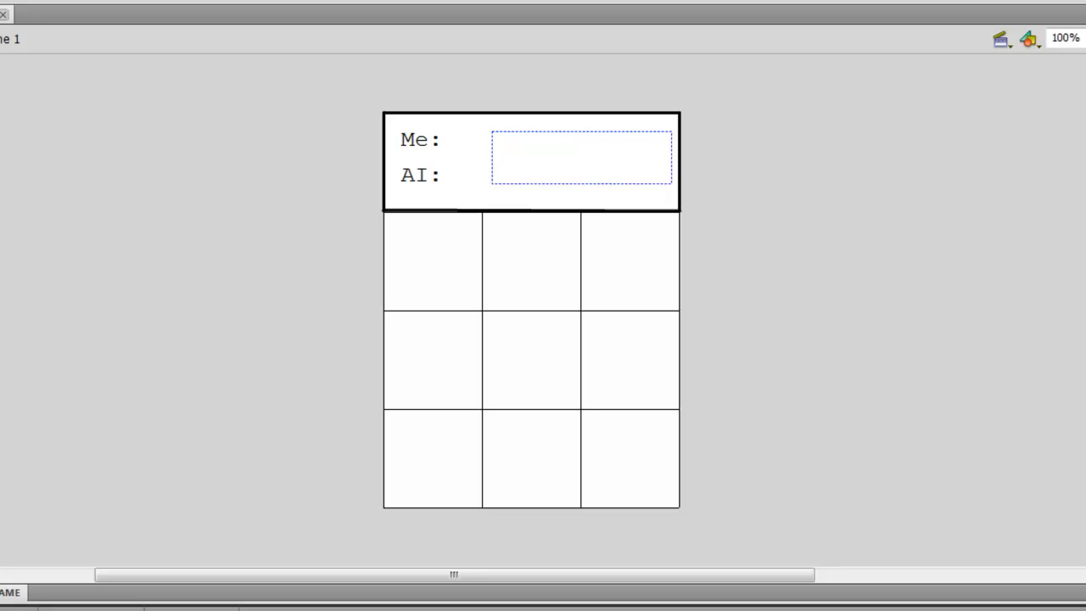
pyautogui.rightClick(56, 409)
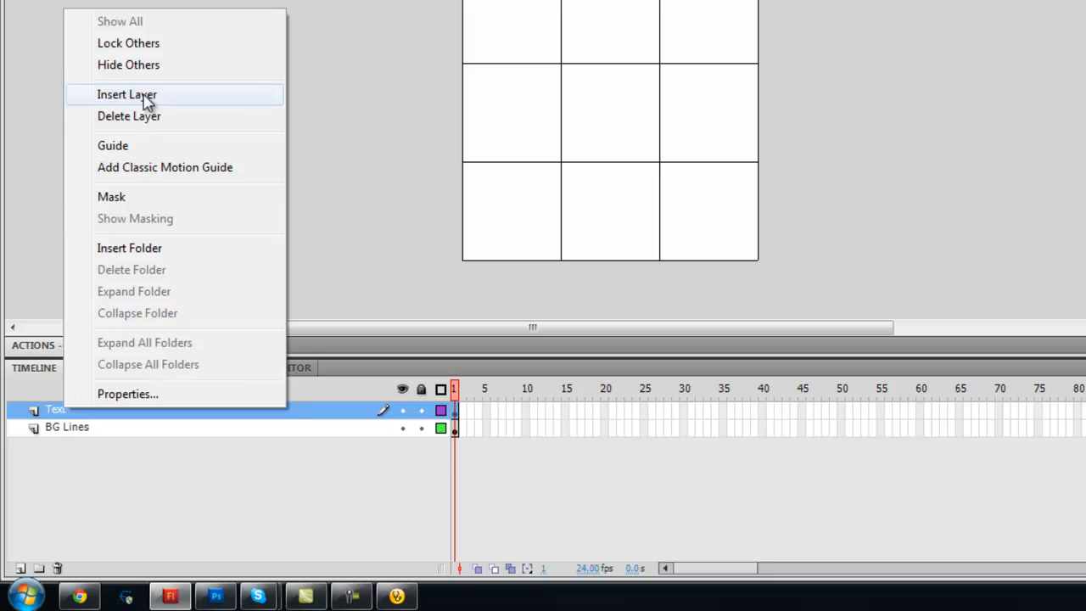
# Step: Insert a layer above Text and name it 'Actions'
pyautogui.click(126, 94)
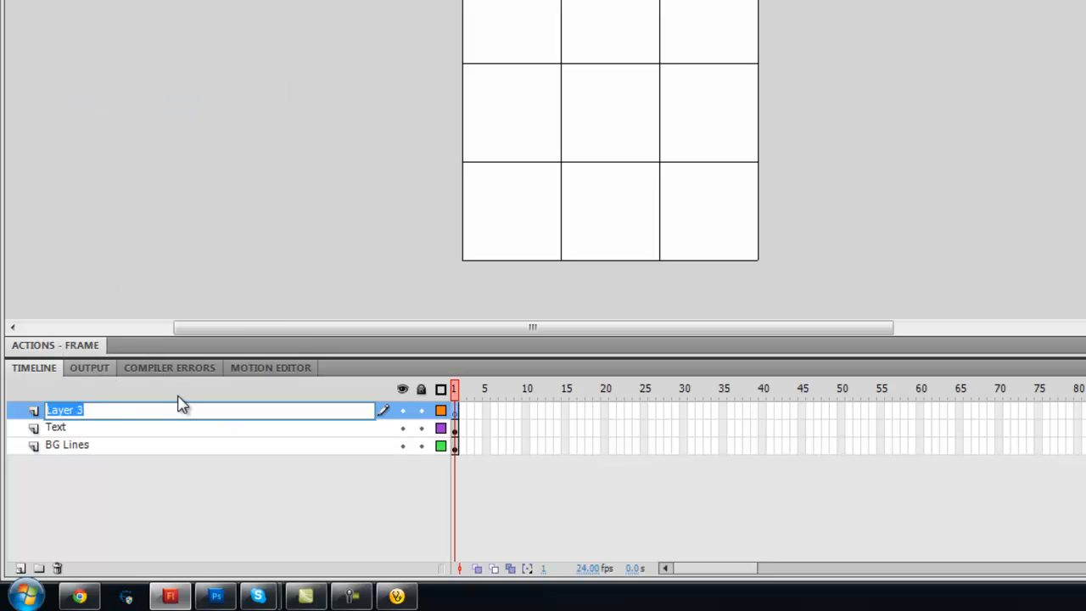
pyautogui.write('Actions')
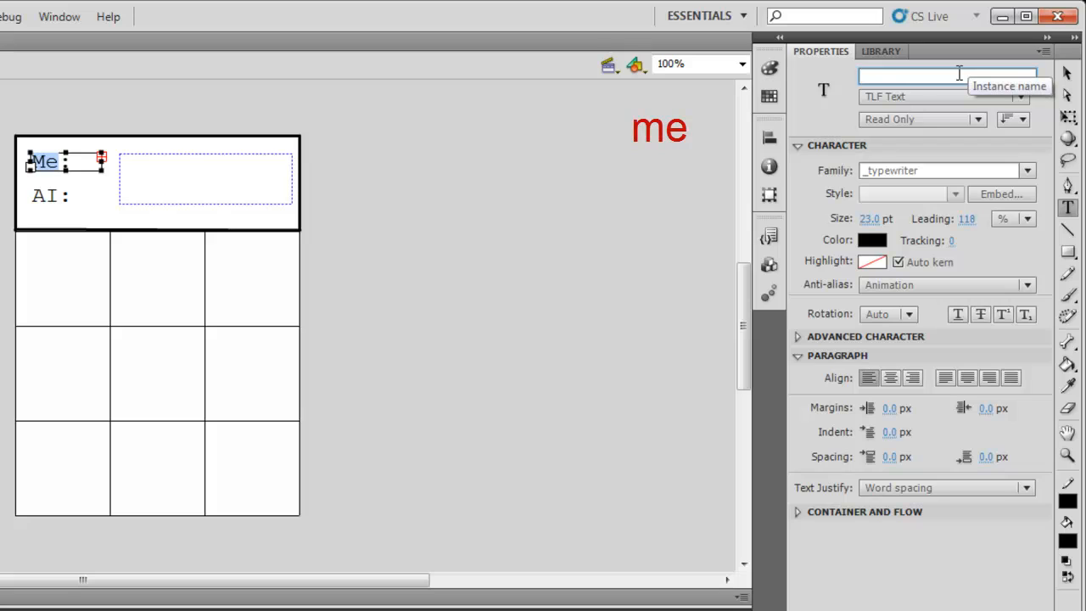
# Step: Name the Me: label 'me', the AI: label 'ai' and the text area 'info'
pyautogui.write('me')
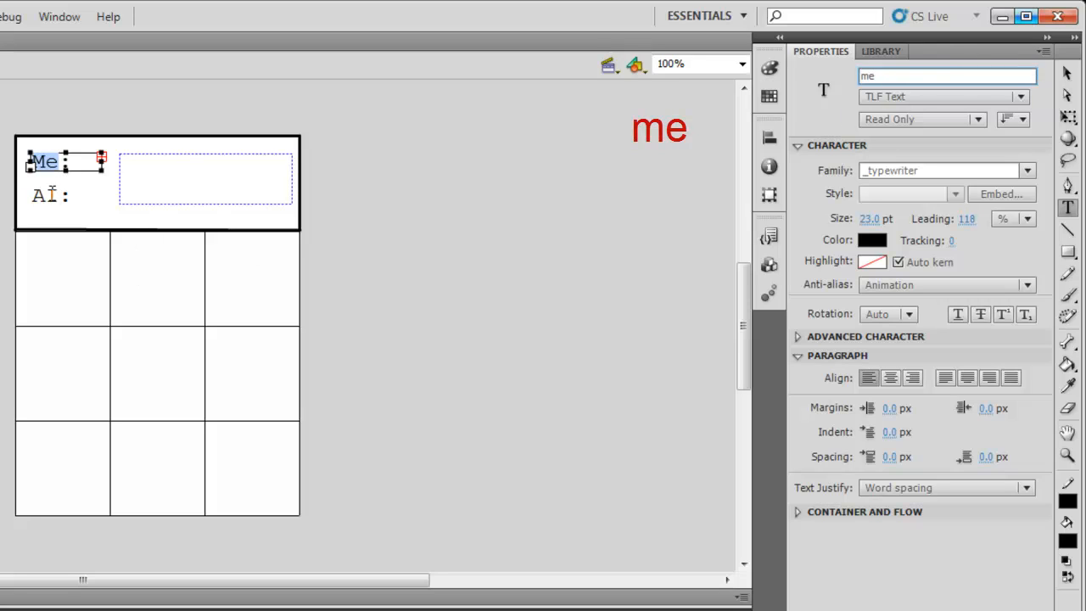
pyautogui.click(47, 195)
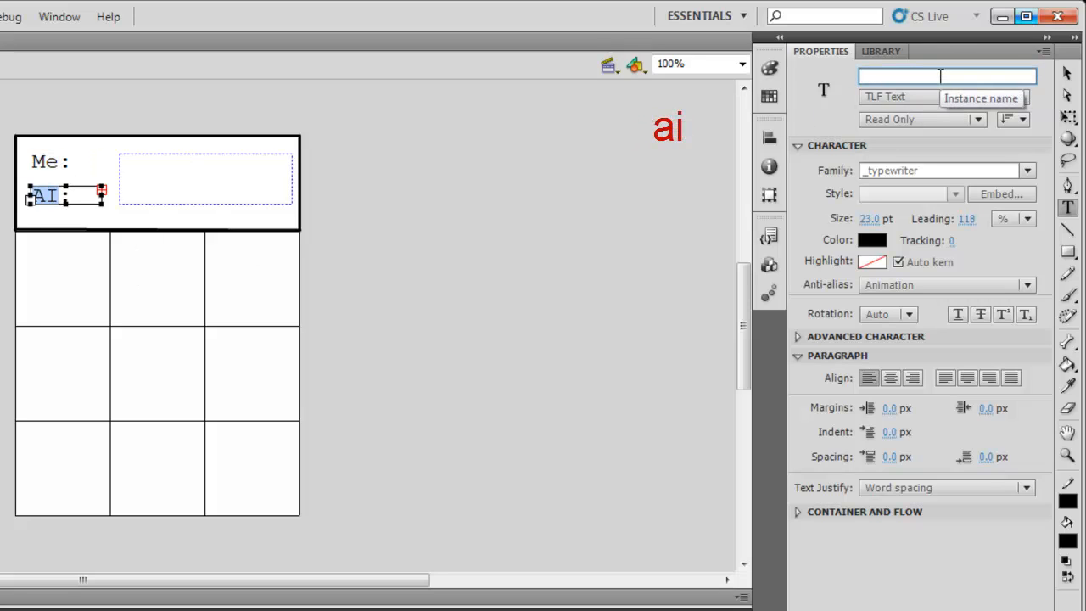
pyautogui.write('ai')
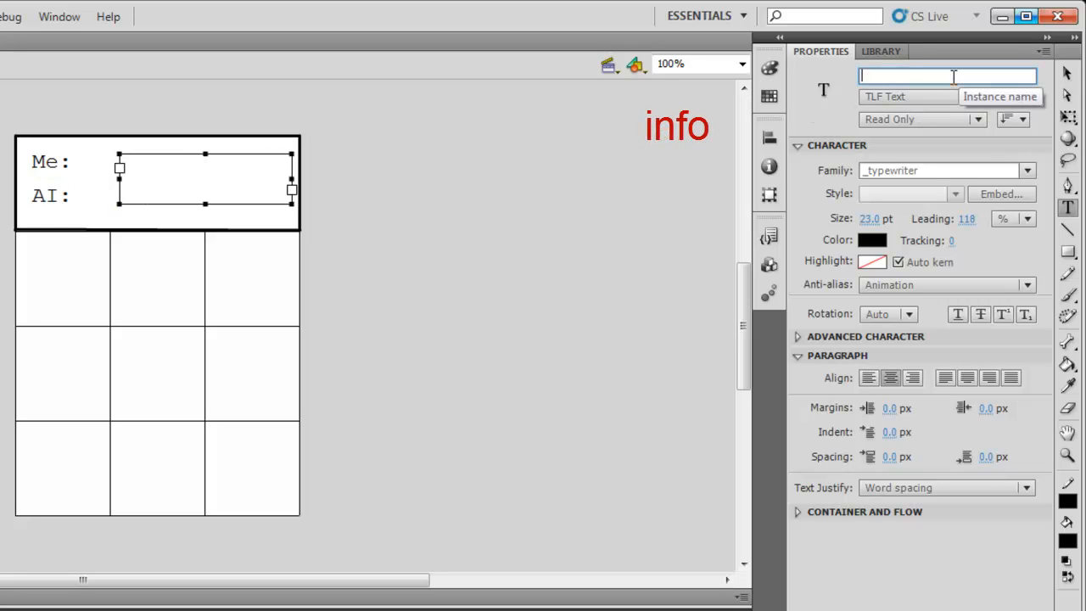
pyautogui.write('info')
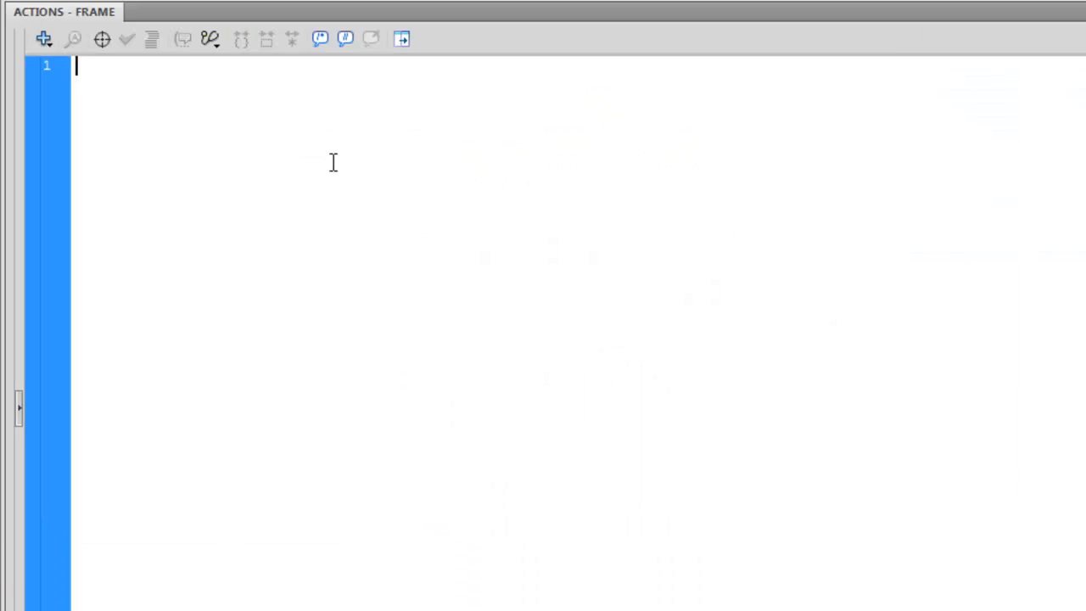
# Step: Declare boxArray as a new Array holding box clips a through i
pyautogui.write('var')
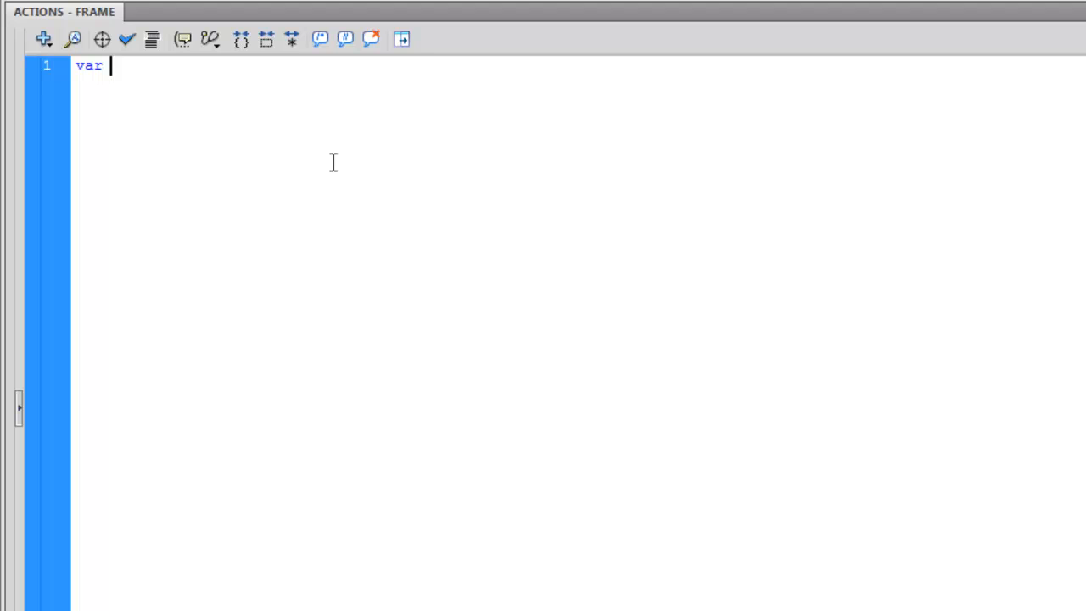
pyautogui.write('box')
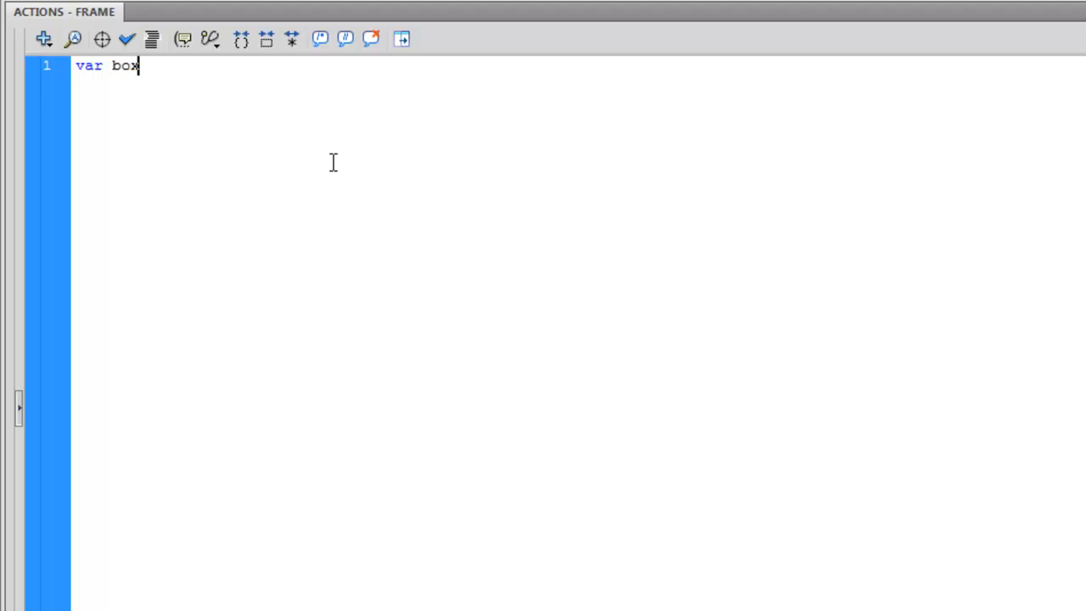
pyautogui.write('Array = new')
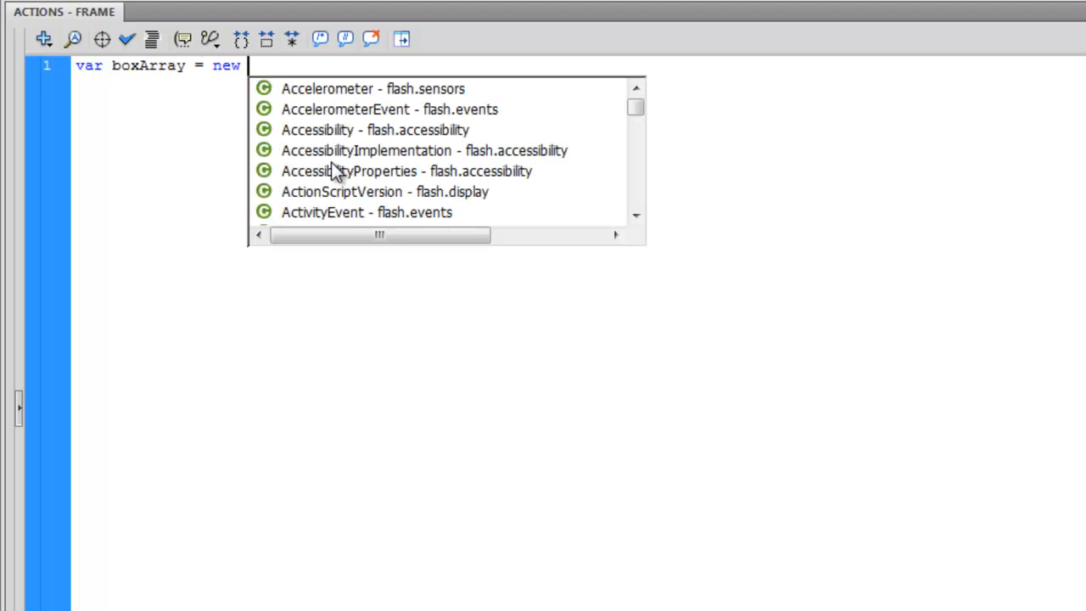
pyautogui.write('Array(a,')
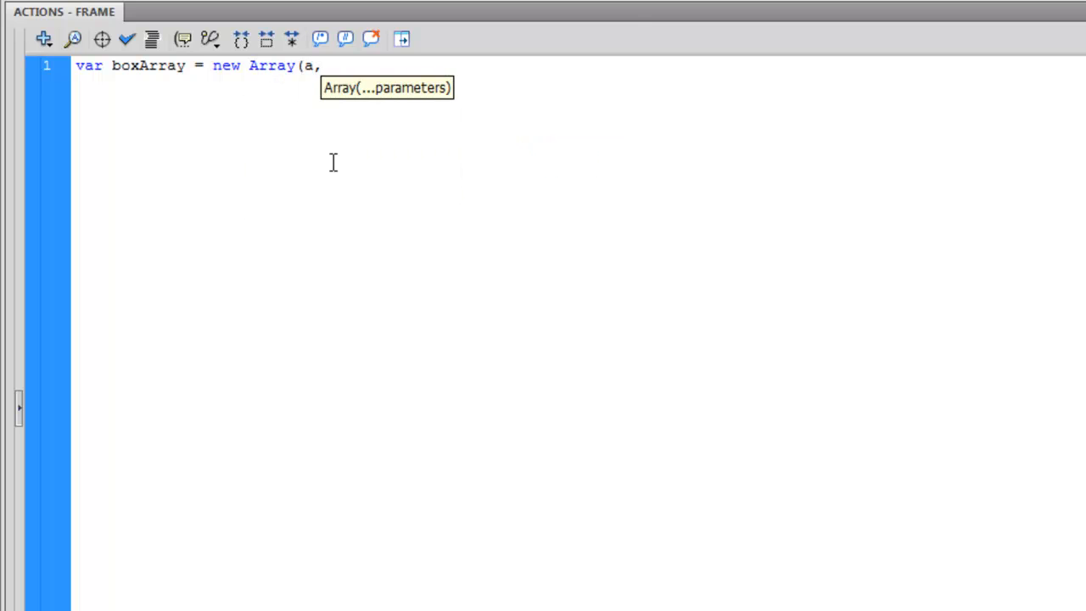
pyautogui.write('b,c,d,e,f,g,h,i)')
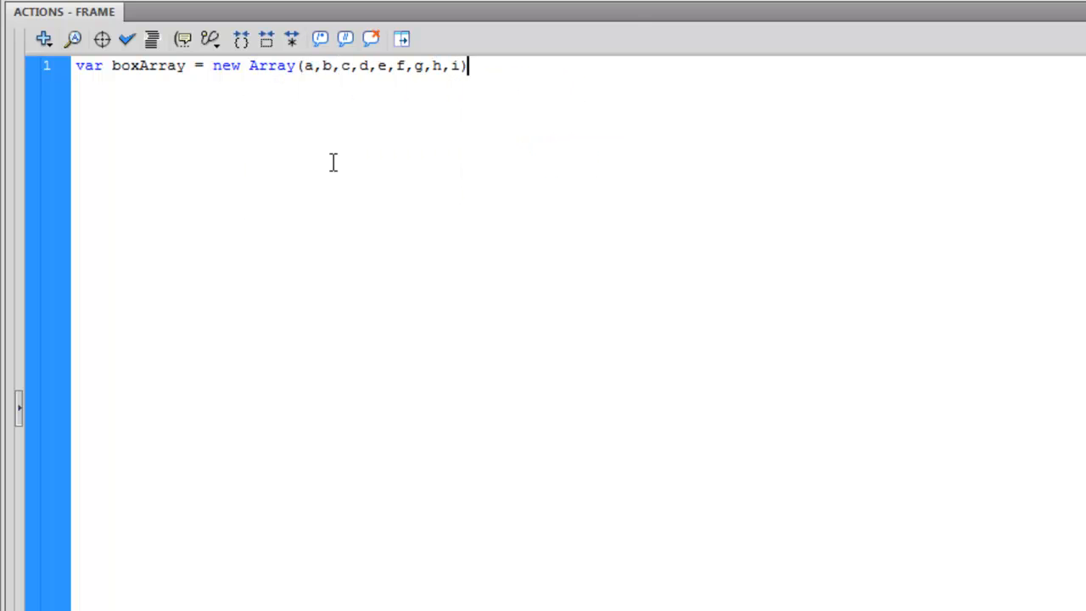
pyautogui.write(';')
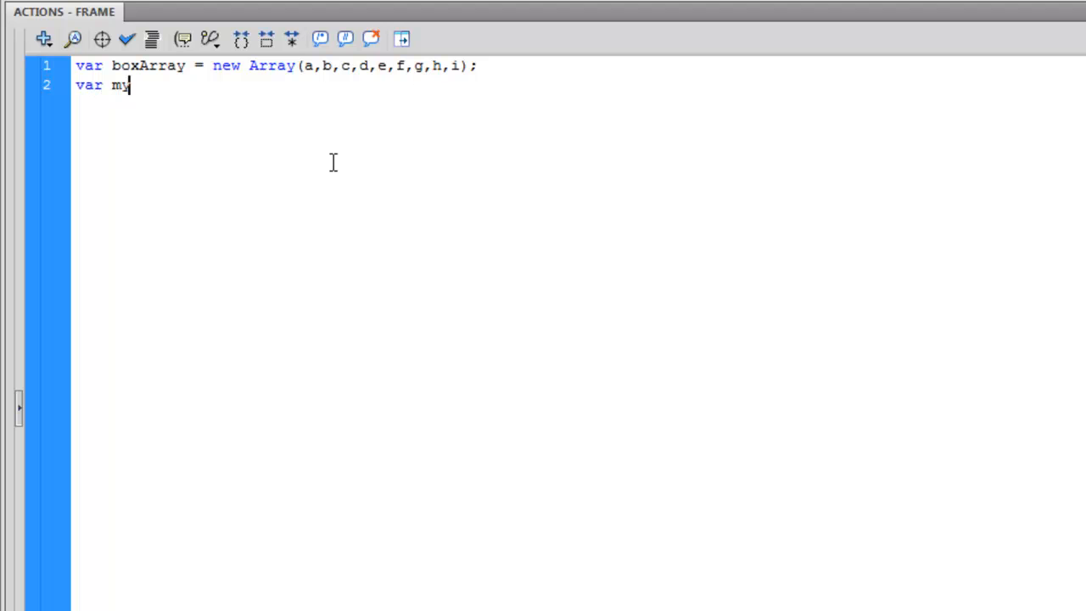
# Step: Declare Boolean myTurn as true and winner as false
pyautogui.write('Turn:B')
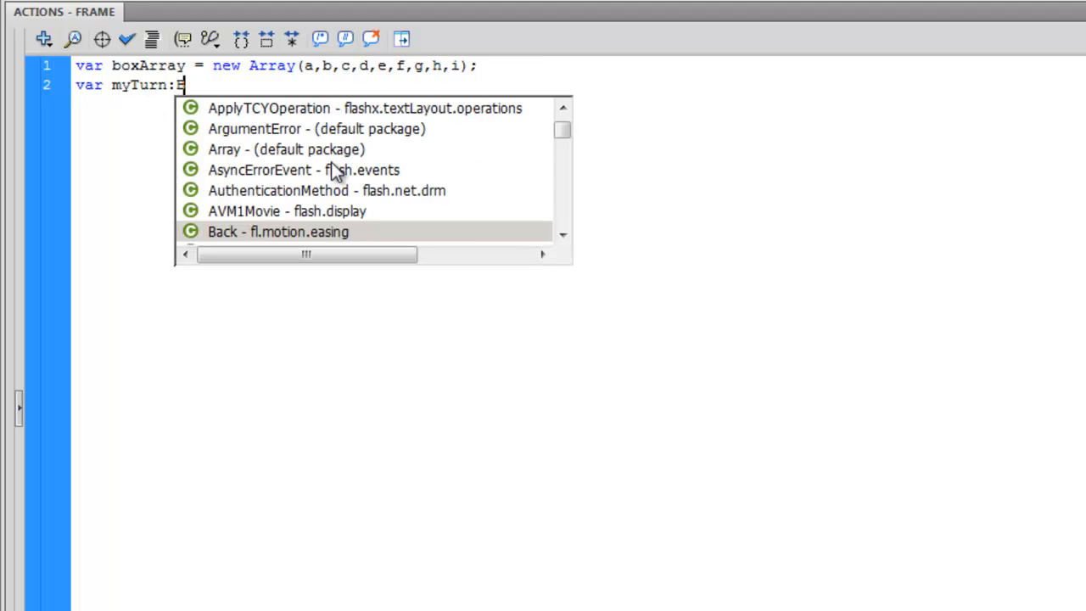
pyautogui.write('oolean = true;')
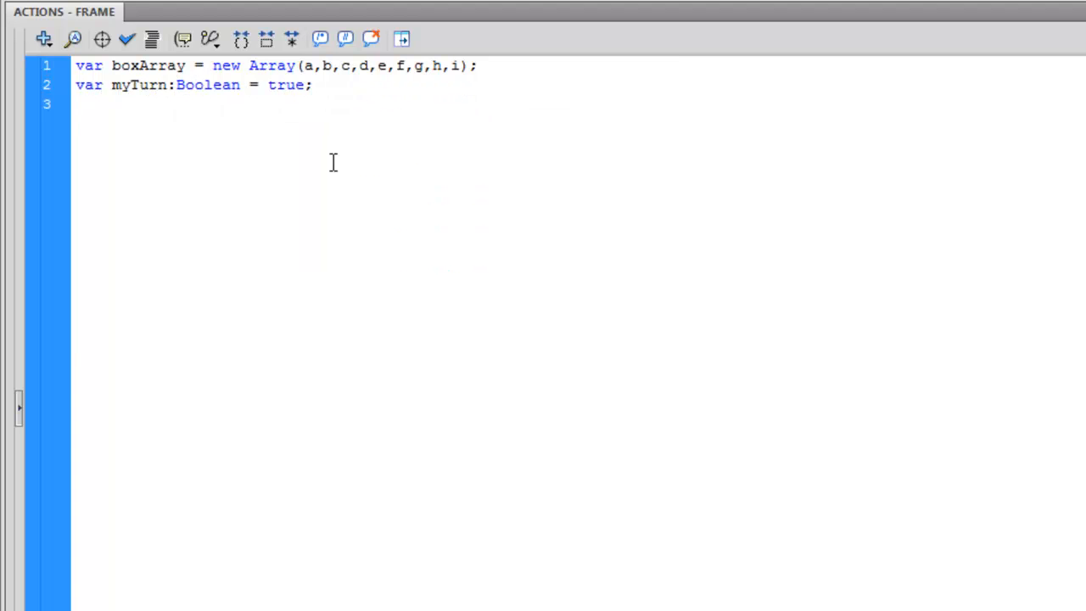
pyautogui.write('var winner')
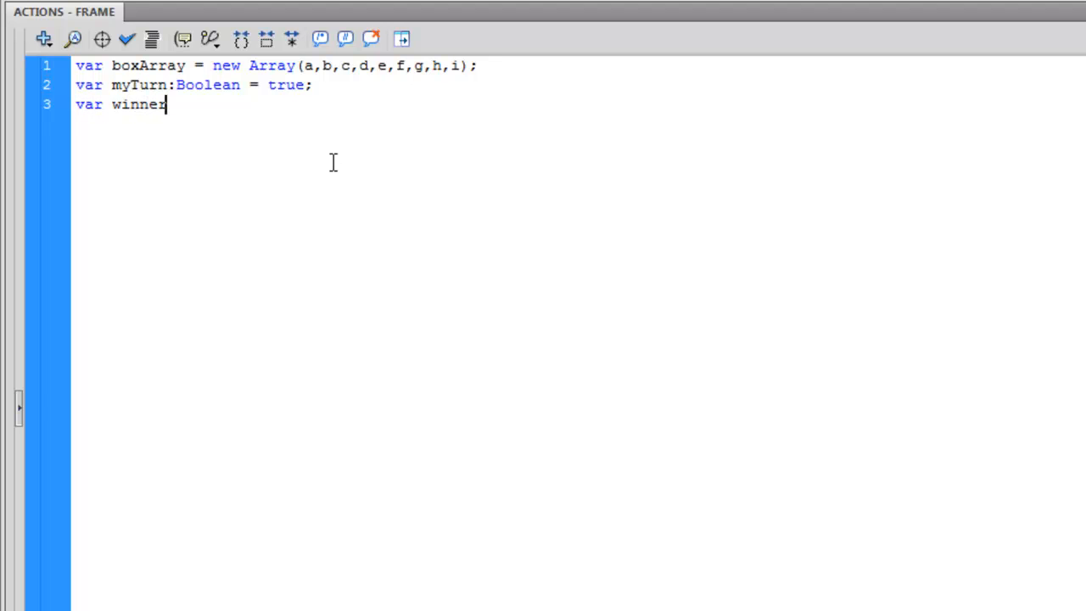
pyautogui.write(':Boolean = false')
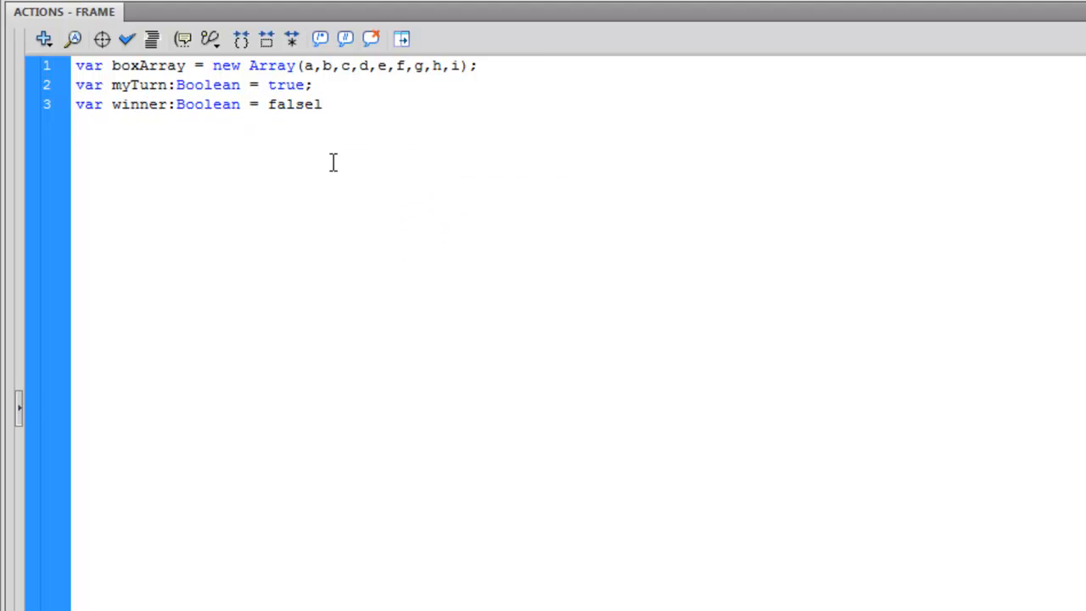
pyautogui.write(';')
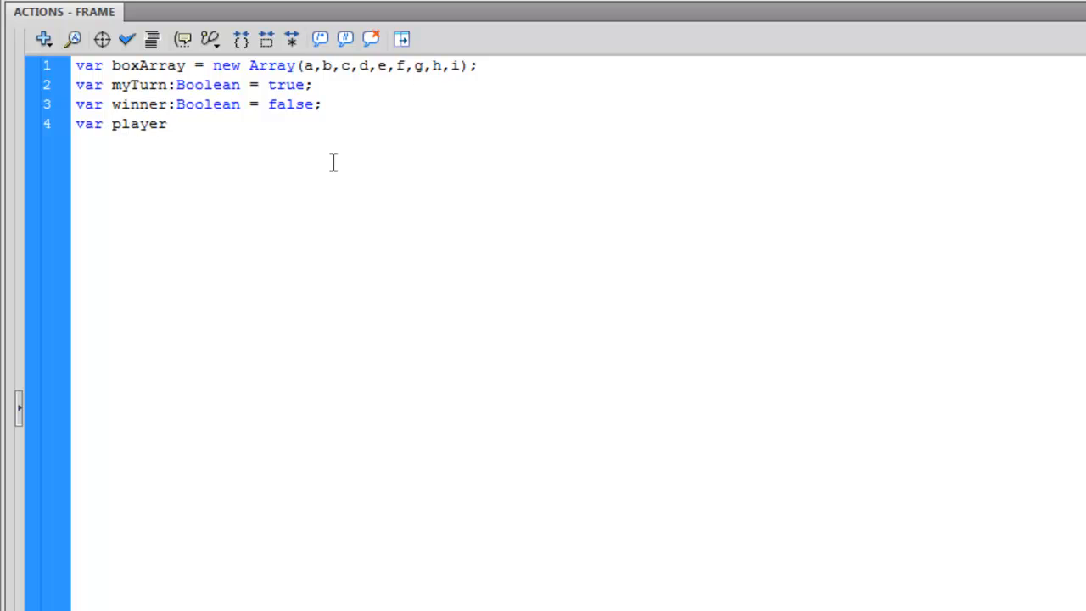
# Step: Declare playerScore, compScore and turnNum, each starting at 0
pyautogui.write('Score = 0;')
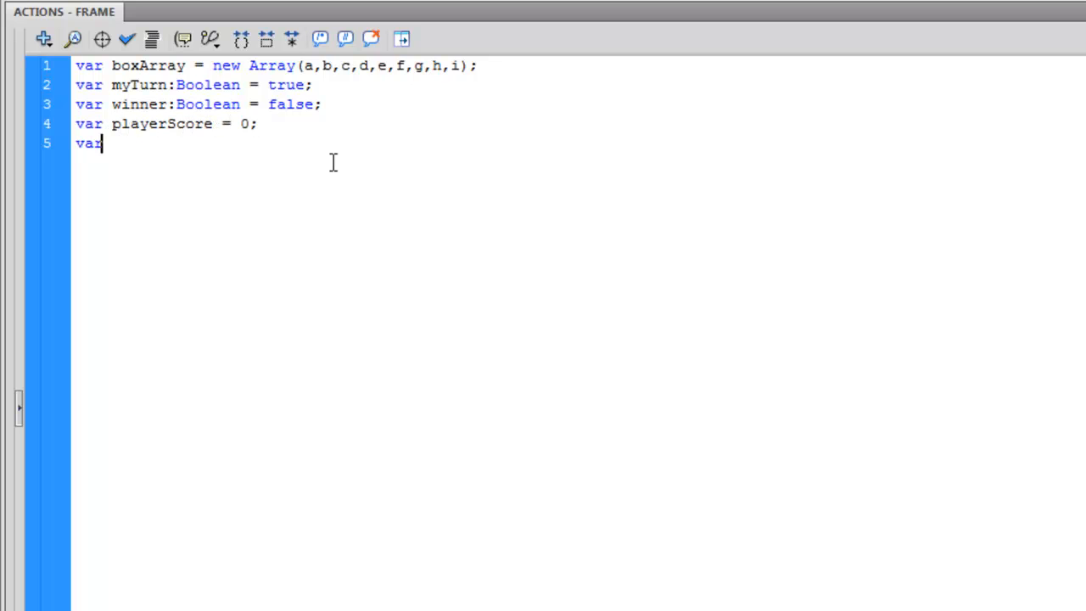
pyautogui.write('compScore =')
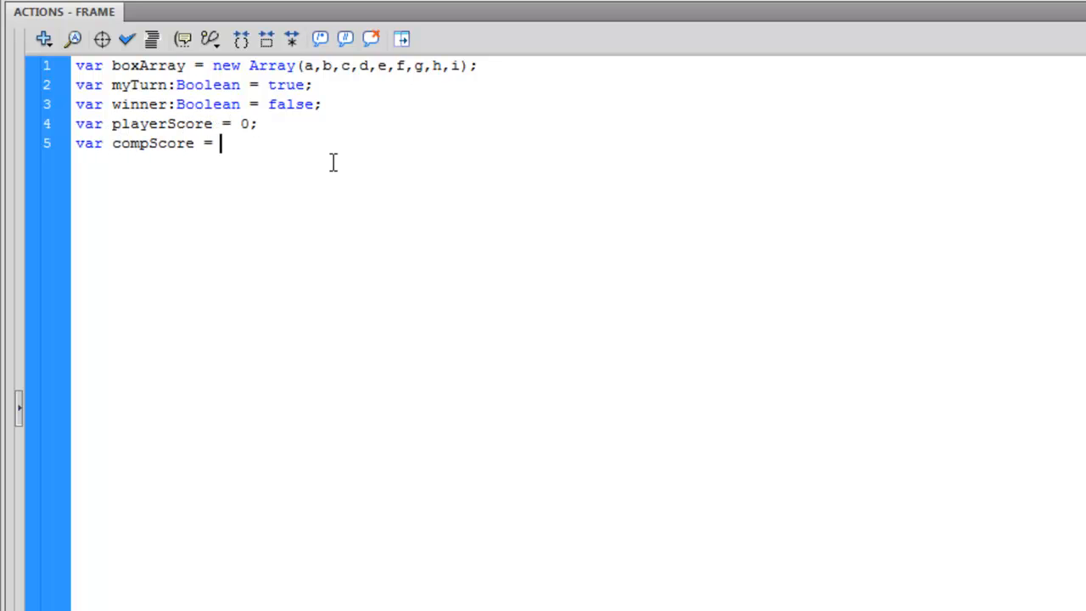
pyautogui.write('0;')
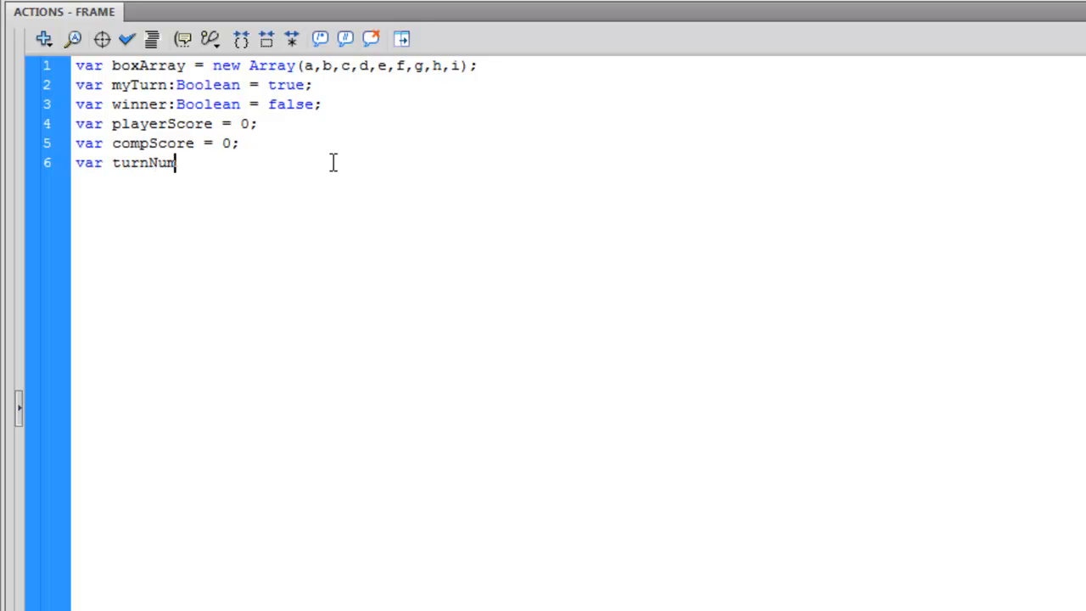
pyautogui.write('= 0;')
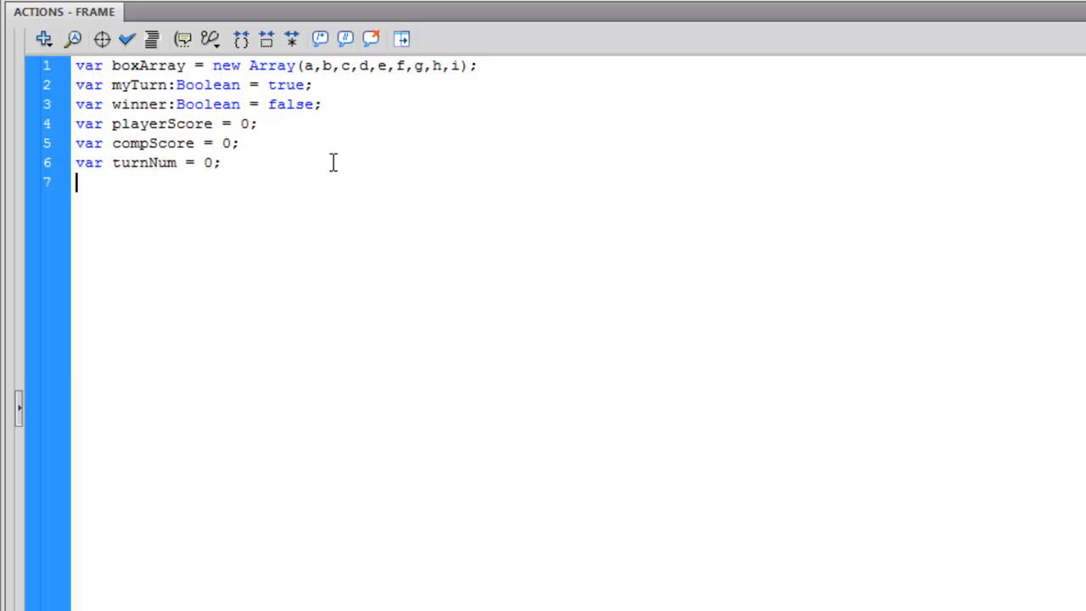
pyautogui.write('for')
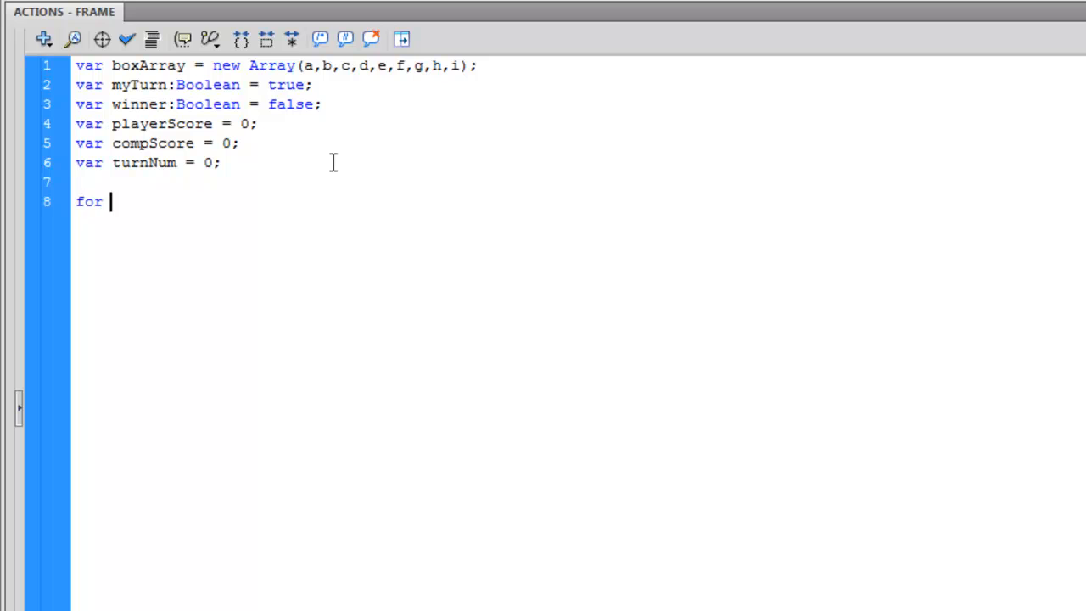
# Step: Loop over boxArray.length, adding a MouseEvent.CLICK listener calling clickedBox to each box
pyautogui.write('(var op =')
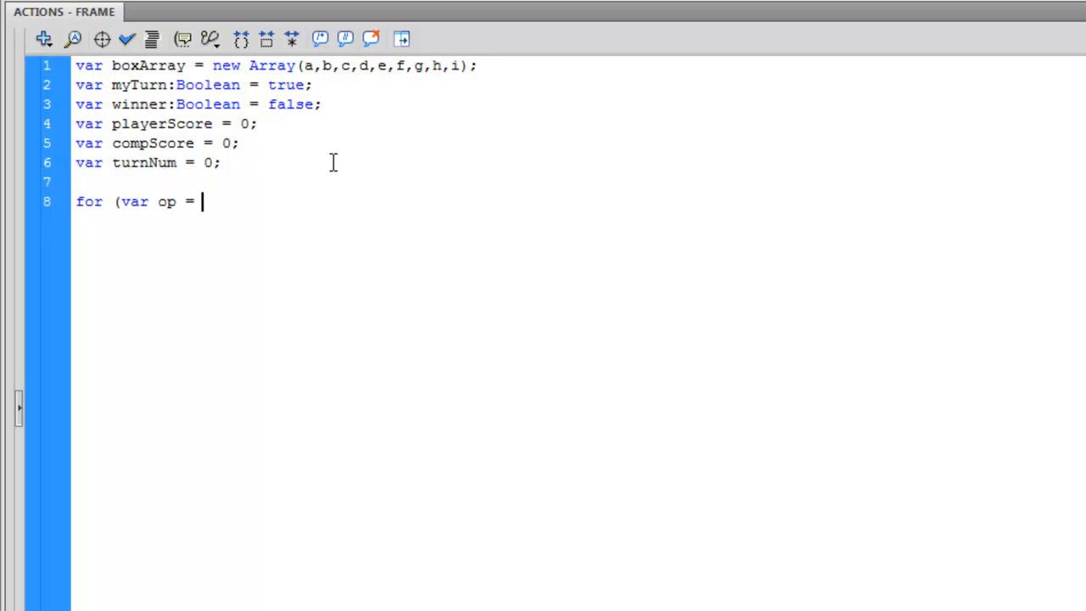
pyautogui.write('0; op<box')
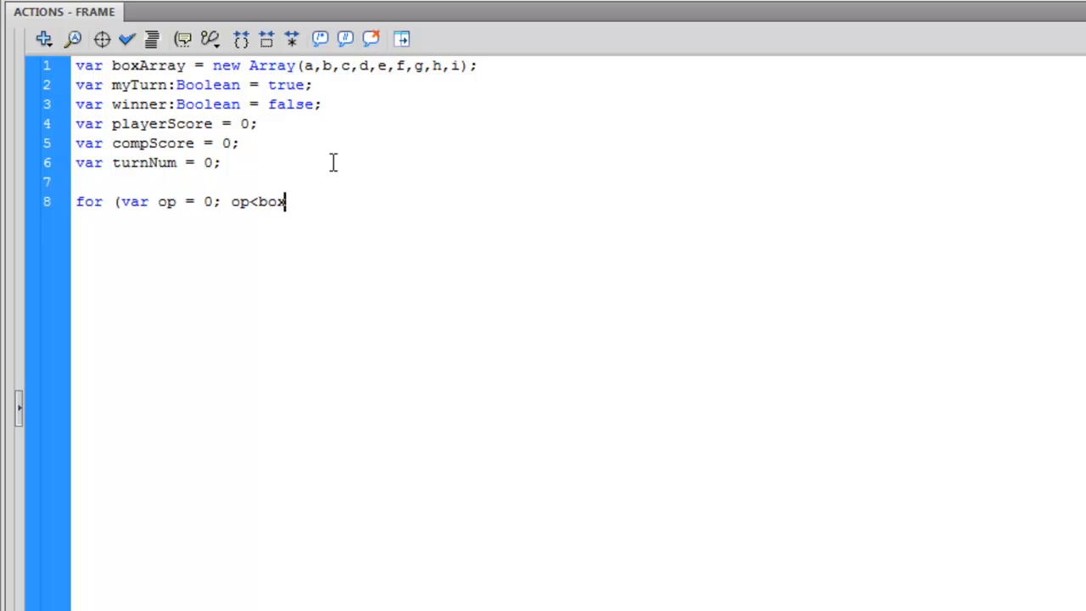
pyautogui.write('Array.length; op++')
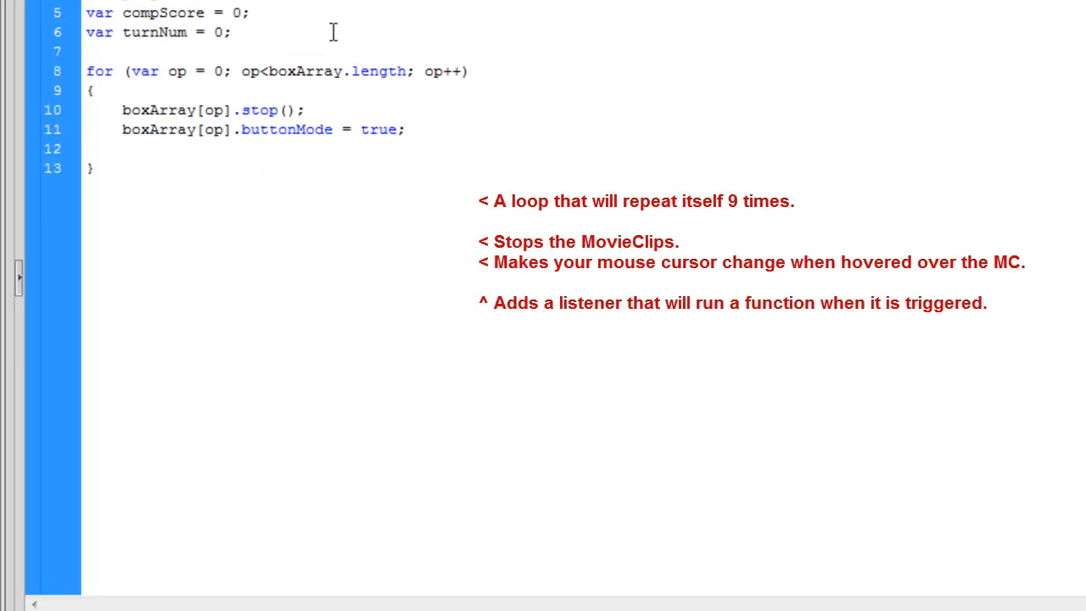
pyautogui.write('boxArray[op')
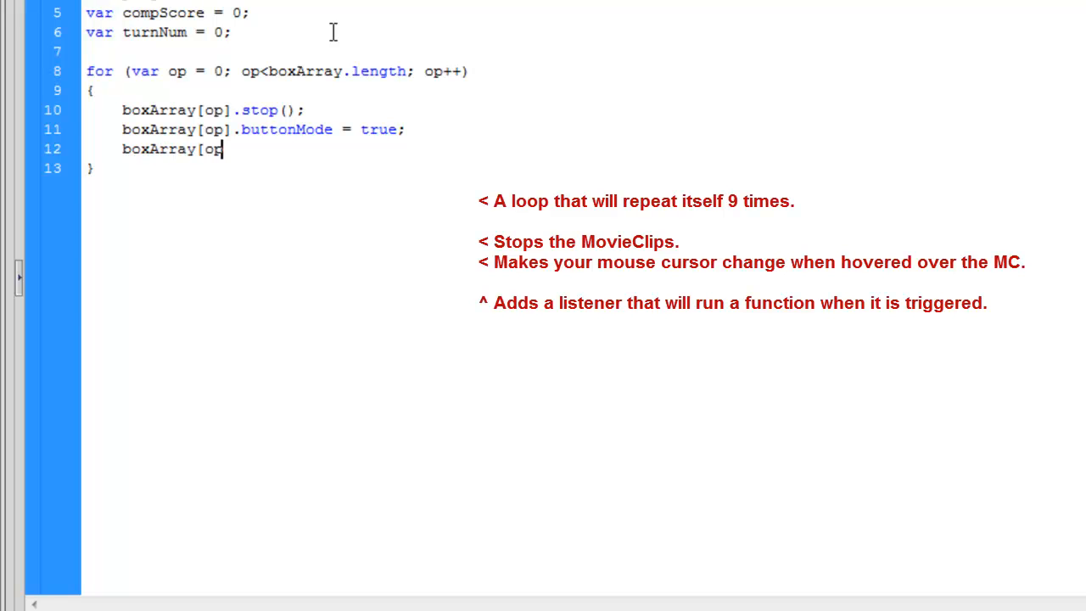
pyautogui.write('].addEvent')
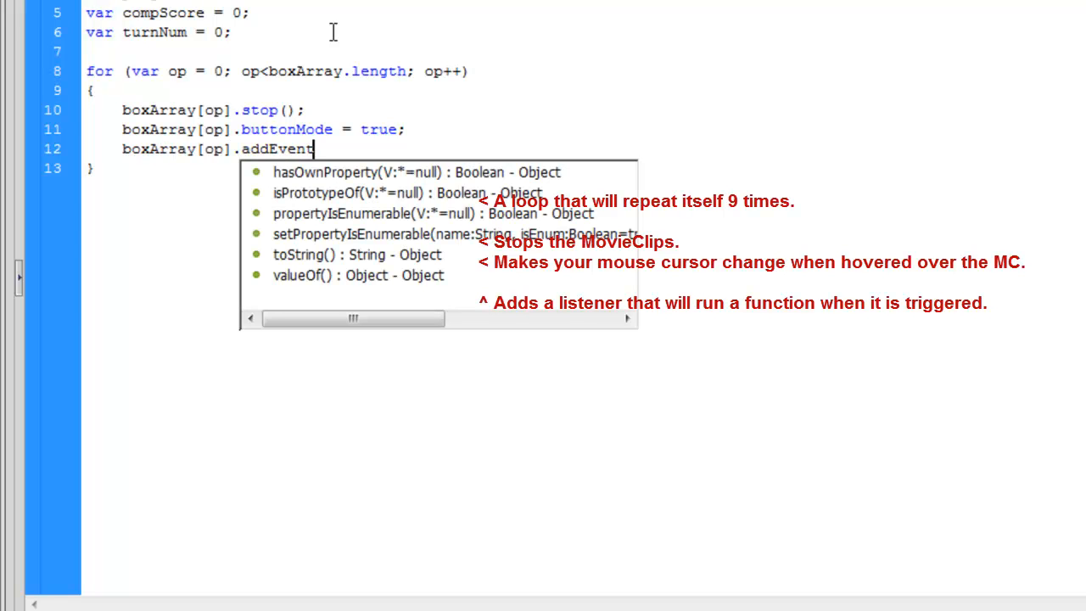
pyautogui.write('Listener(Mou')
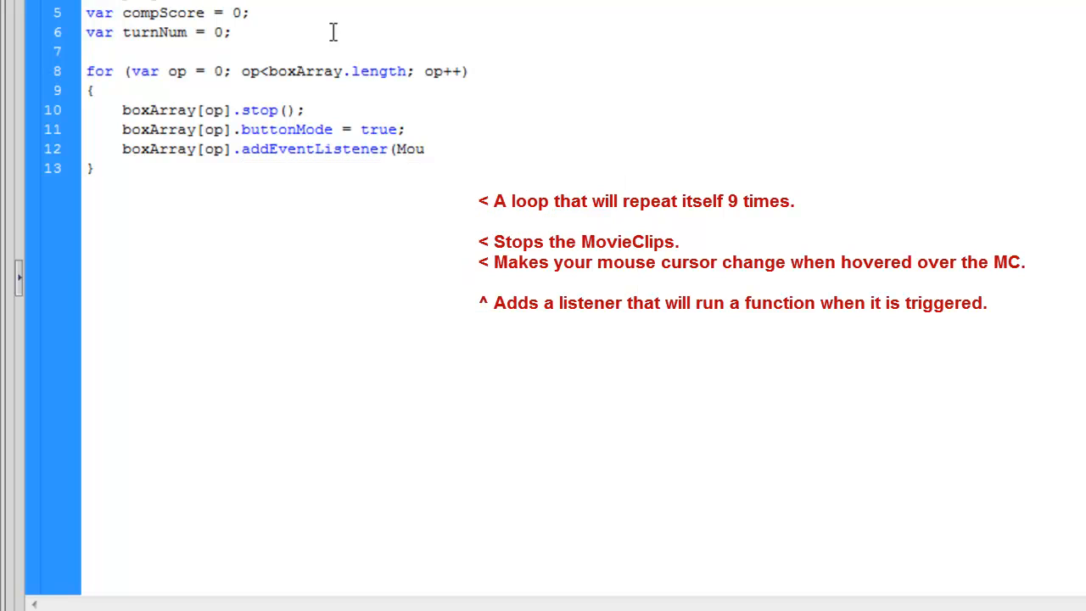
pyautogui.write('seEvent.CLICK,')
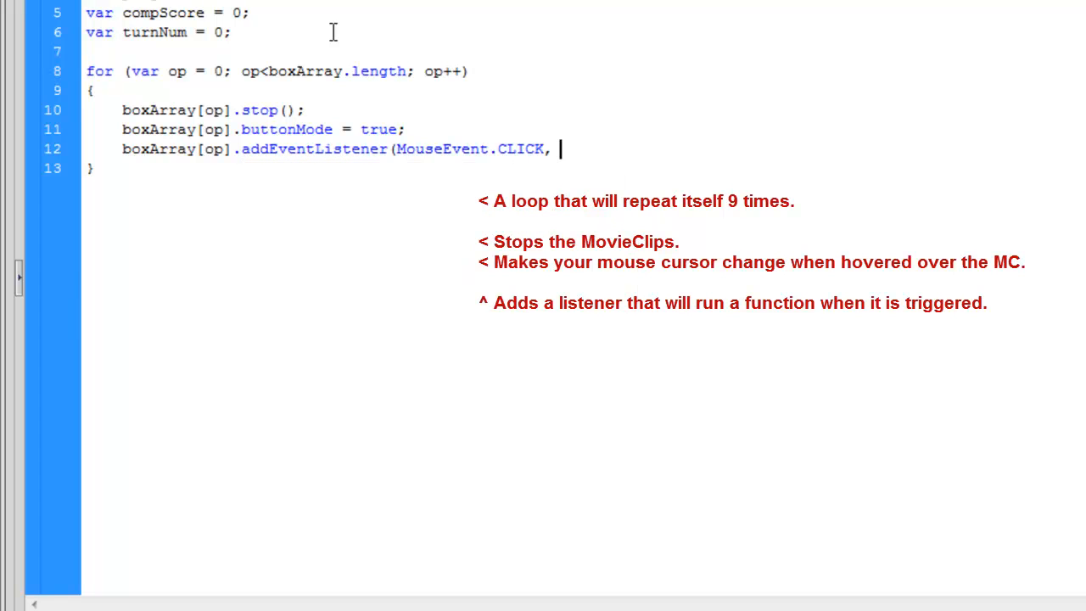
pyautogui.write('clickedBox);')
pyautogui.write('f')
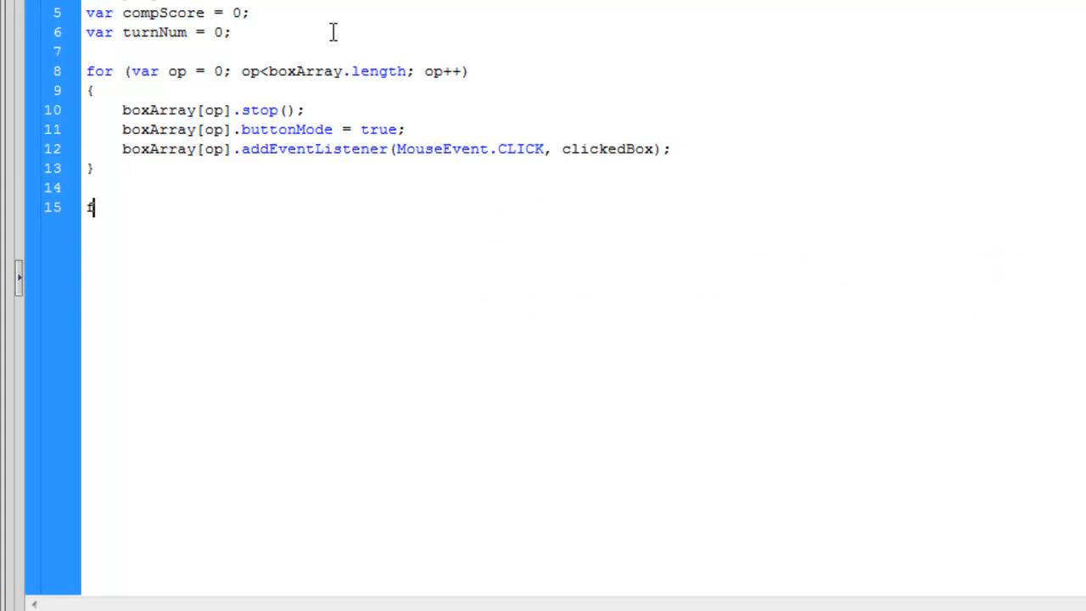
# Step: Start clickedBox with an if for no winner, my turn and an empty box
pyautogui.write('unction clicked')
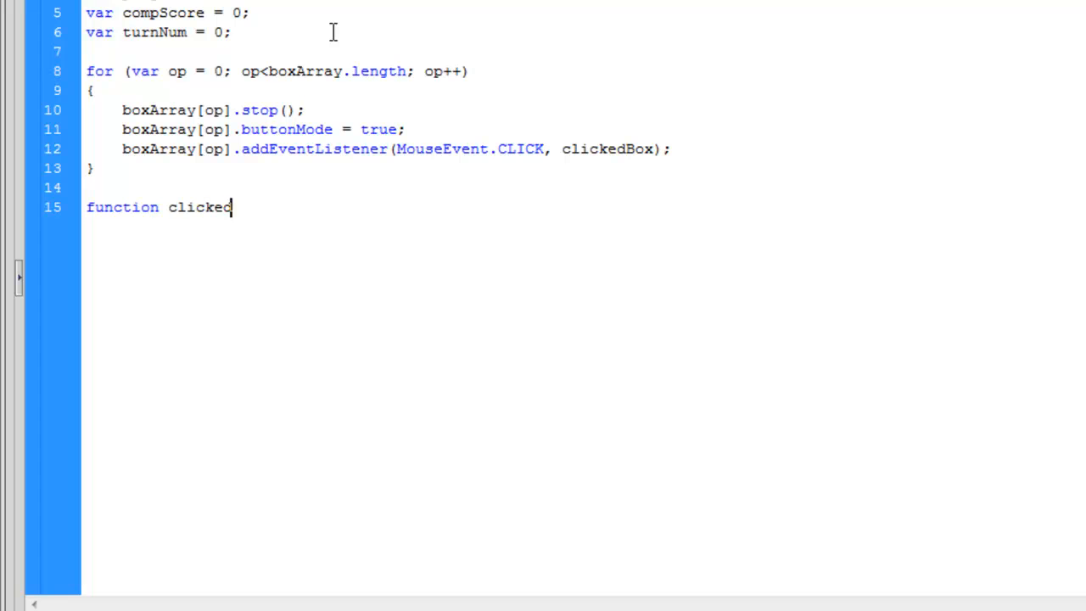
pyautogui.write('Box(e:MouseEvent')
pyautogui.write('{')
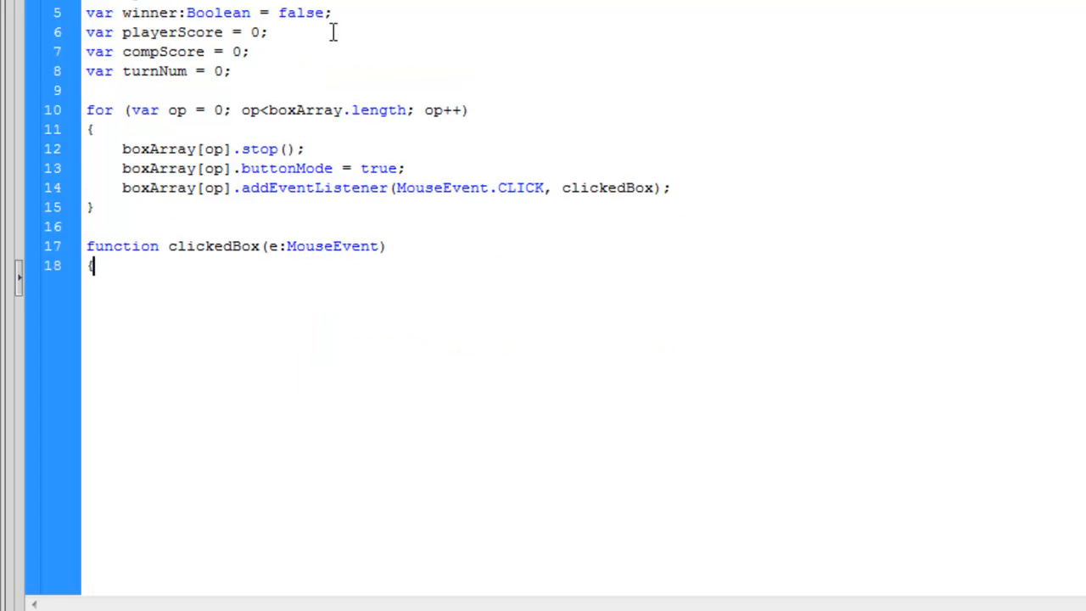
pyautogui.write('i')
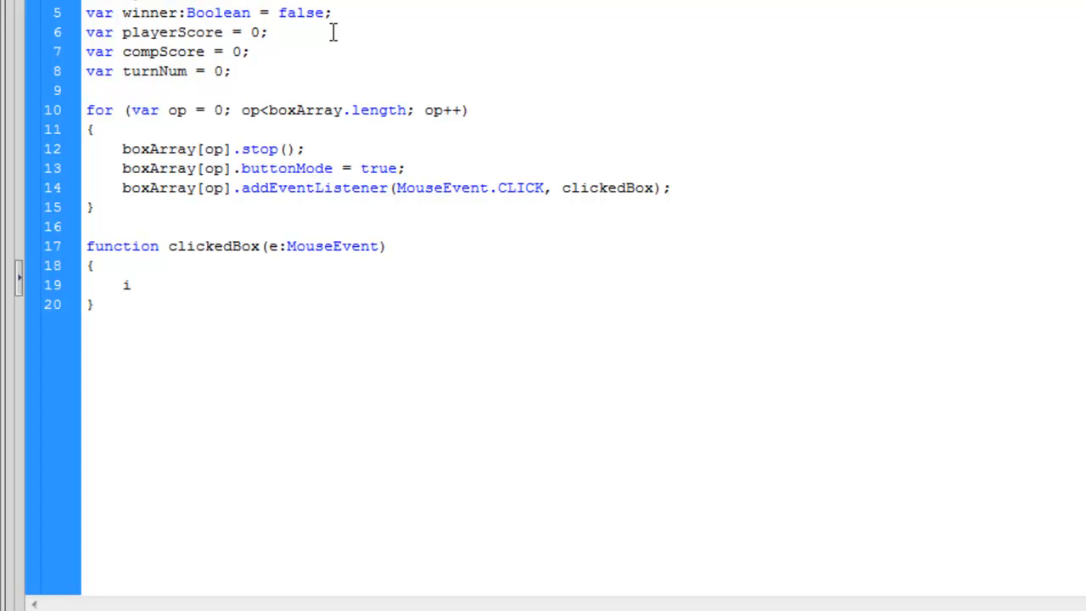
pyautogui.write('f (! wi')
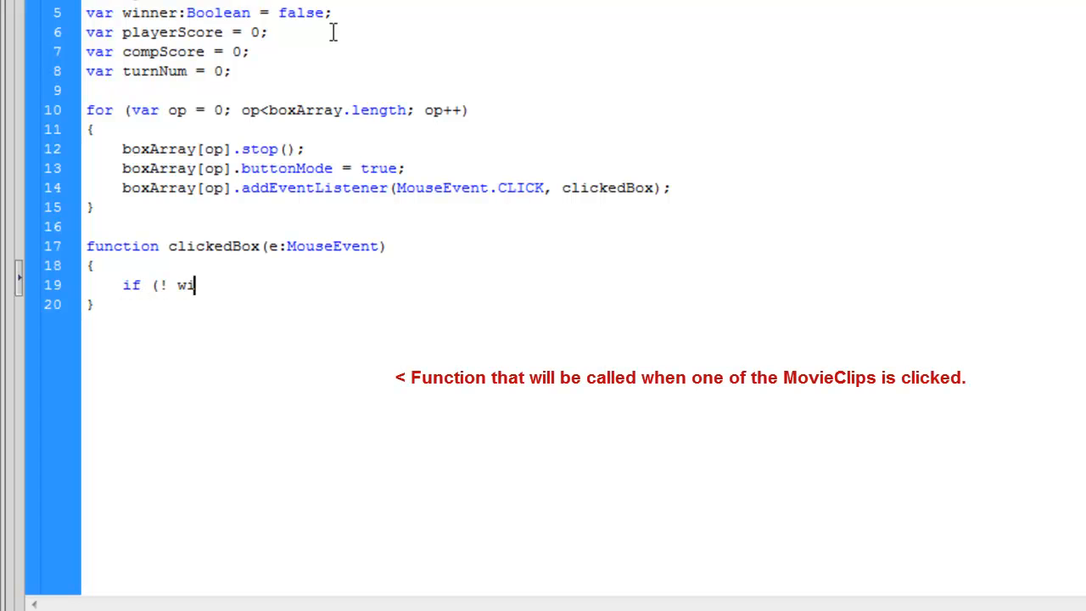
pyautogui.write('nner && myTurn')
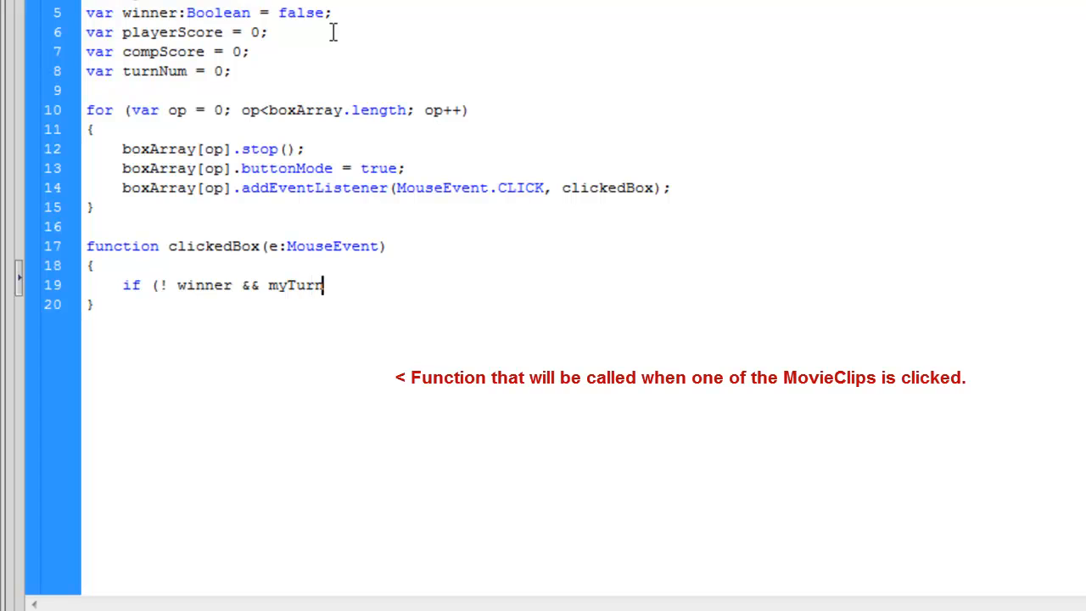
pyautogui.write('&& e.target')
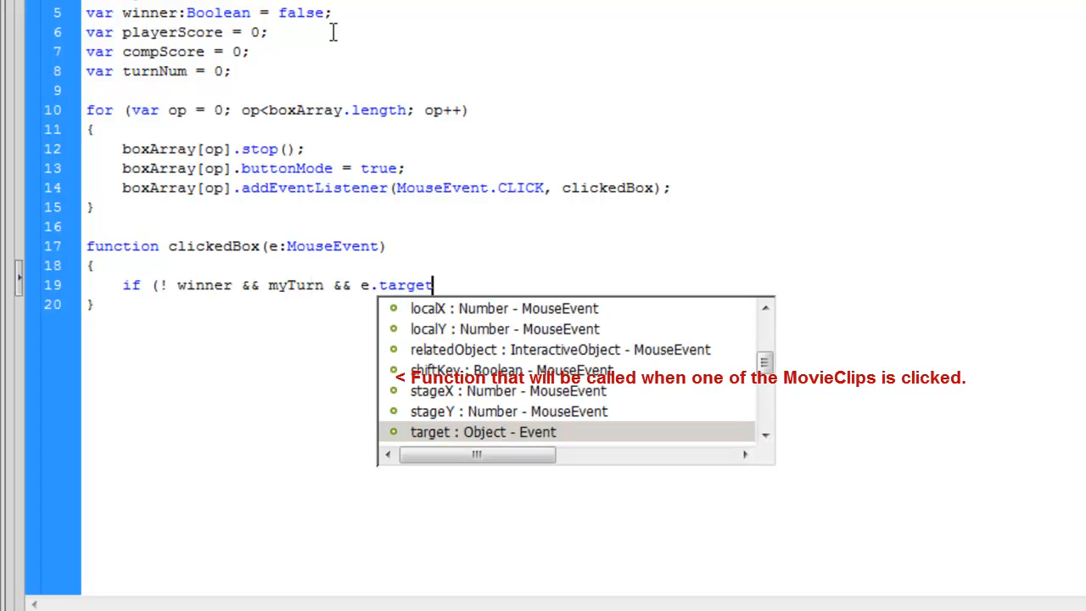
pyautogui.write('.currentFrame == 1')
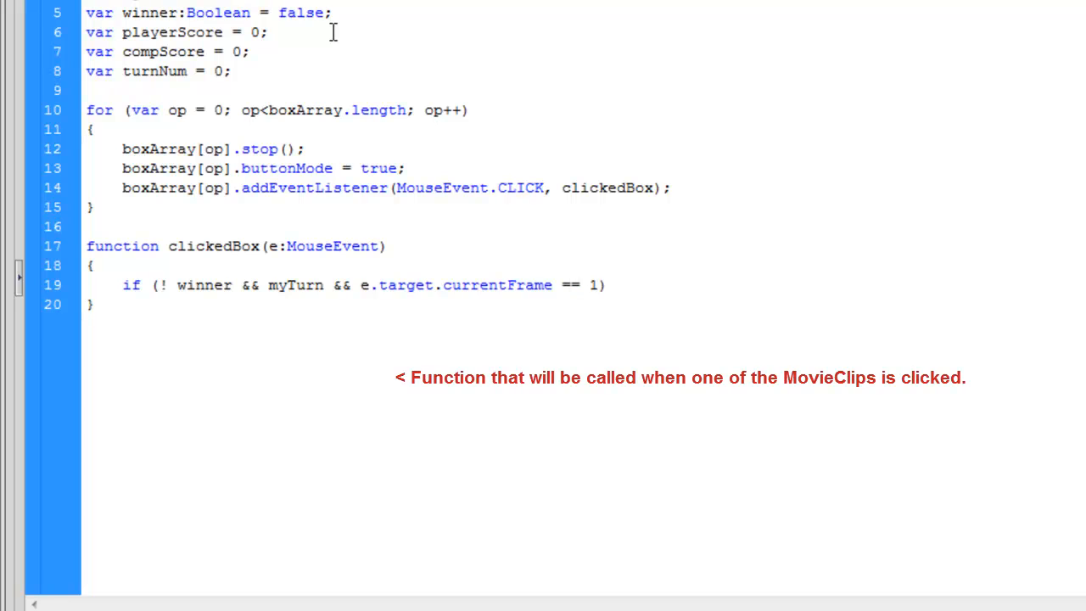
pyautogui.write('{')
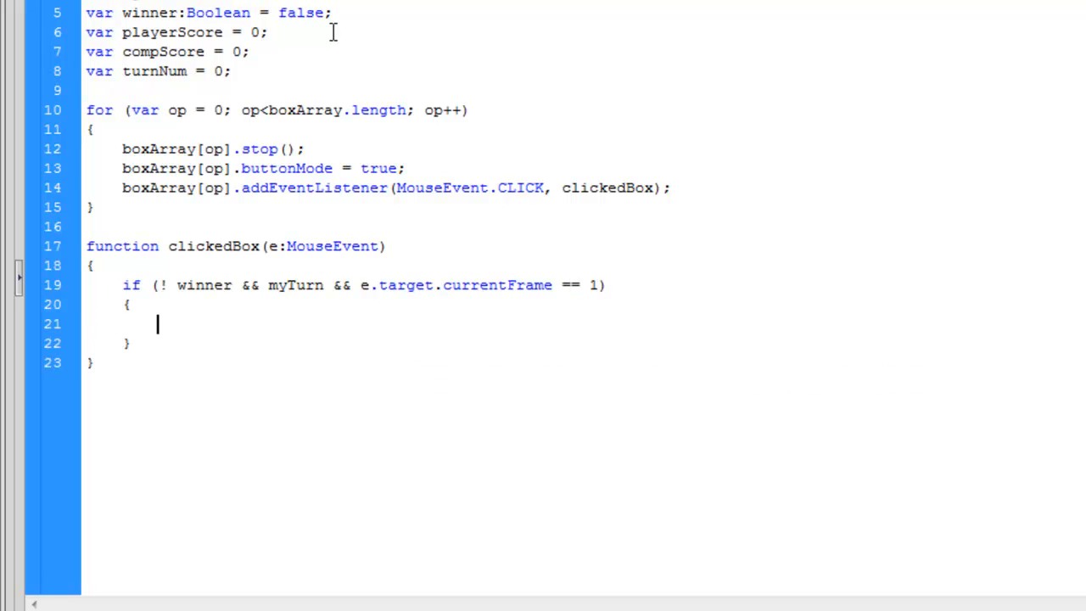
# Step: Mark the box X, call checkBoard(), and declare 'DRAW!' when turnNum equals 5
pyautogui.write('e.target.gotoAndStop(2')
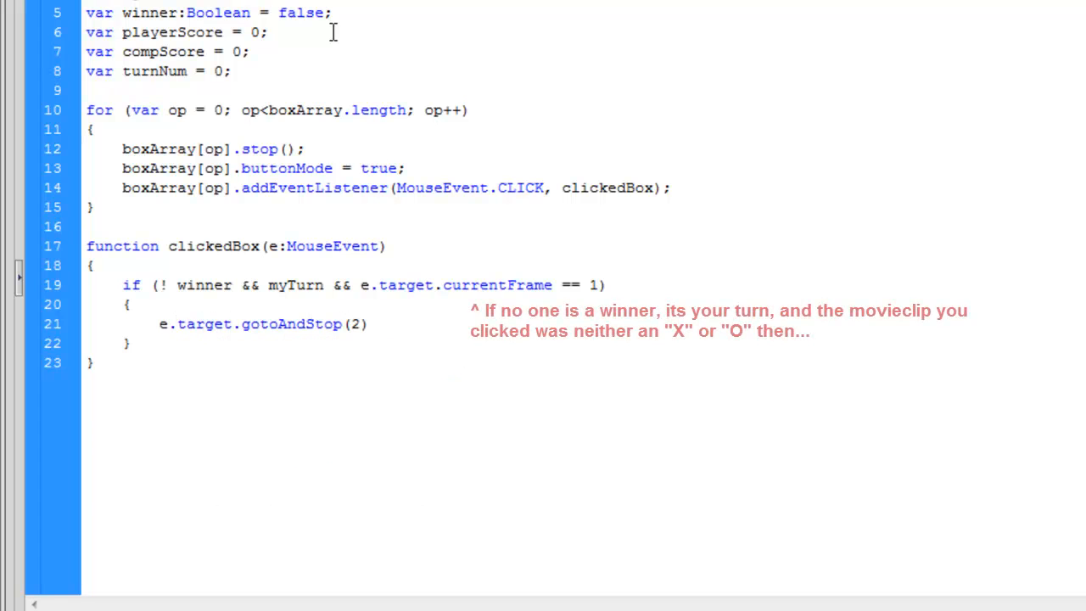
pyautogui.write('check')
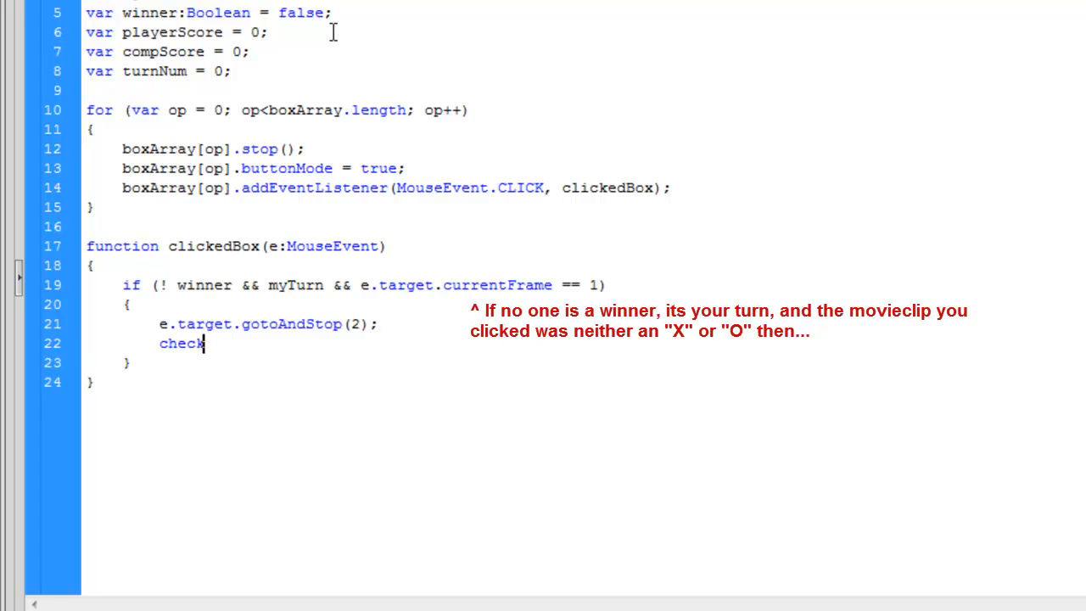
pyautogui.write('Board();')
pyautogui.write('turnNum++')
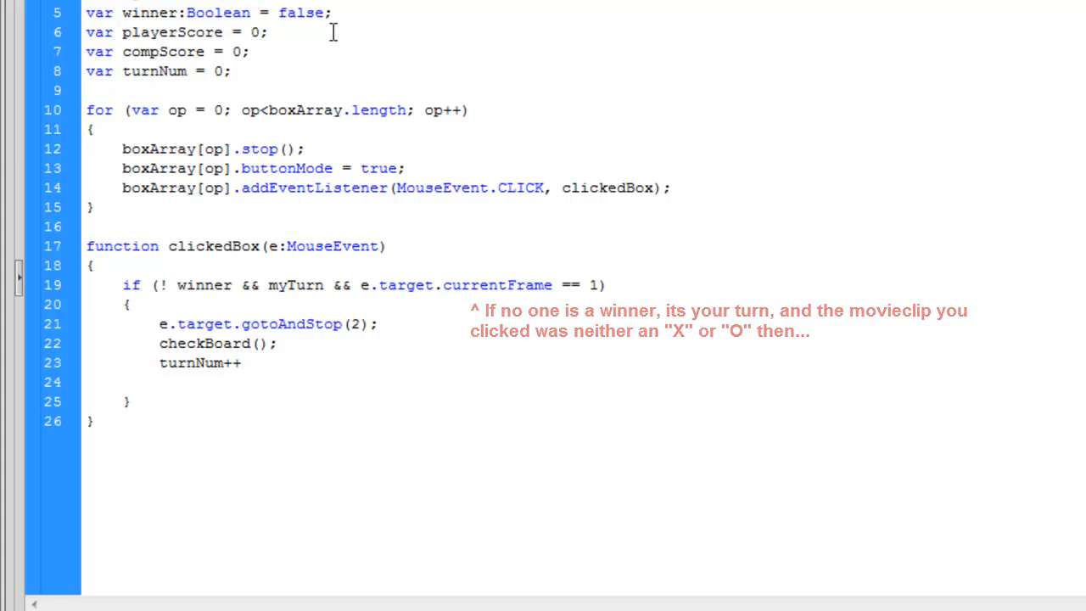
pyautogui.write('if')
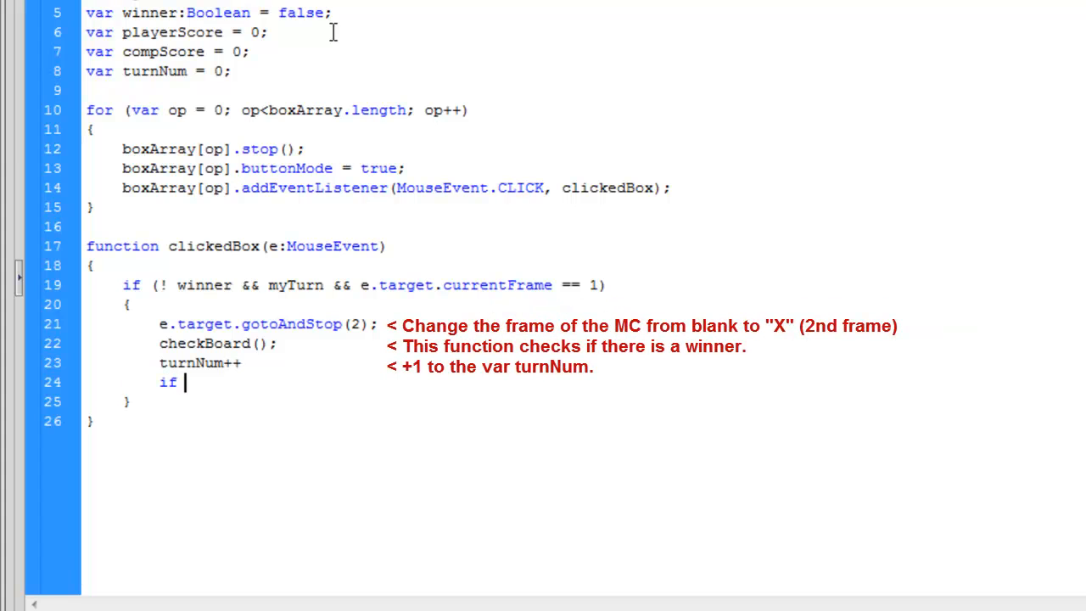
pyautogui.write('(turnNum ==')
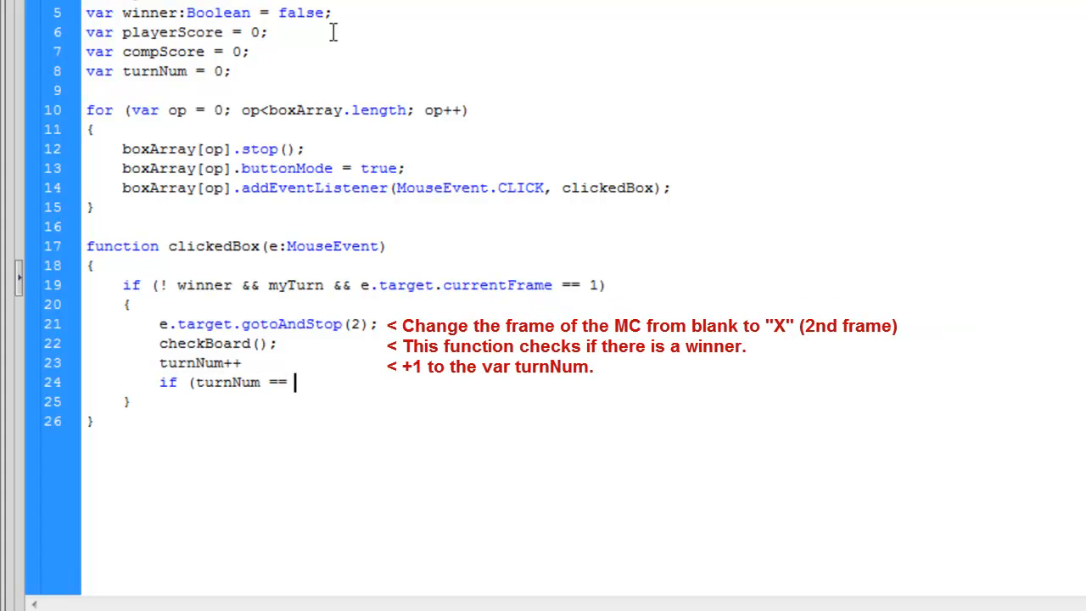
pyautogui.write('5)')
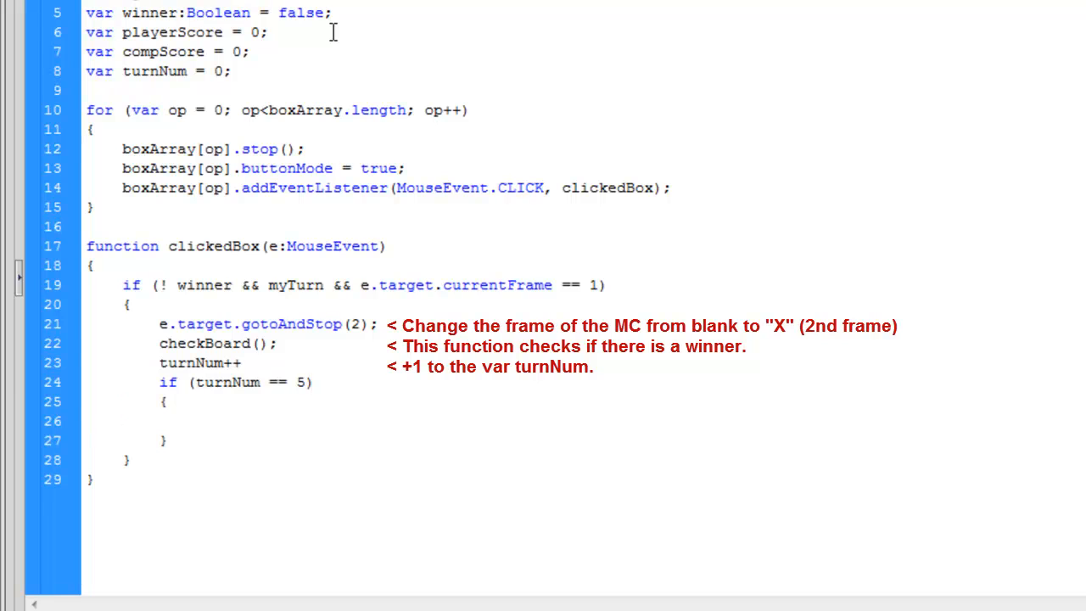
pyautogui.write('winner = tr')
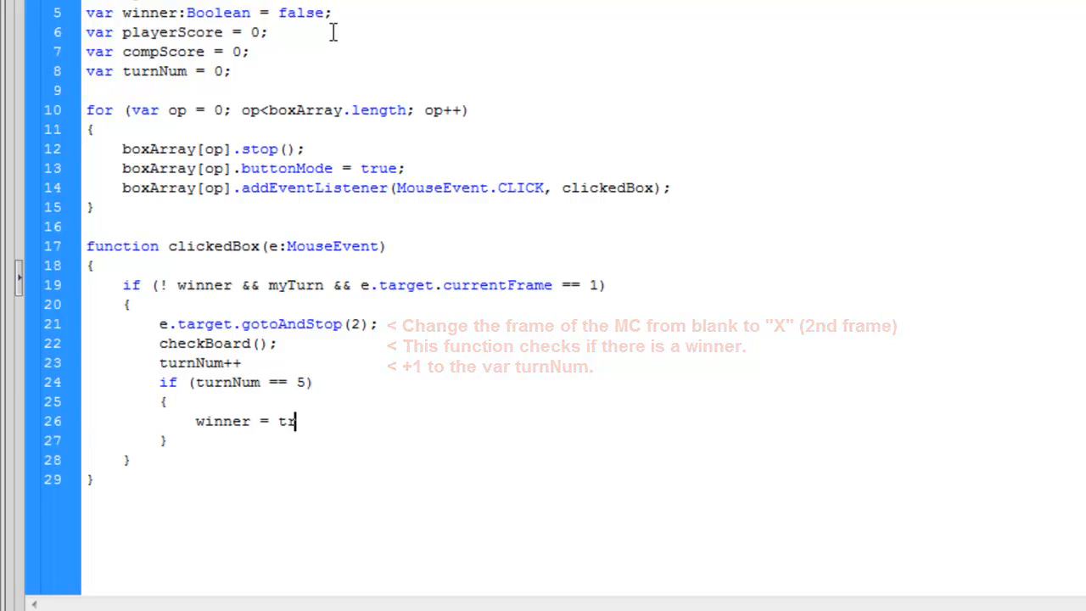
pyautogui.write('rue;')
pyautogui.write('info.text = "')
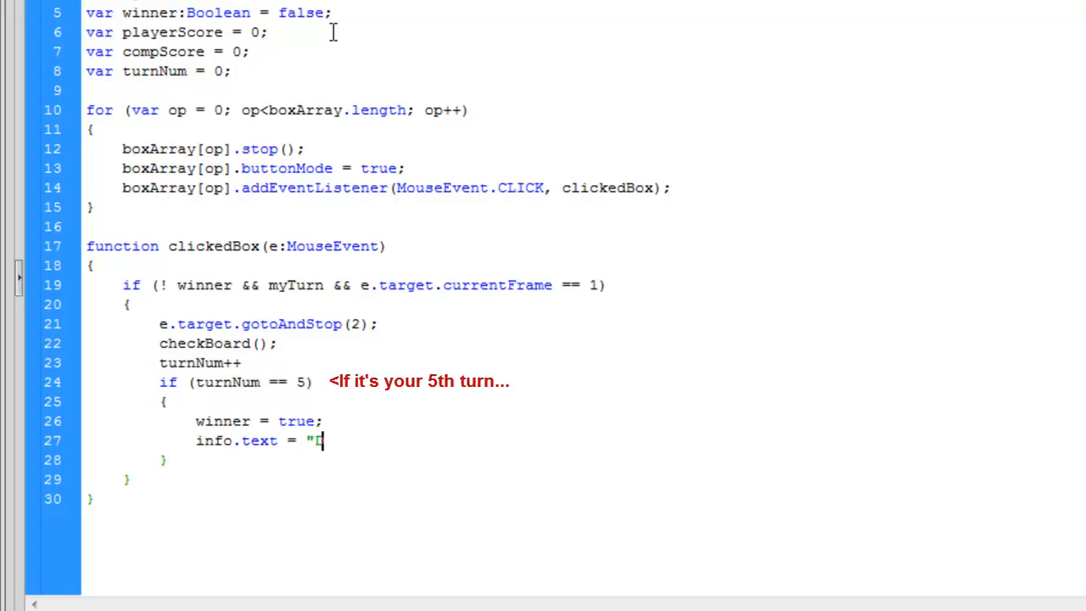
pyautogui.write('DRAW! \\n Try Again";')
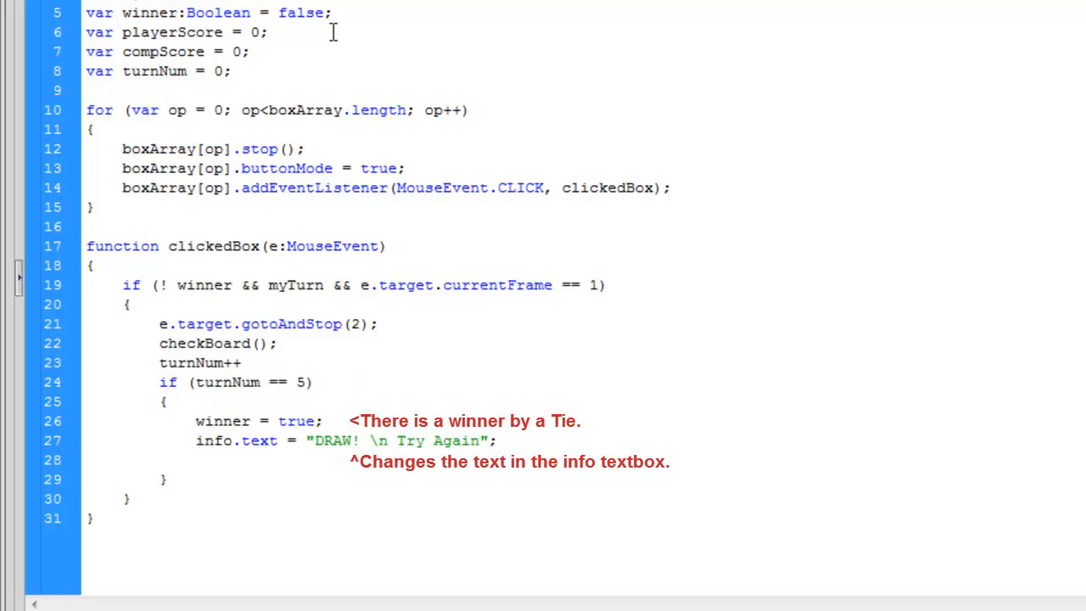
# Step: Otherwise call compTurn() to start the computer's turn
pyautogui.write('els')
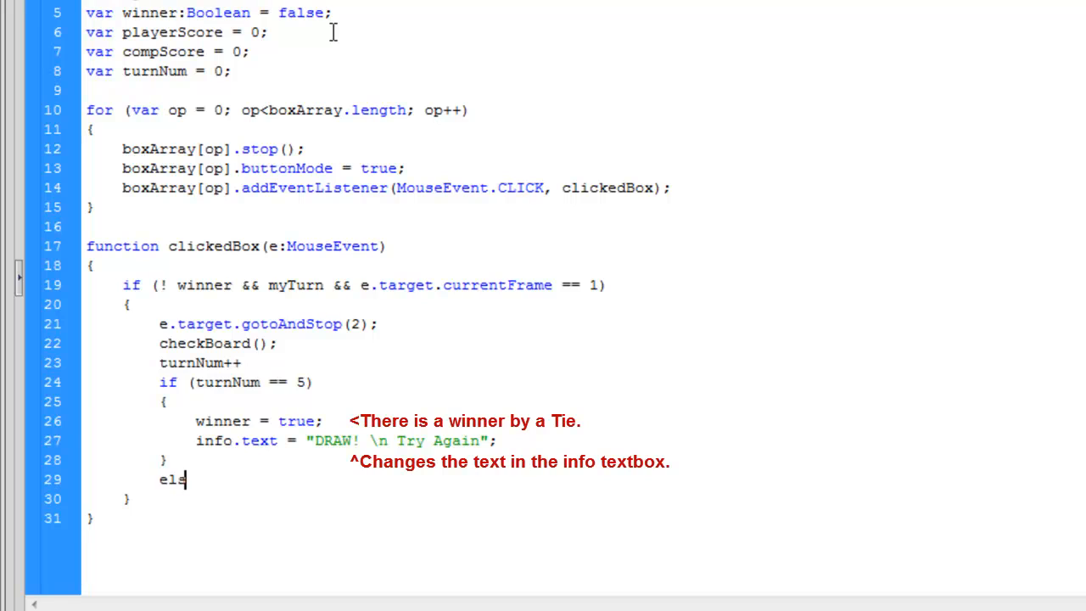
pyautogui.write('e')
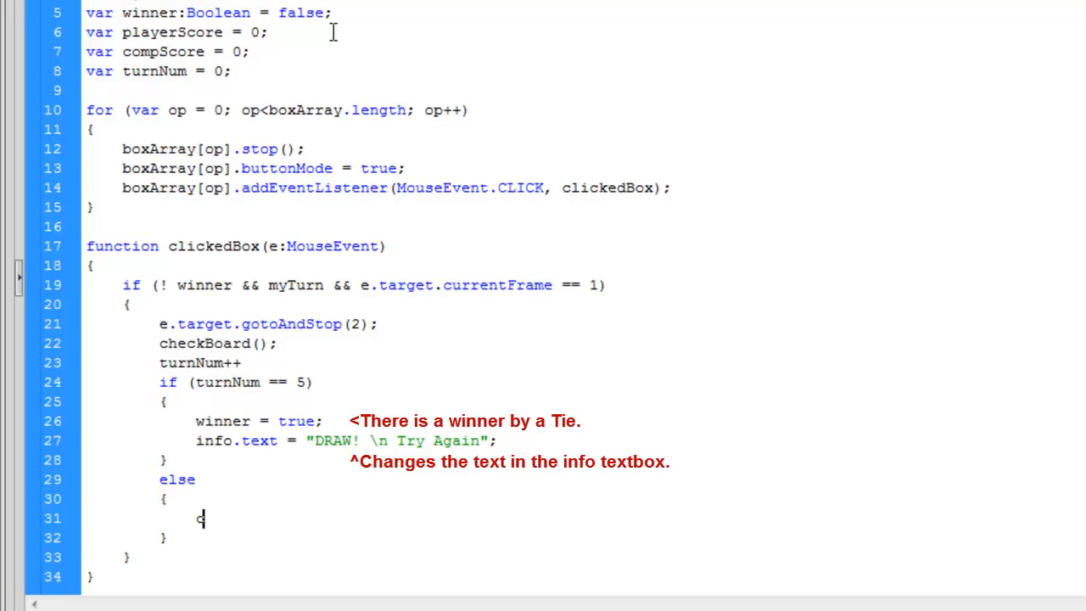
pyautogui.write('ompTurn();')
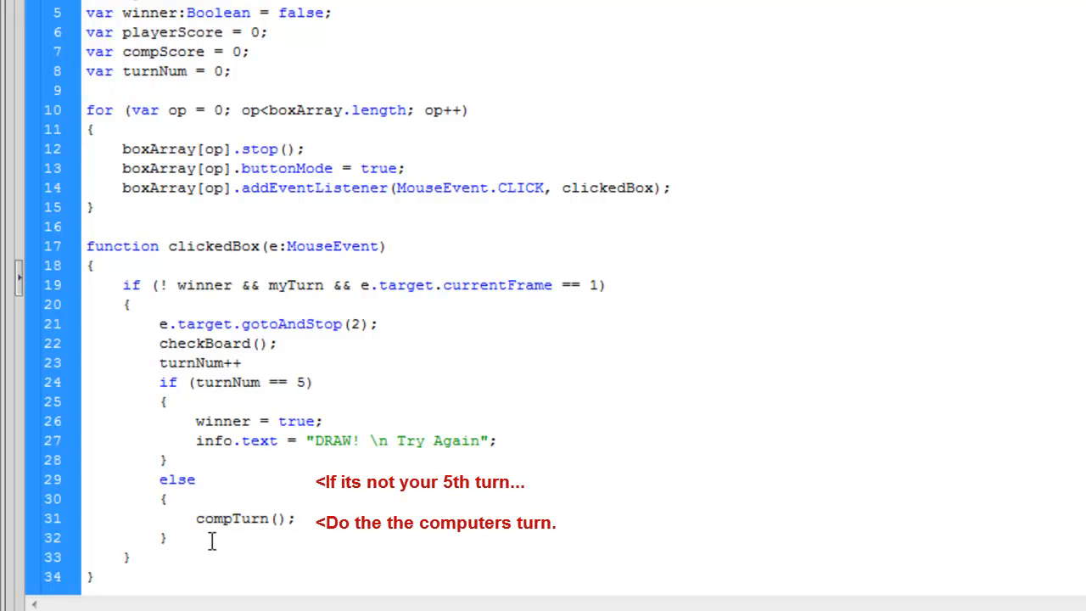
pyautogui.write('else if')
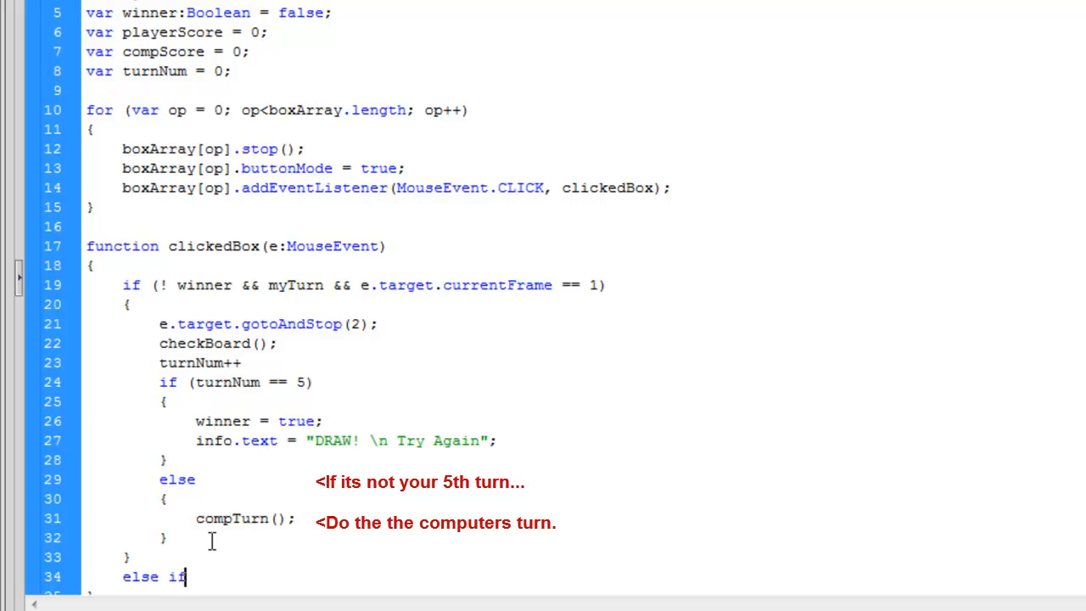
# Step: Add else if (winner), looping over boxArray to gotoAndStop(1) on every box
pyautogui.write('(winner')
pyautogui.write('for')
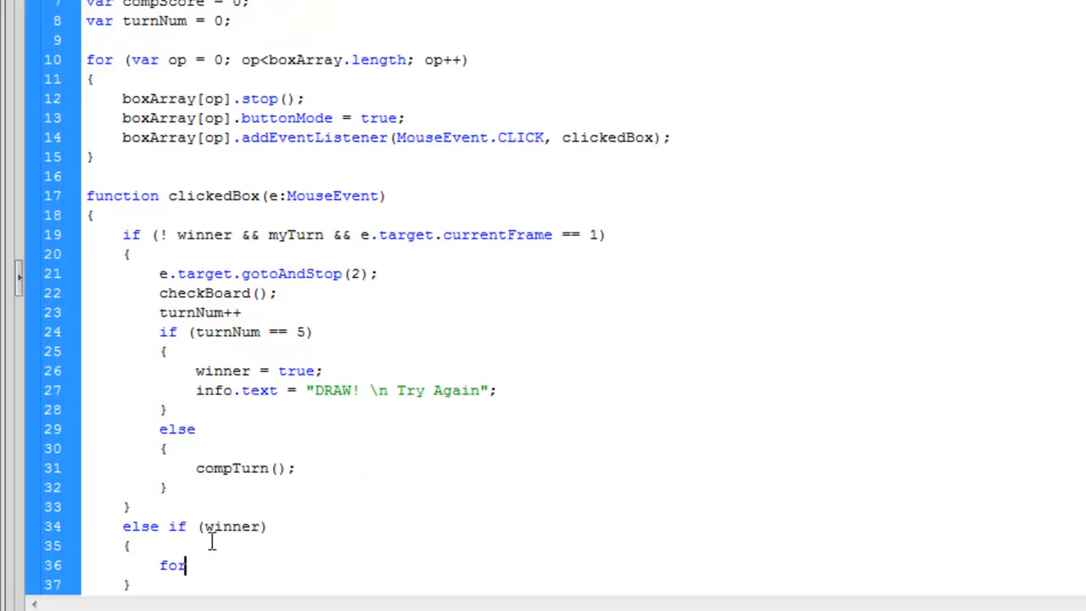
pyautogui.write('(var og')
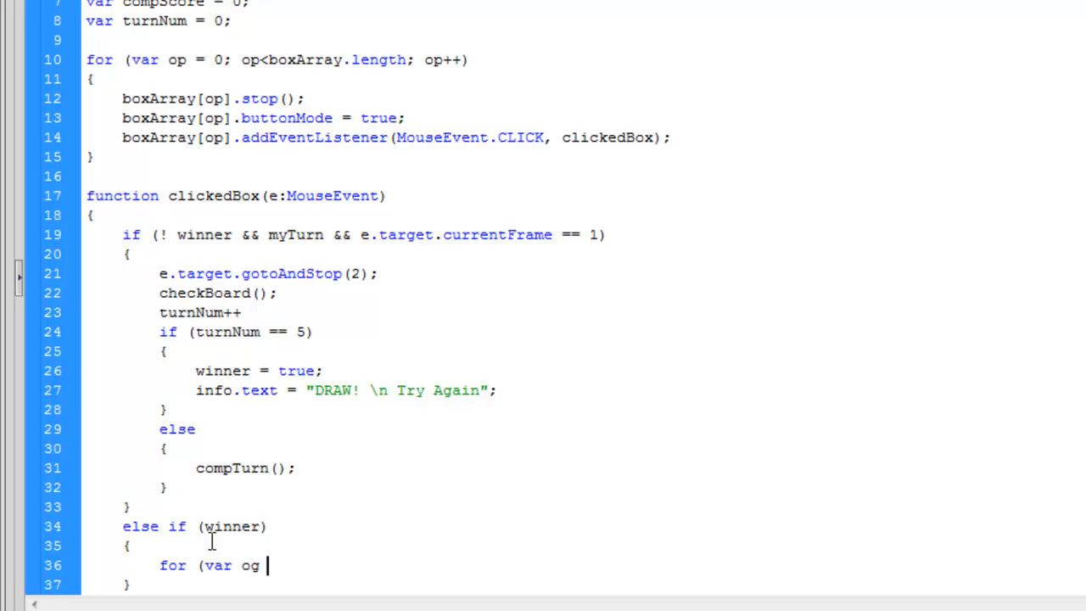
pyautogui.write('= 0; og')
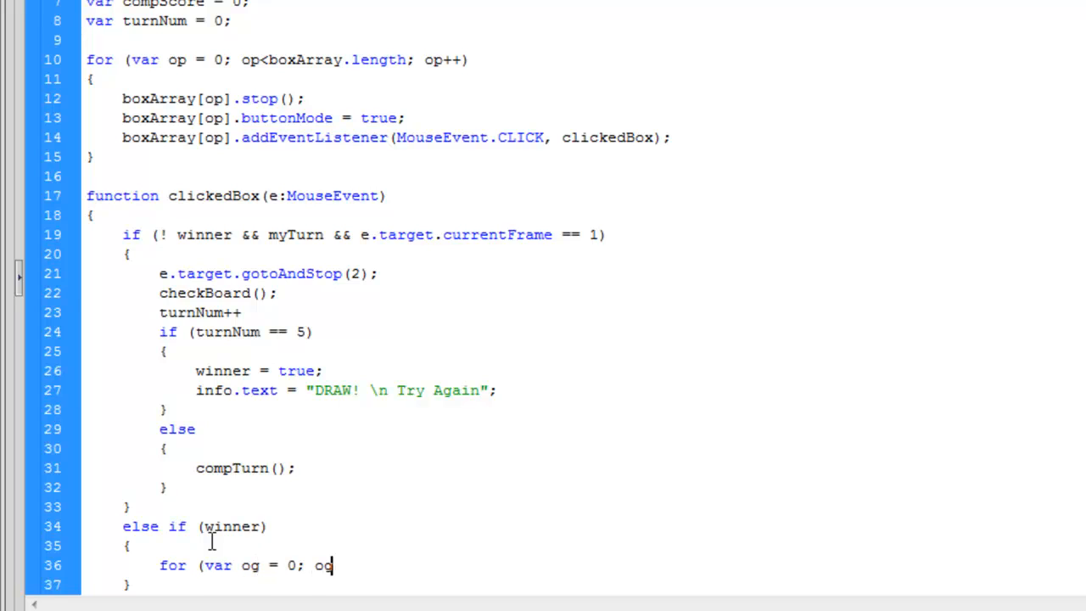
pyautogui.write('<boxArray.')
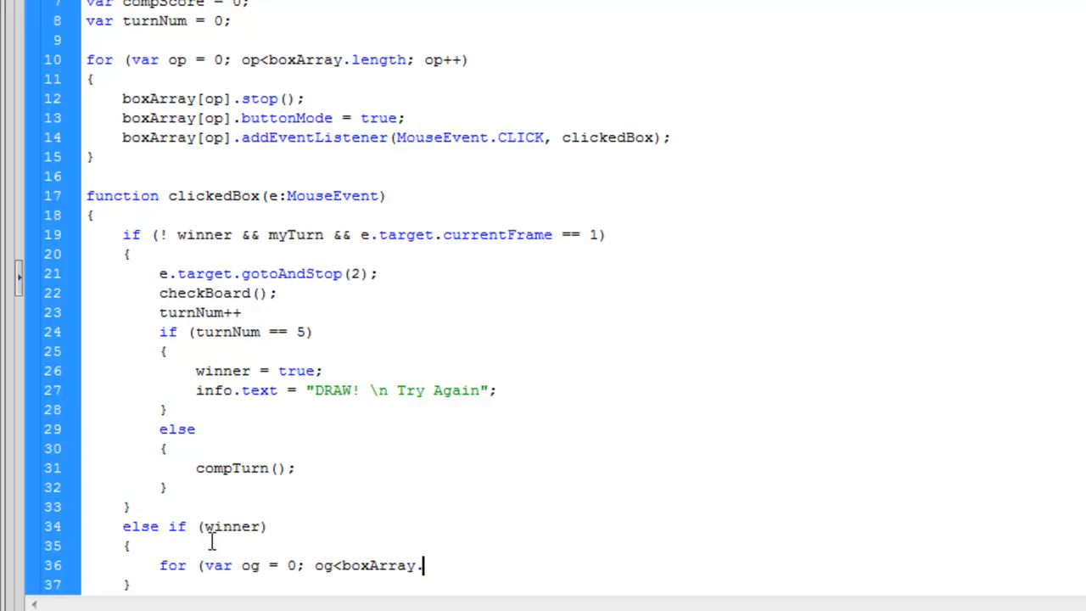
pyautogui.write('length; og++')
pyautogui.write('{')
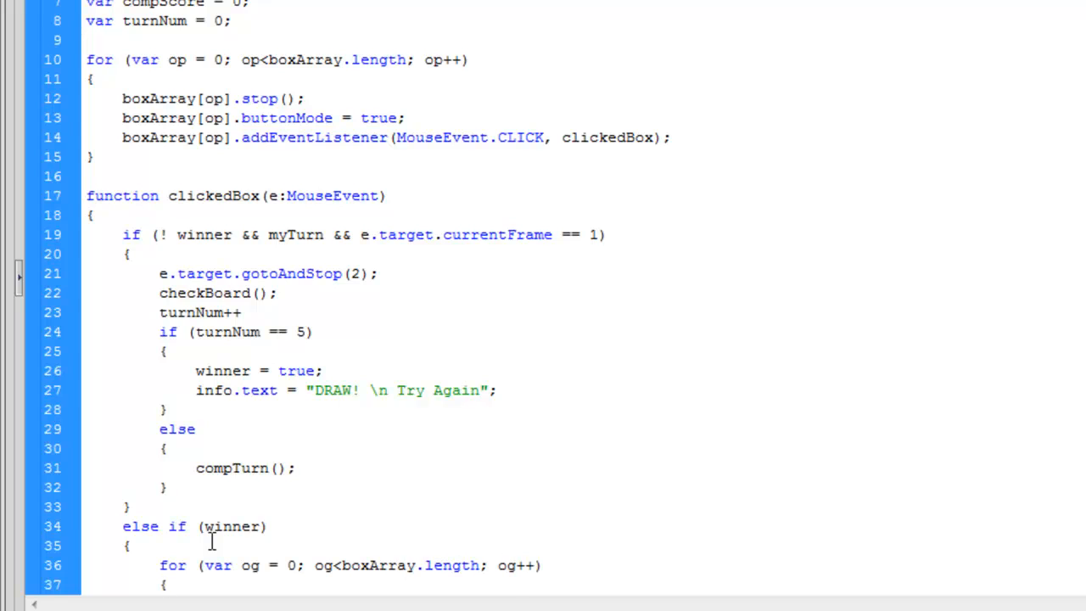
pyautogui.write('boxArray[og')
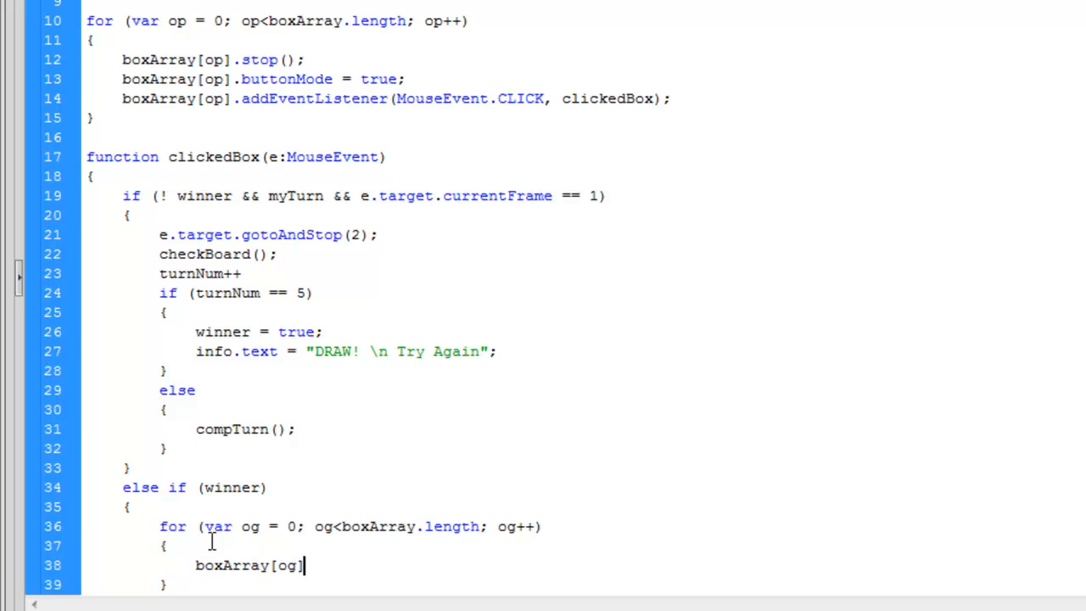
pyautogui.write('.gotoAnd')
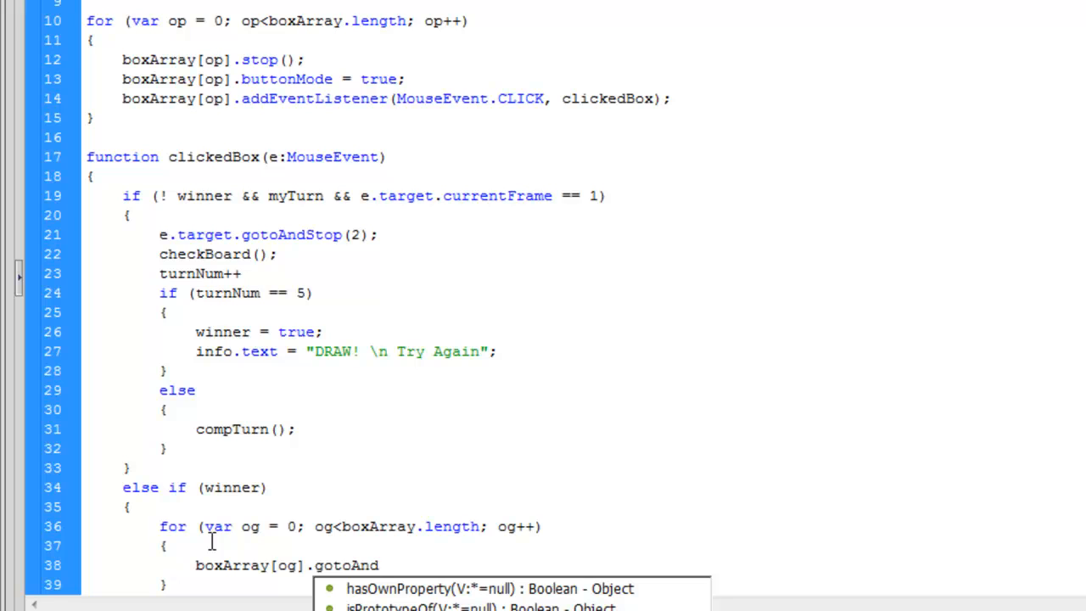
pyautogui.write('Stop(1)')
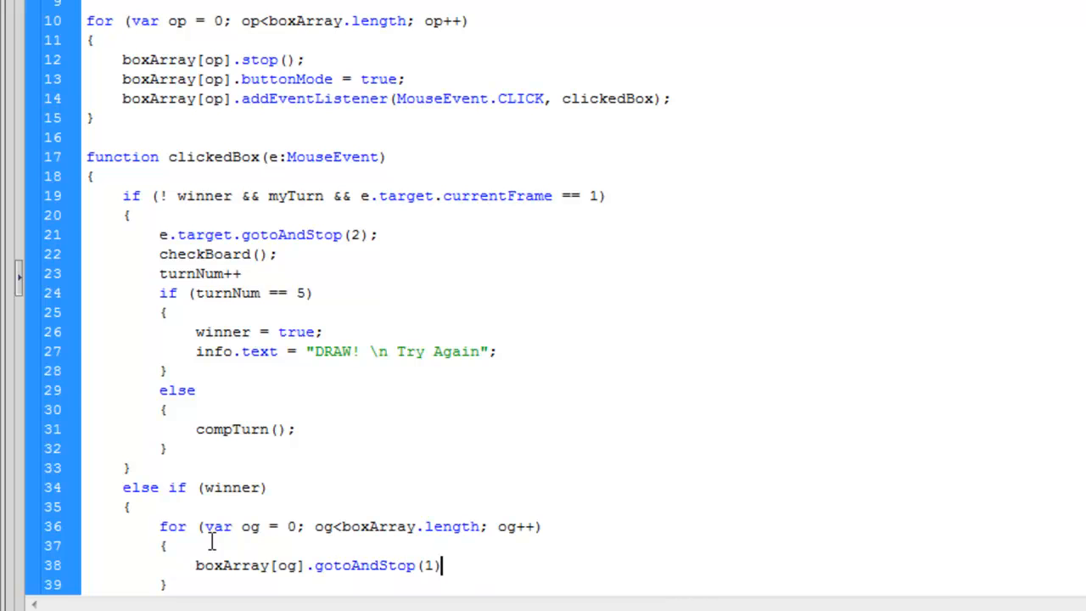
pyautogui.write(';')
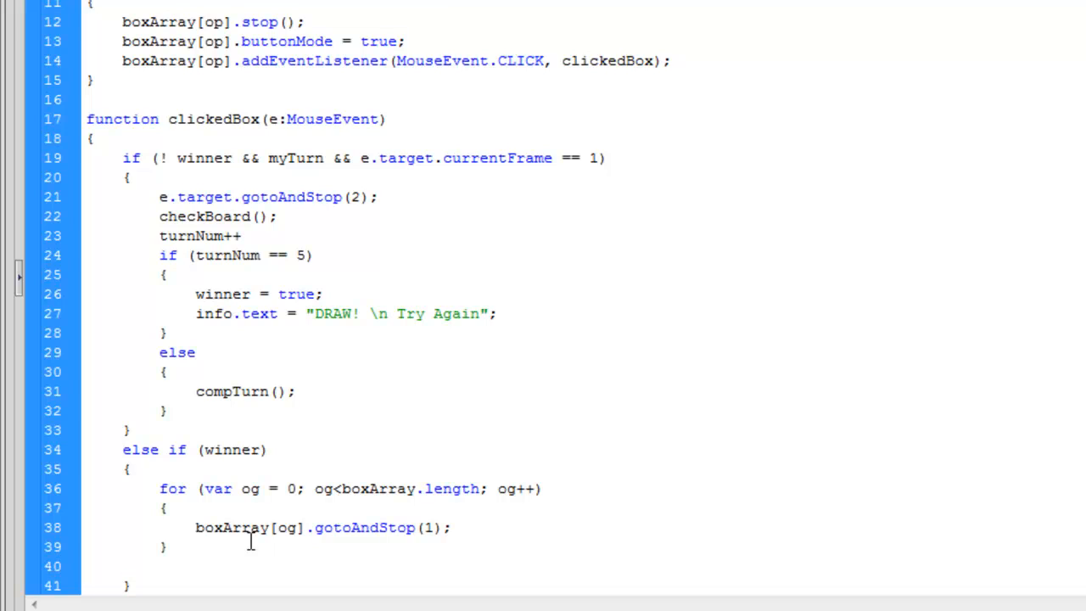
# Step: Reset winner to false, turnNum to 0 and info.text to empty
pyautogui.write('winner = false;')
pyautogui.write('turnNum')
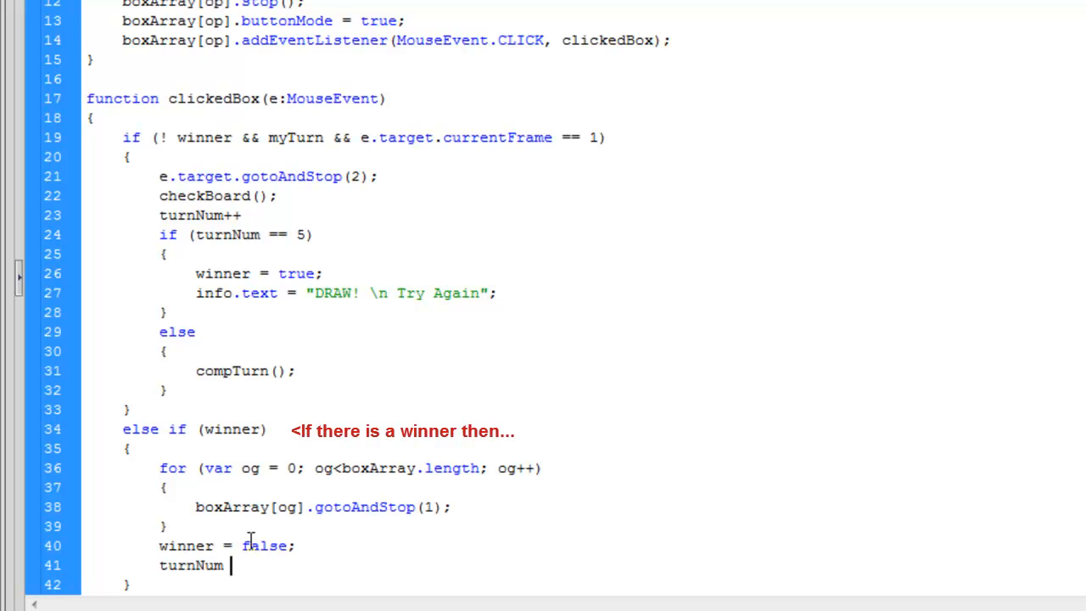
pyautogui.write('= 0;')
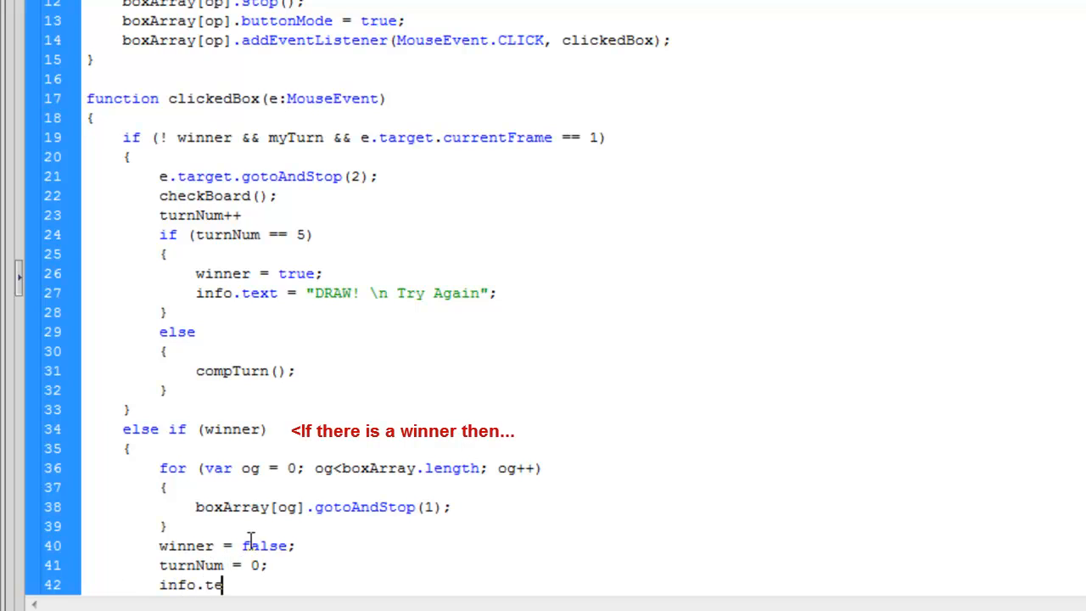
pyautogui.write('xt = "";')
pyautogui.write('function')
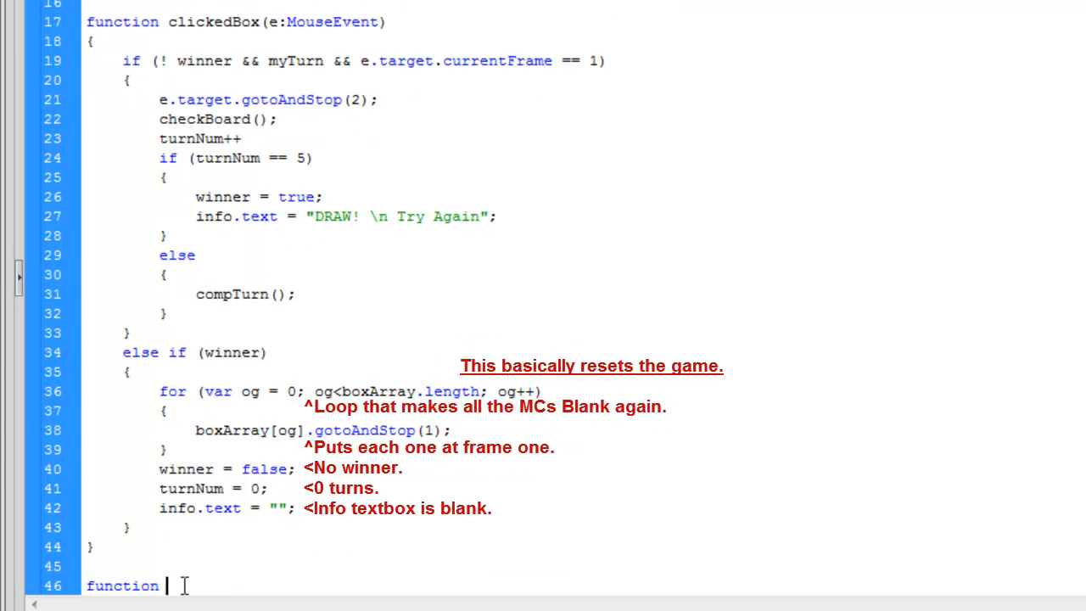
# Step: Start compTurn by storing randomNum(8) in wierdNum and testing that there is no winner
pyautogui.write('compTurn():void')
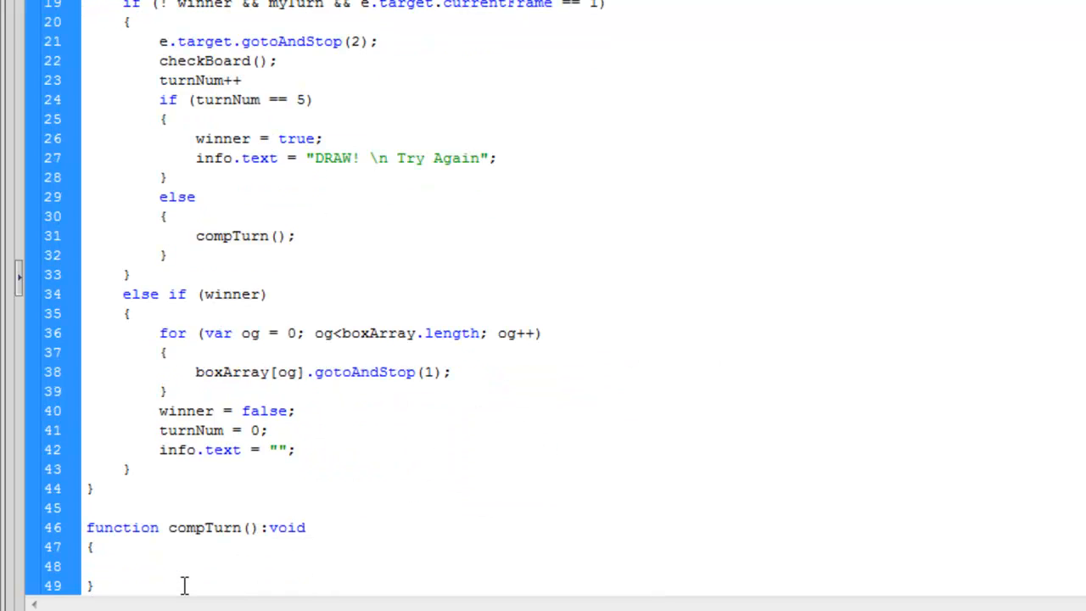
pyautogui.write('var w')
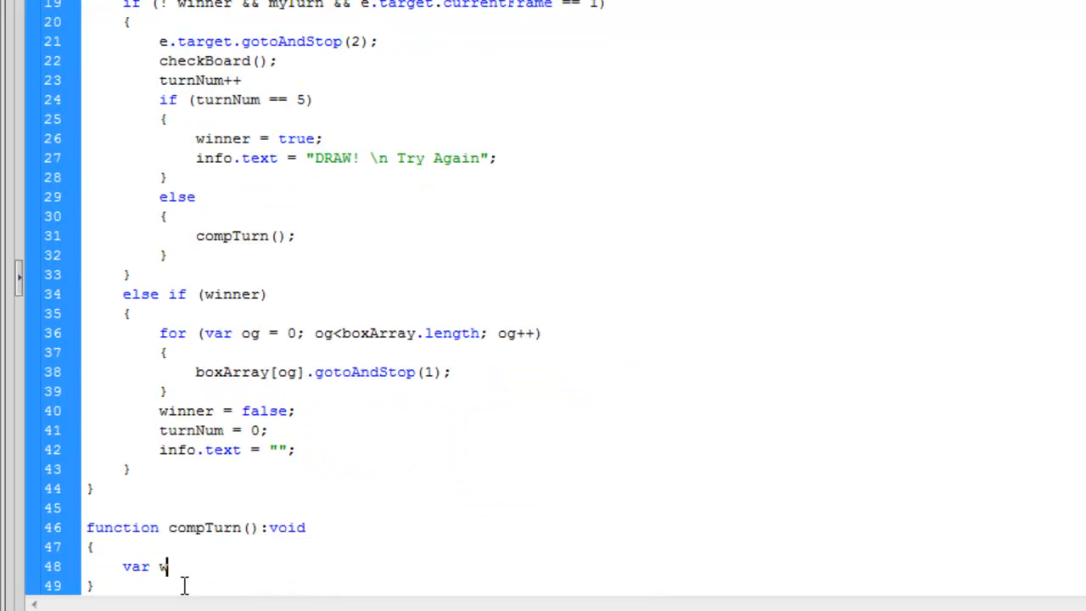
pyautogui.write('ierdNum = randomNum(8);')
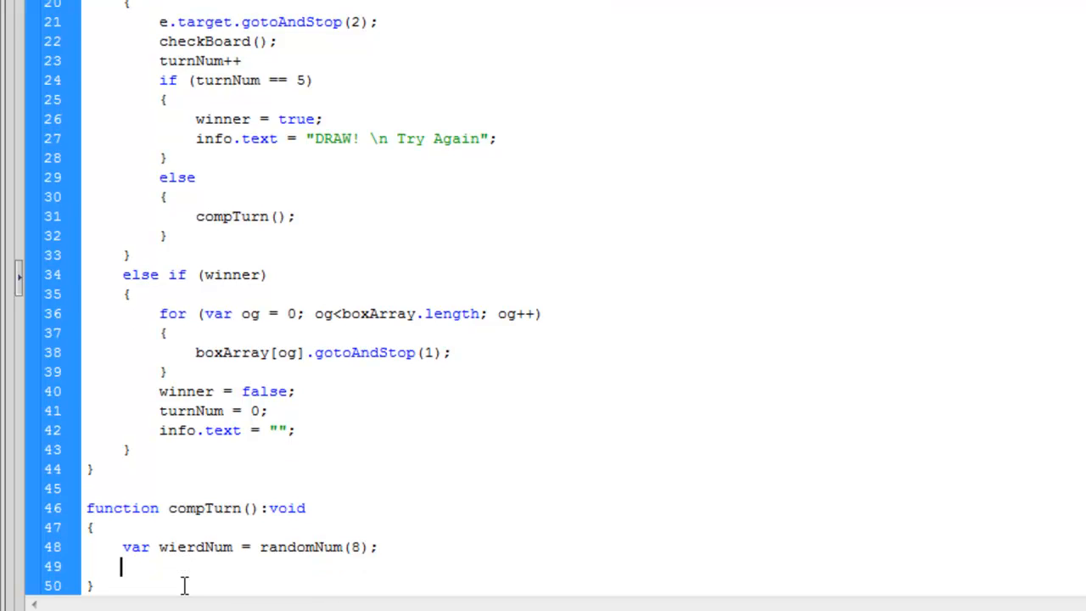
pyautogui.write('if (!')
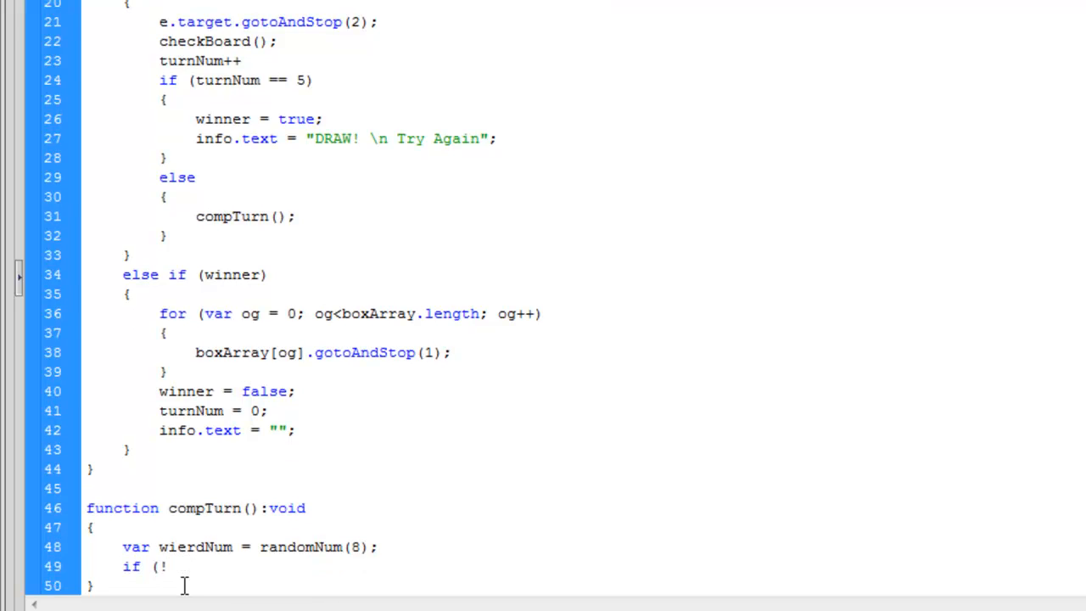
pyautogui.write('winner')
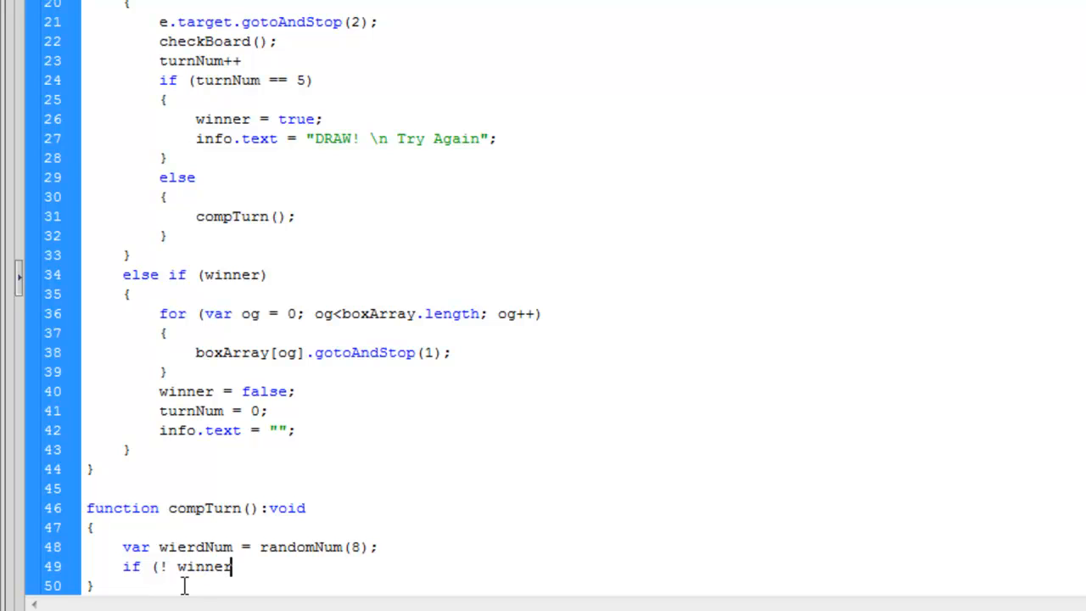
pyautogui.scroll(-3)
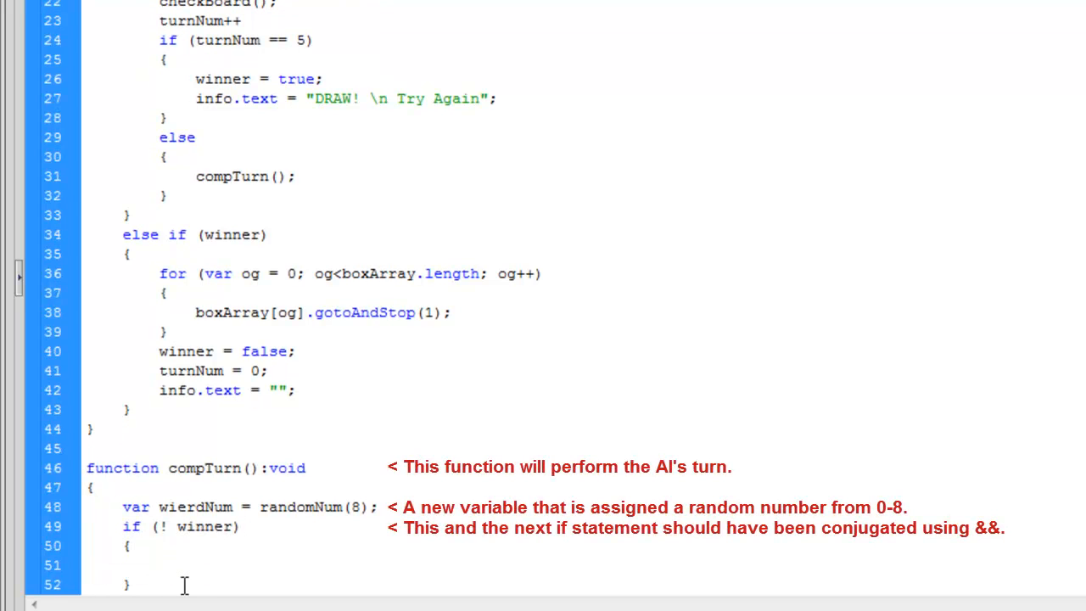
# Step: If the random box is on frame 1, gotoAndStop(3) and call checkBoard(); otherwise retry compTurn()
pyautogui.write('if (boxArray[wie')
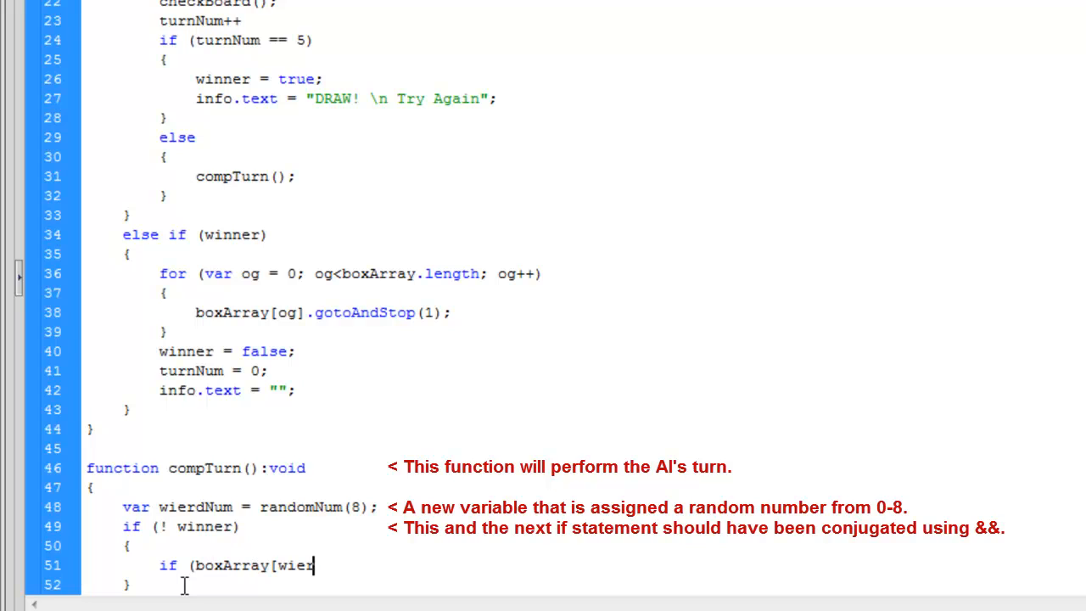
pyautogui.write('rdNum]')
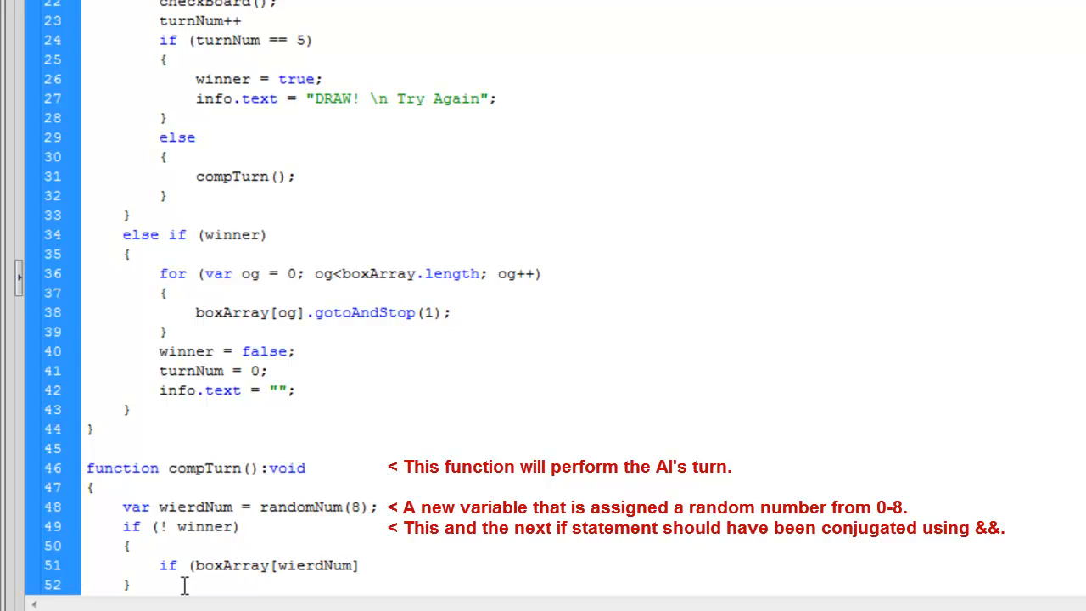
pyautogui.write('.gotoAndS')
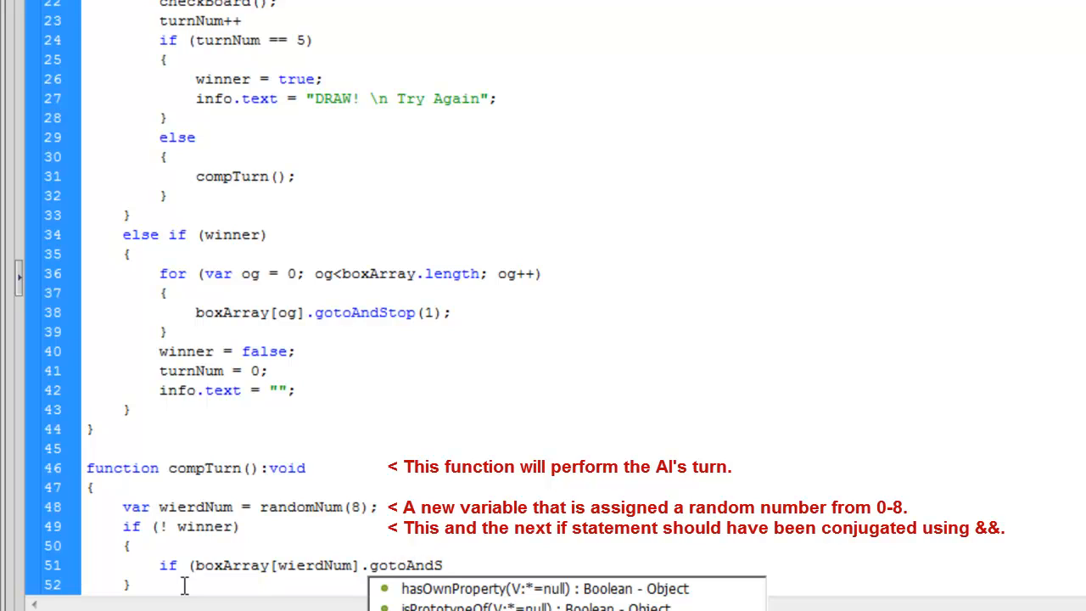
pyautogui.press('BackSpace')
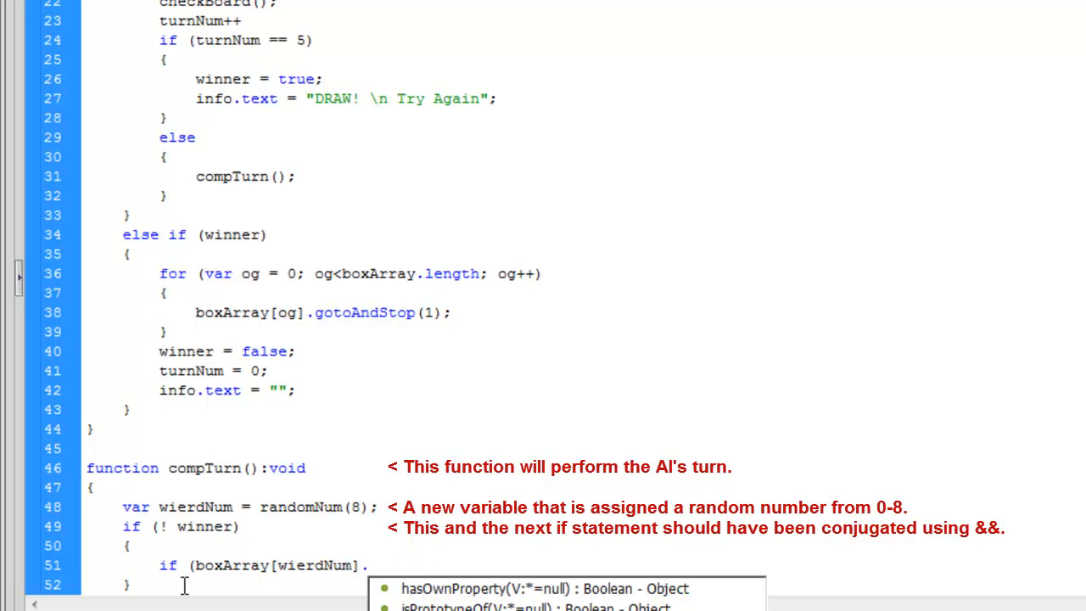
pyautogui.write('currentFrane == 1)')
pyautogui.write('boxArray')
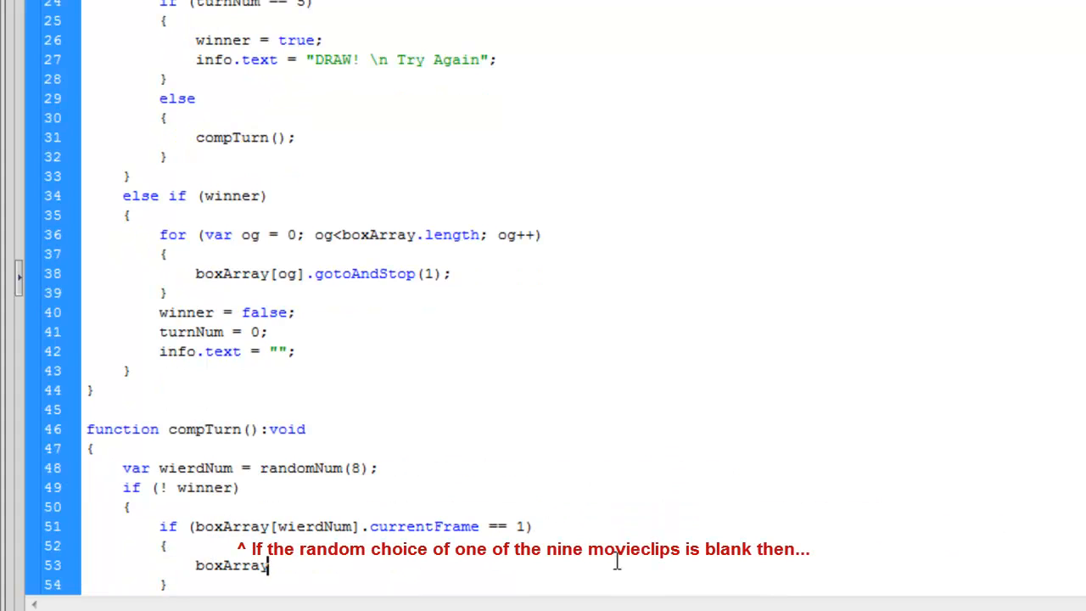
pyautogui.write('[wierdNum].gotoAndStop')
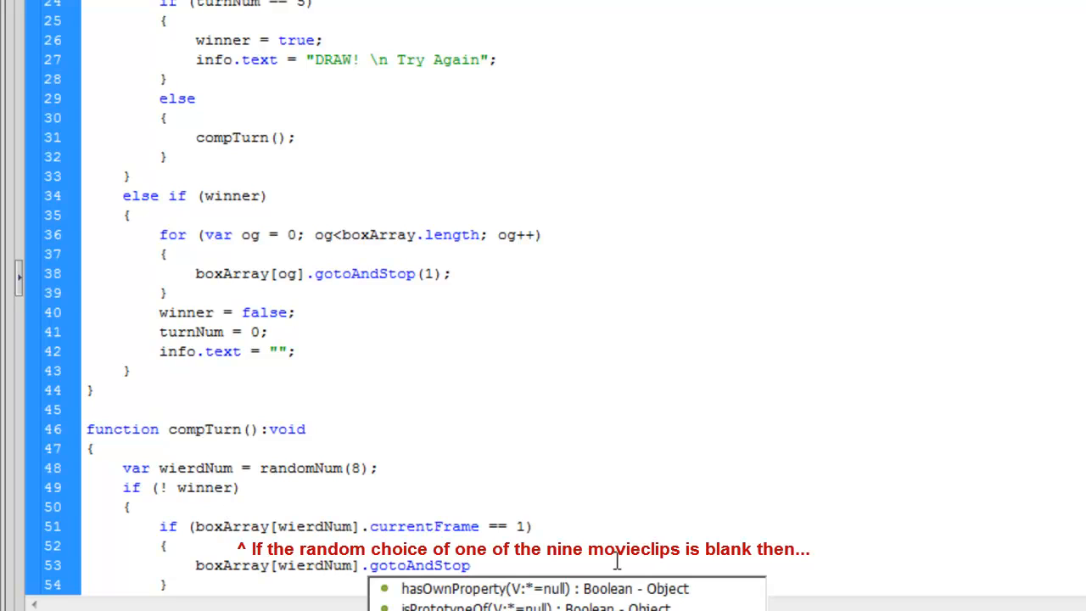
pyautogui.write('(3);')
pyautogui.write('check')
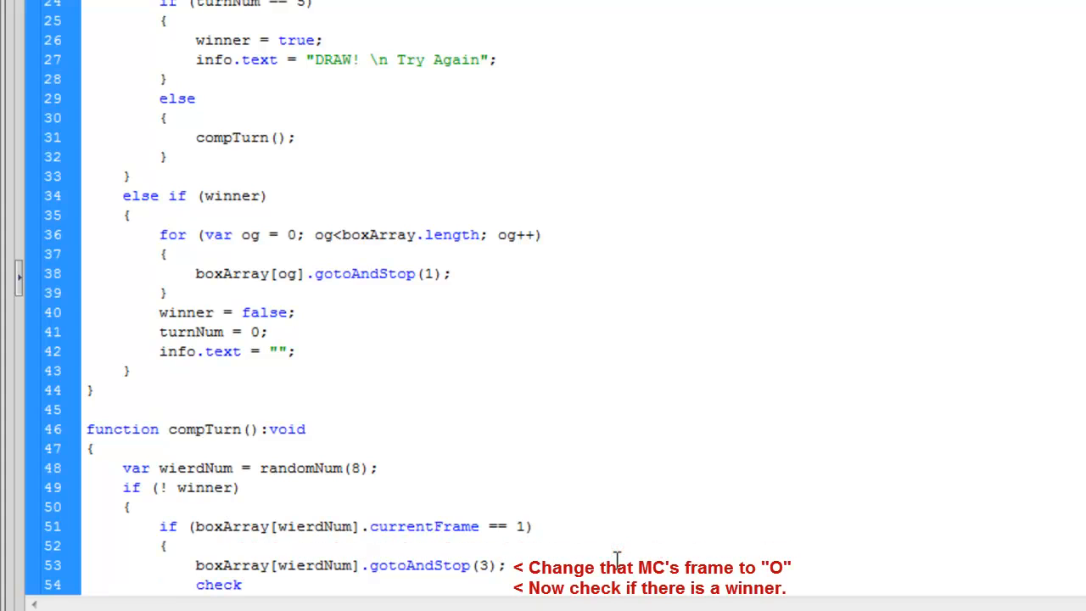
pyautogui.write('Board();')
pyautogui.write('else')
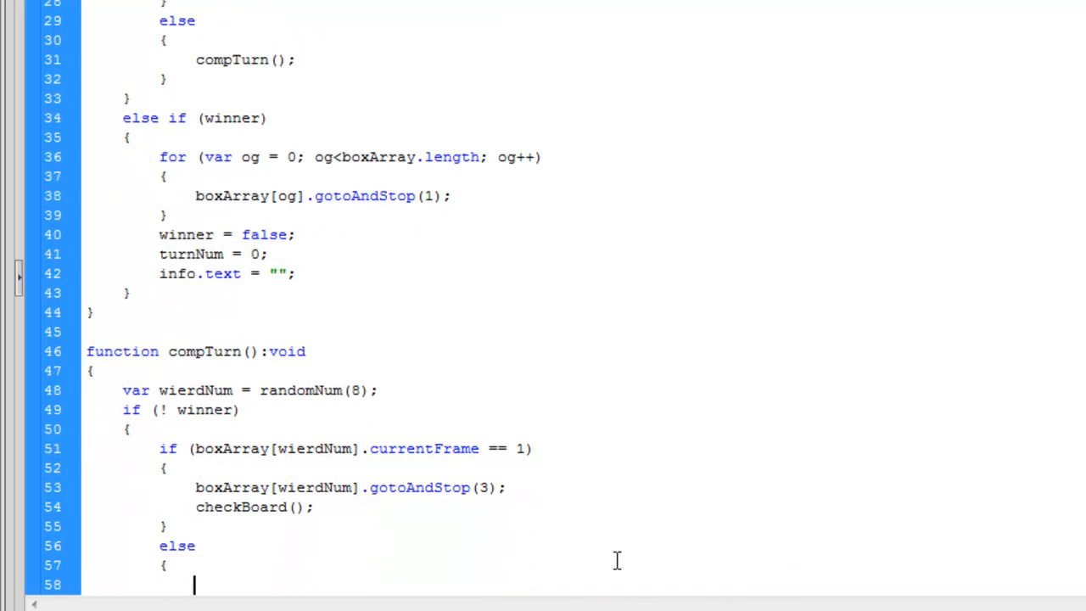
pyautogui.write('compTurn();')
pyautogui.write('f')
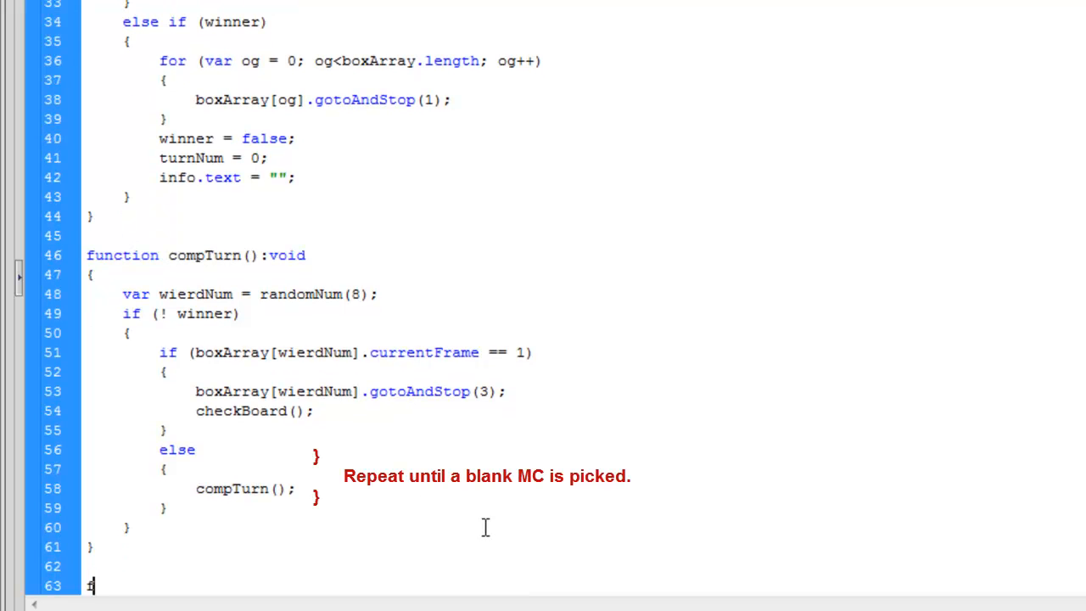
pyautogui.write('unction check')
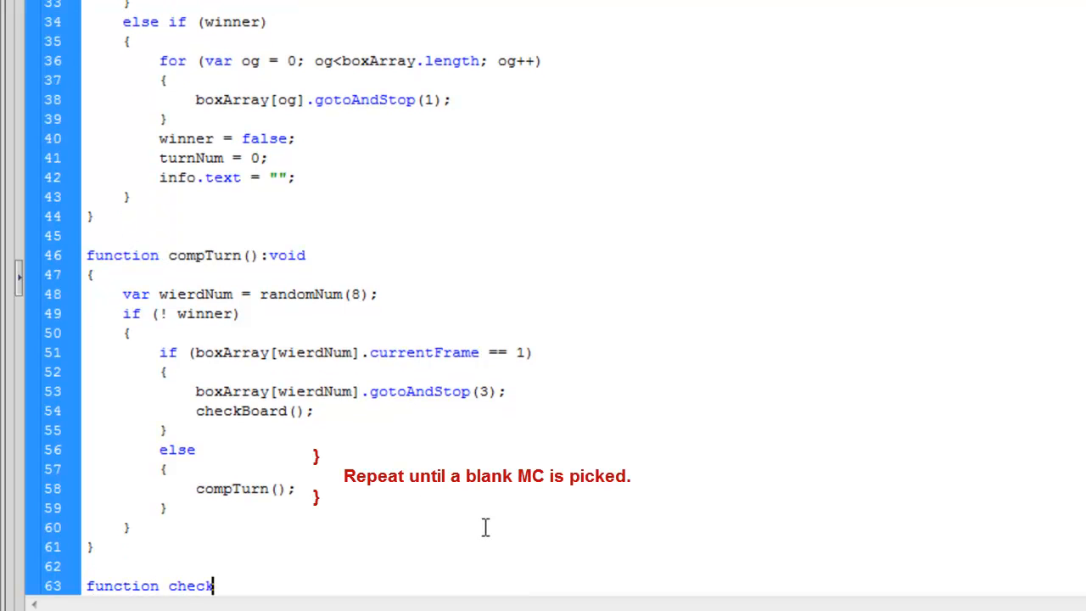
# Step: Open checkBoard():void with an if requiring a, b and c currentFrame == 2, ORed
pyautogui.write('Board():void')
pyautogui.write('if')
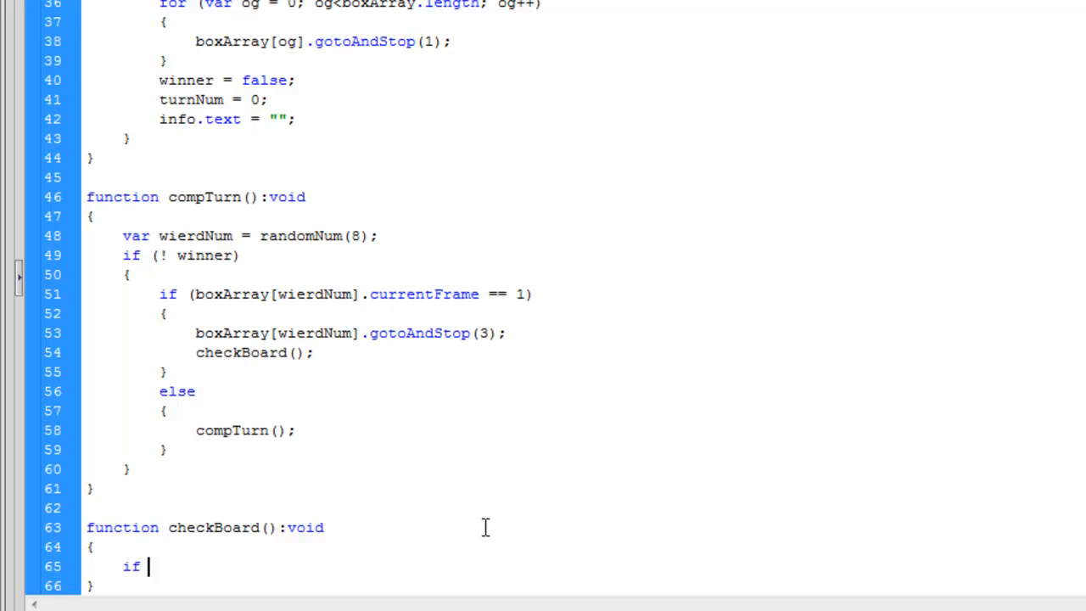
pyautogui.write('(a.currentFrame ==')
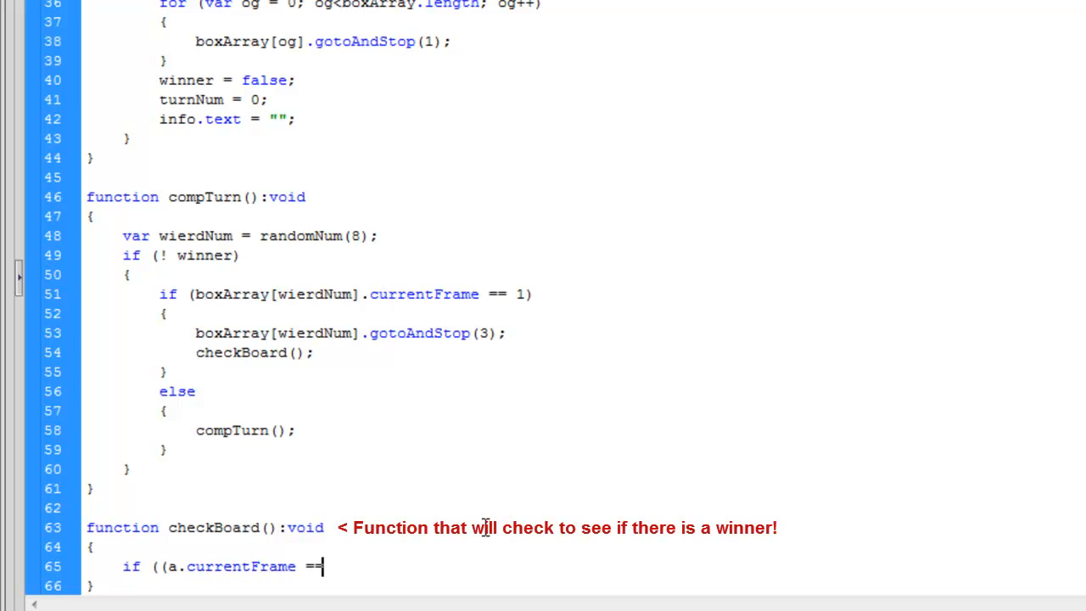
pyautogui.write('2 &&')
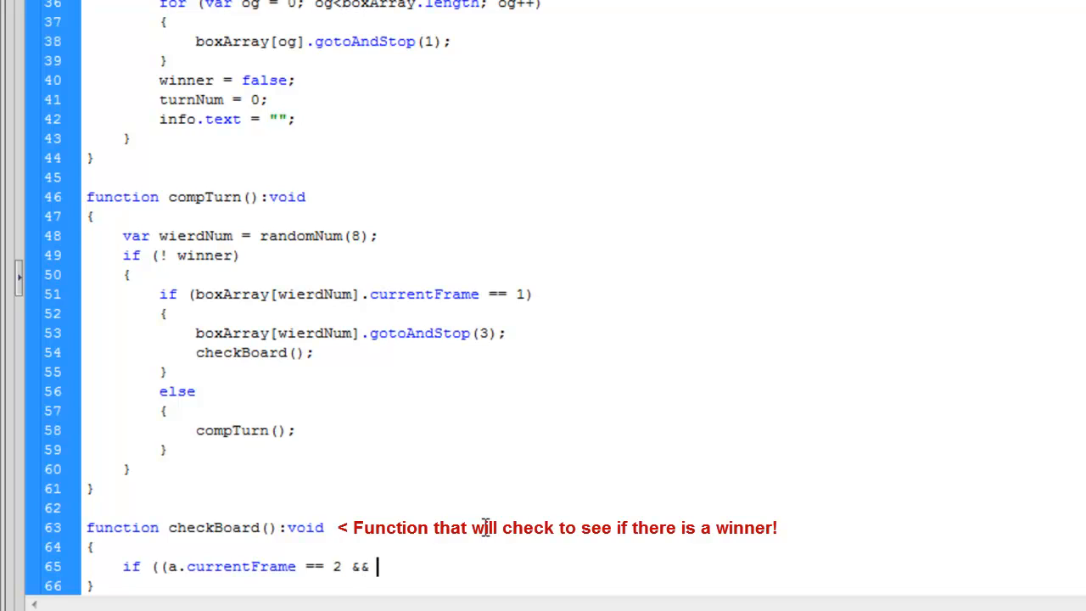
pyautogui.write('b.currentFrame == 2 && c.currentFrame')
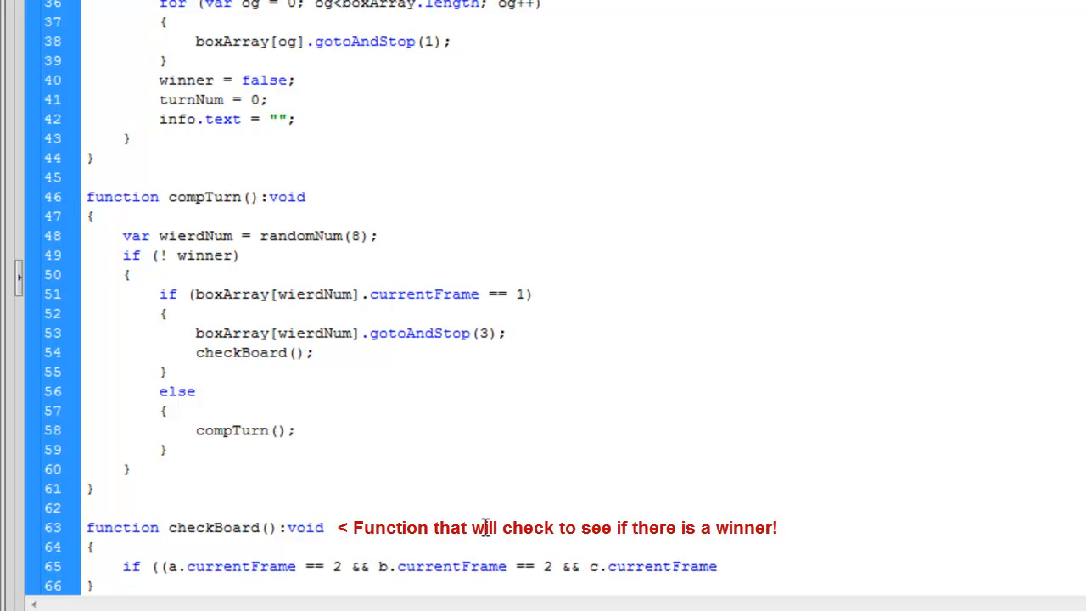
pyautogui.write('== 2')
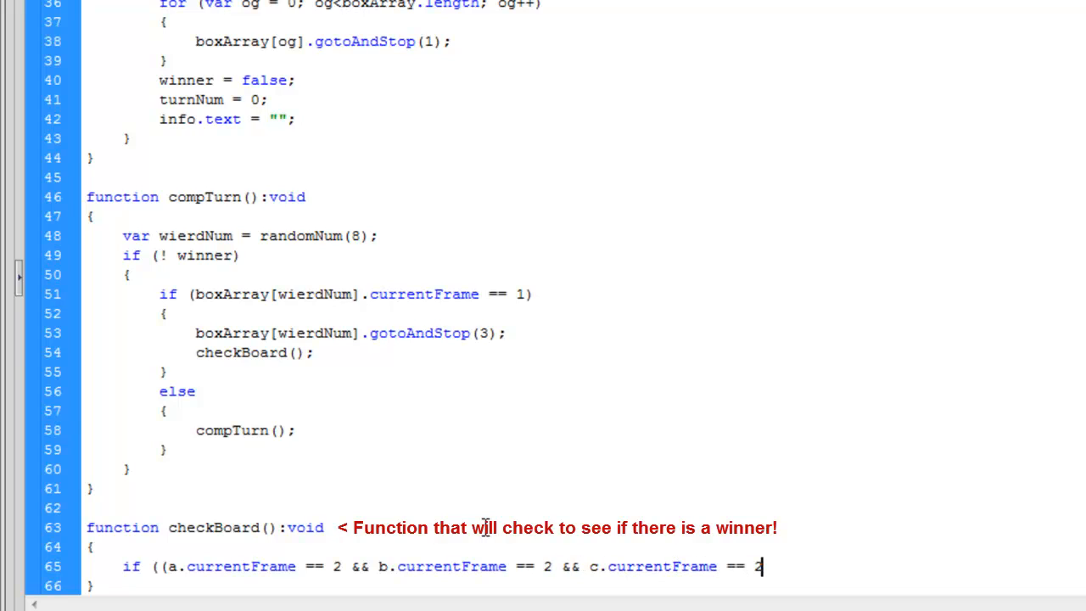
pyautogui.write(')')
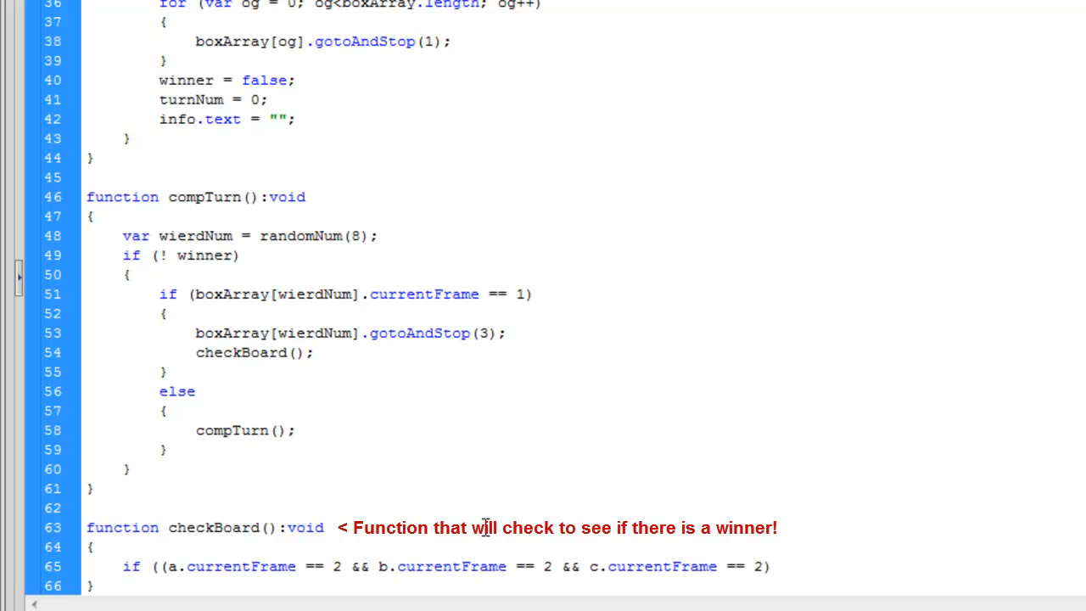
pyautogui.write('||')
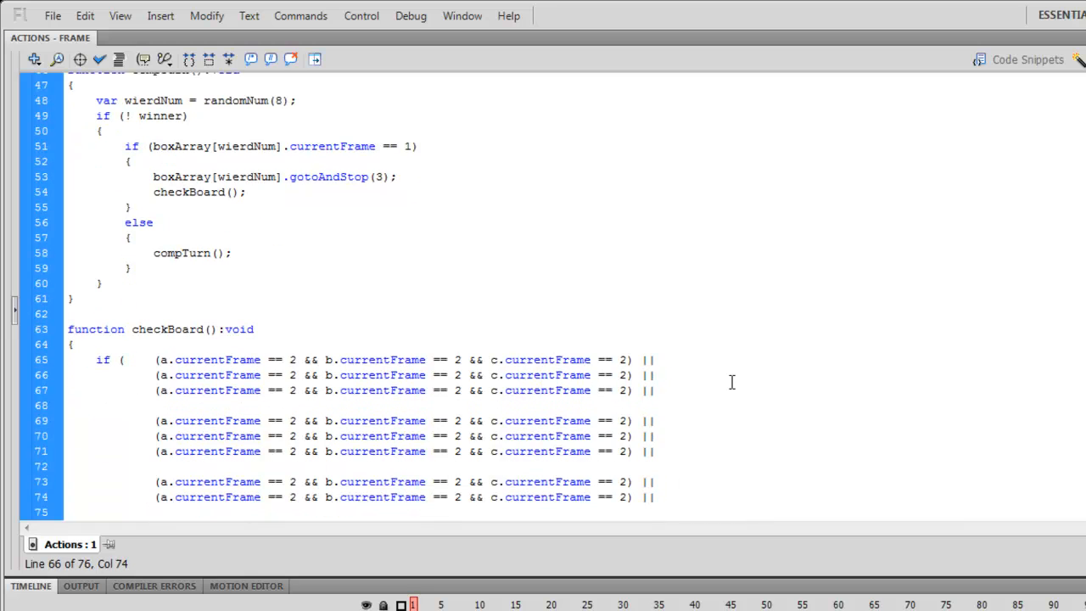
# Step: Comment the horizontal lines, add playerScore++, update me.text to 'Me: ' score, set winner = true
pyautogui.write('//Horizontal')
pyautogui.write('play')
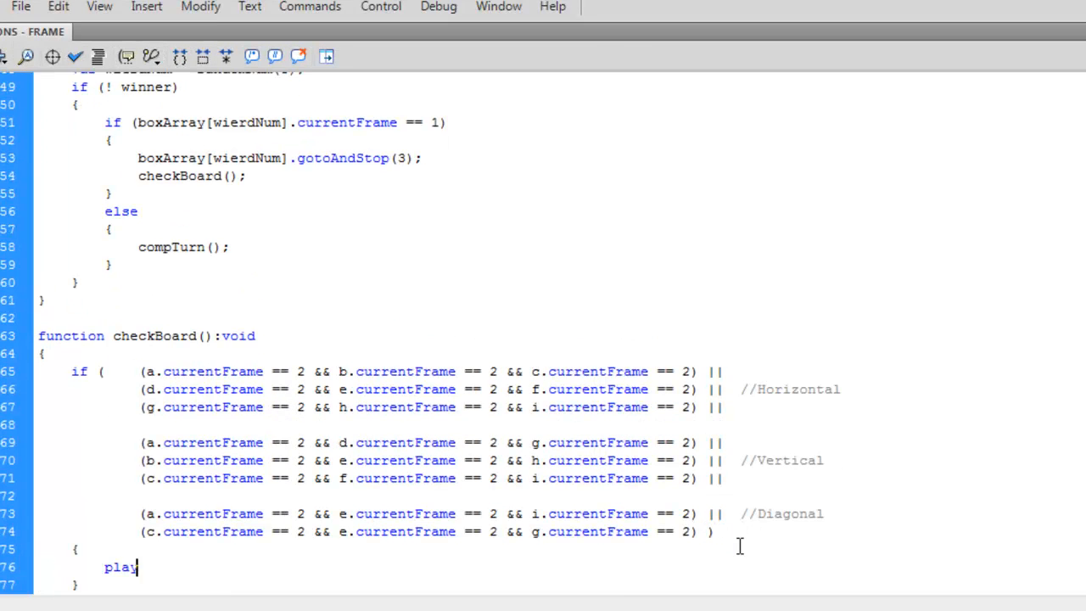
pyautogui.write('erScore')
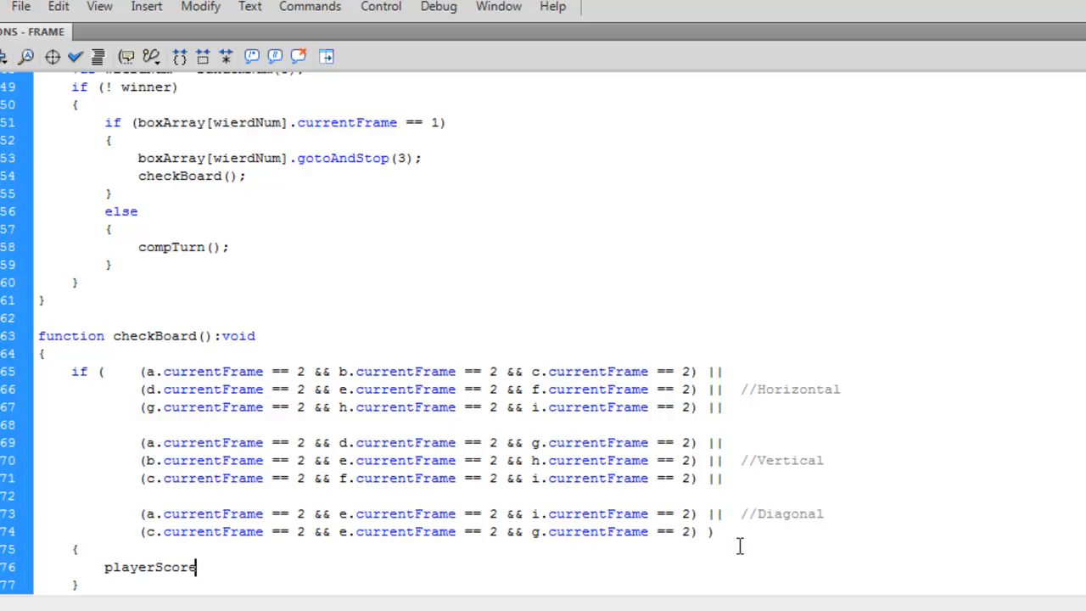
pyautogui.write('++;')
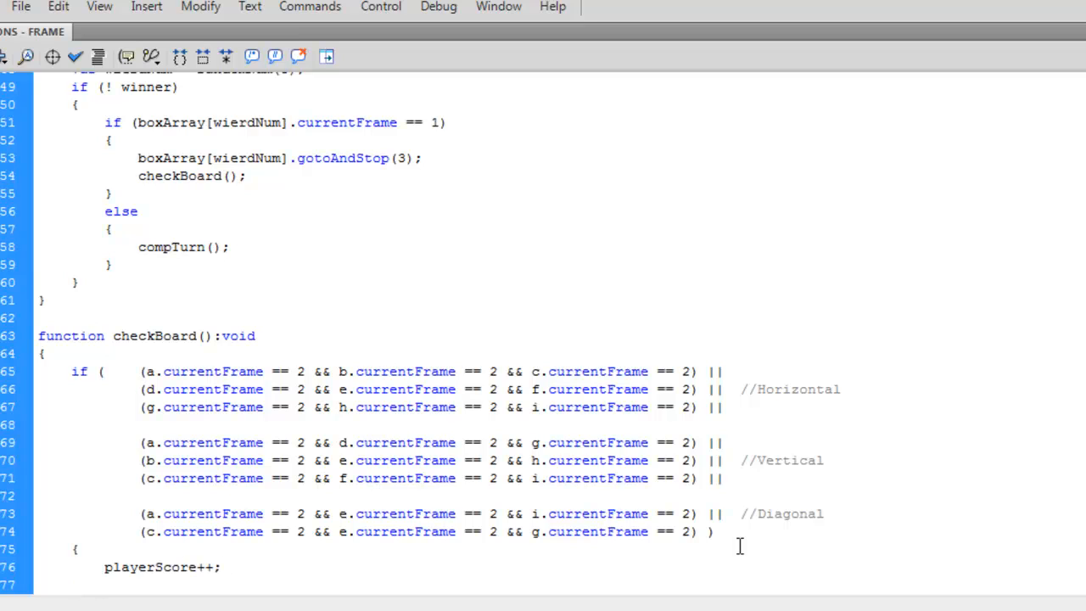
pyautogui.write('me.text')
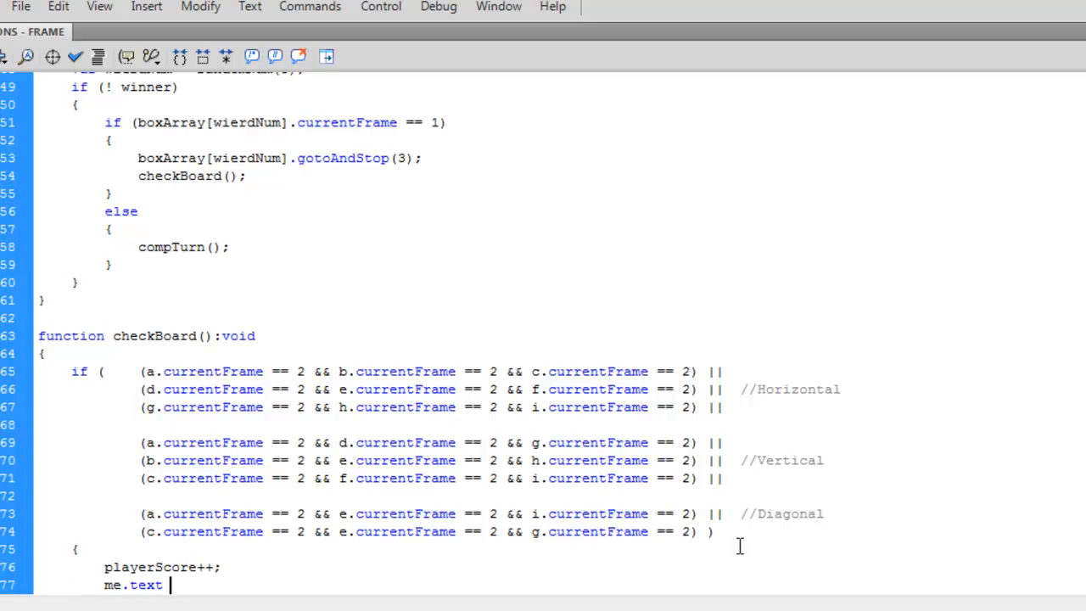
pyautogui.write('= "Me: " + pl')
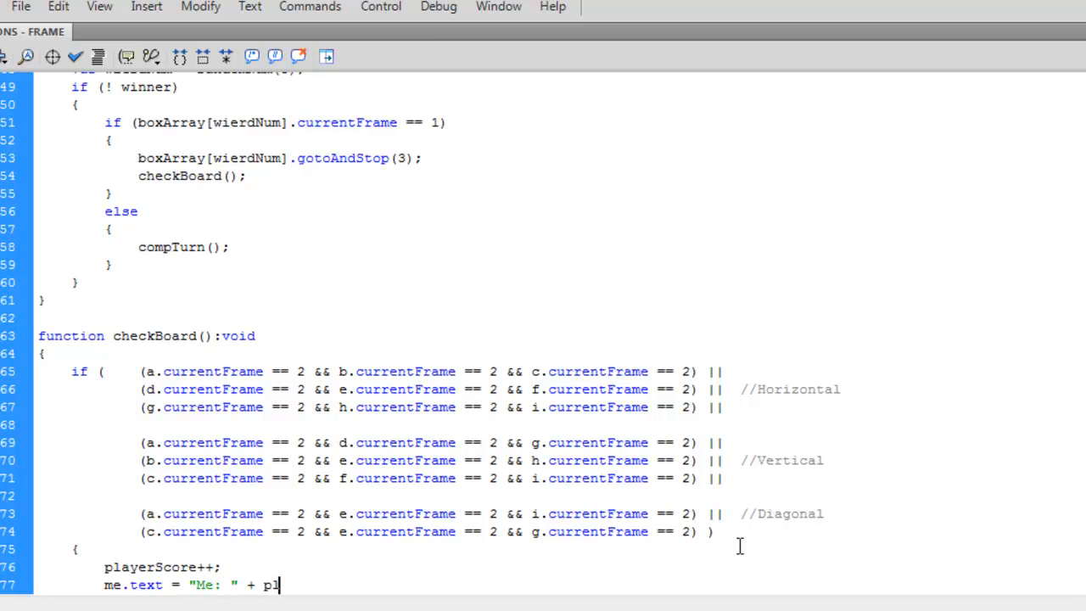
pyautogui.write('ayerScore;')
pyautogui.write('winner')
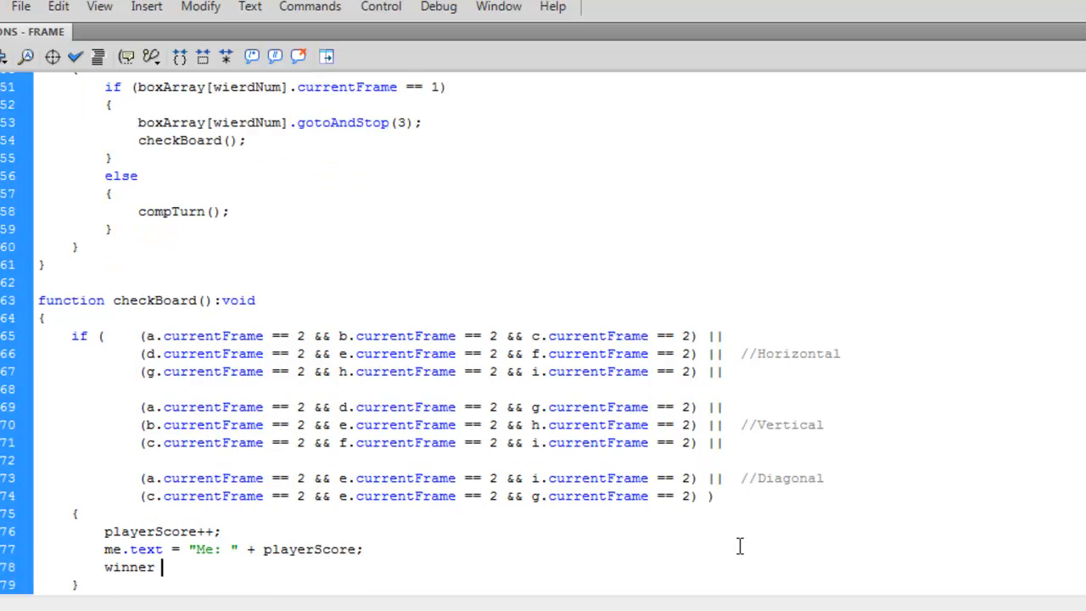
pyautogui.write('= true;')
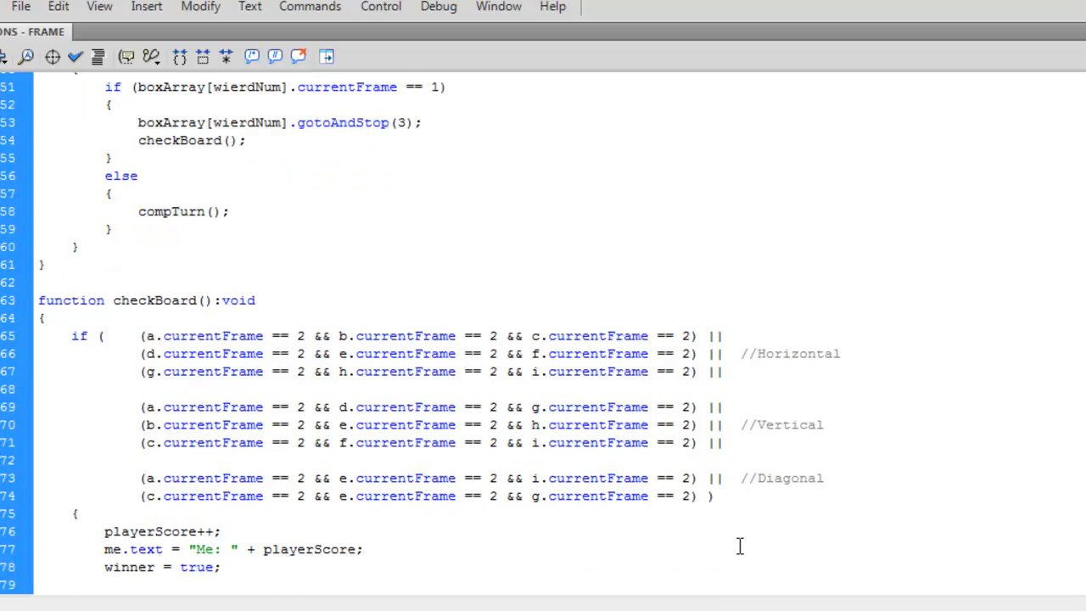
# Step: Set info.text to the 'You Won' message, followed by an else if
pyautogui.write('info.t')
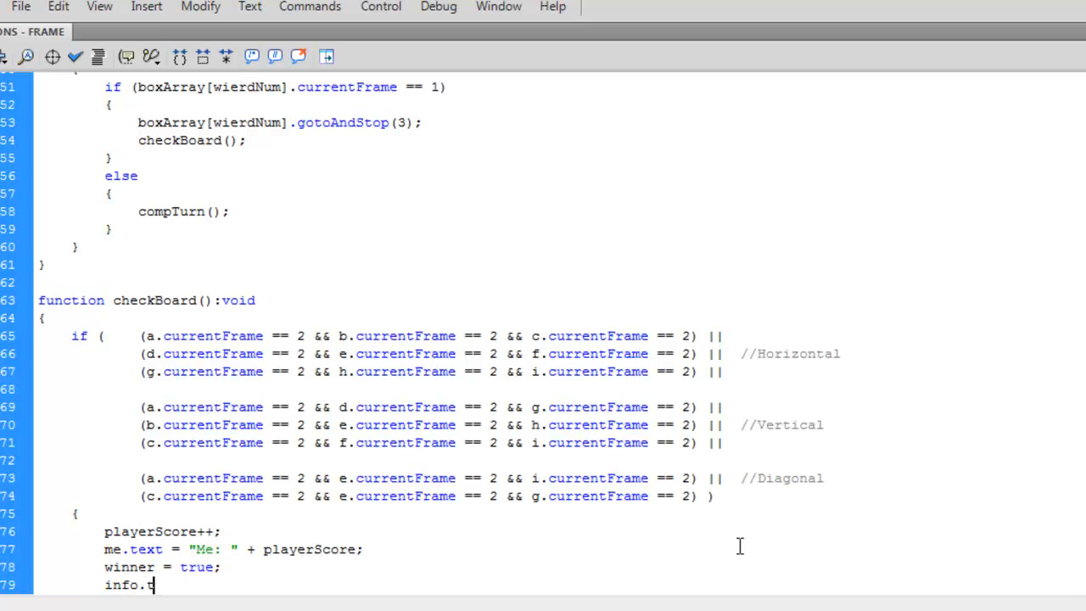
pyautogui.write('ext = "')
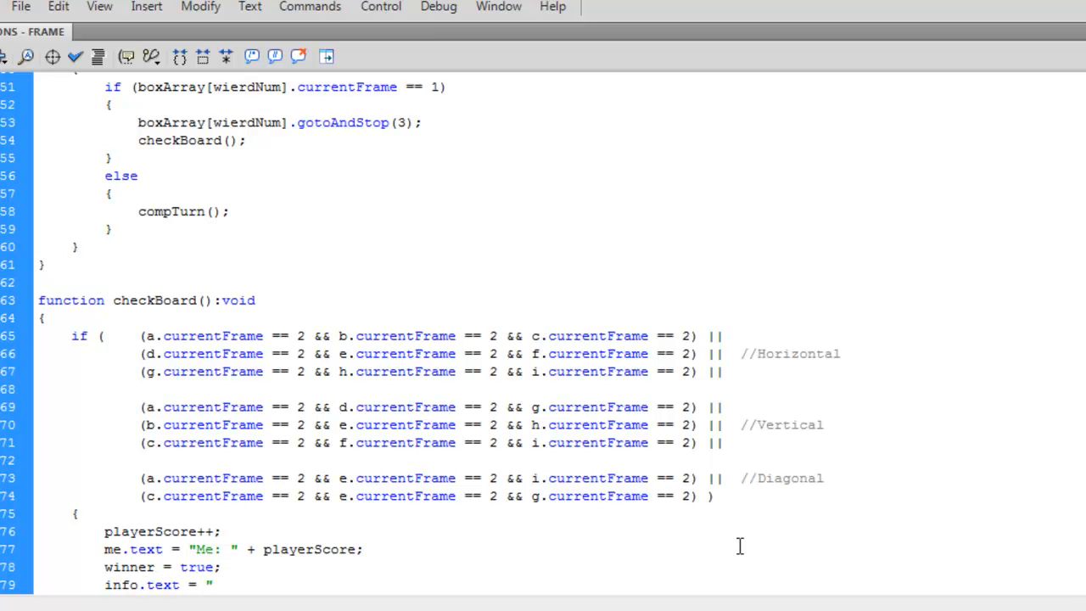
pyautogui.write('You Won! \\n Play Again')
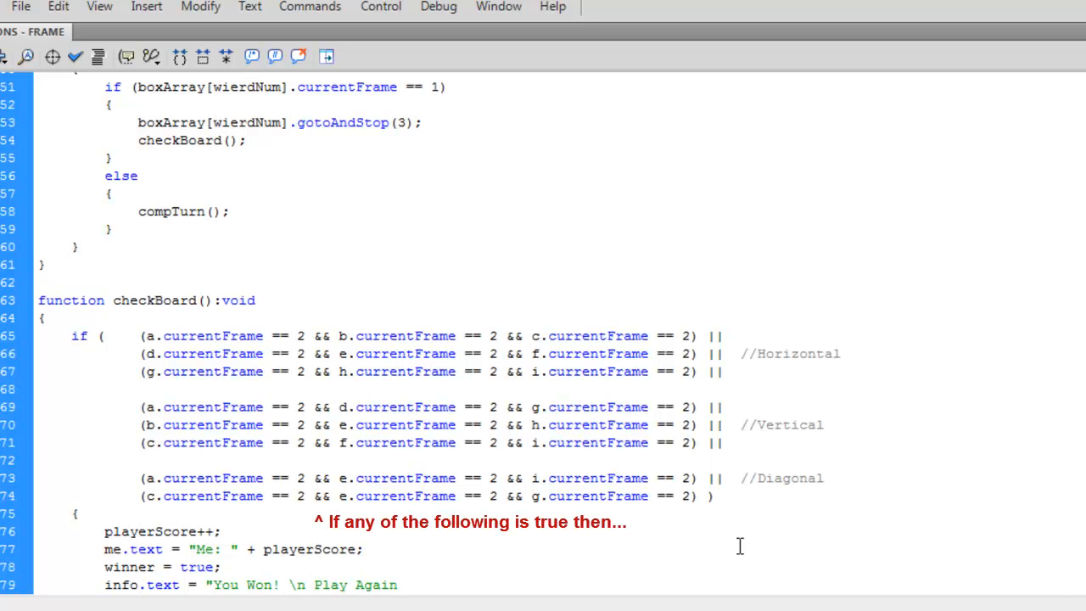
pyautogui.write('";')
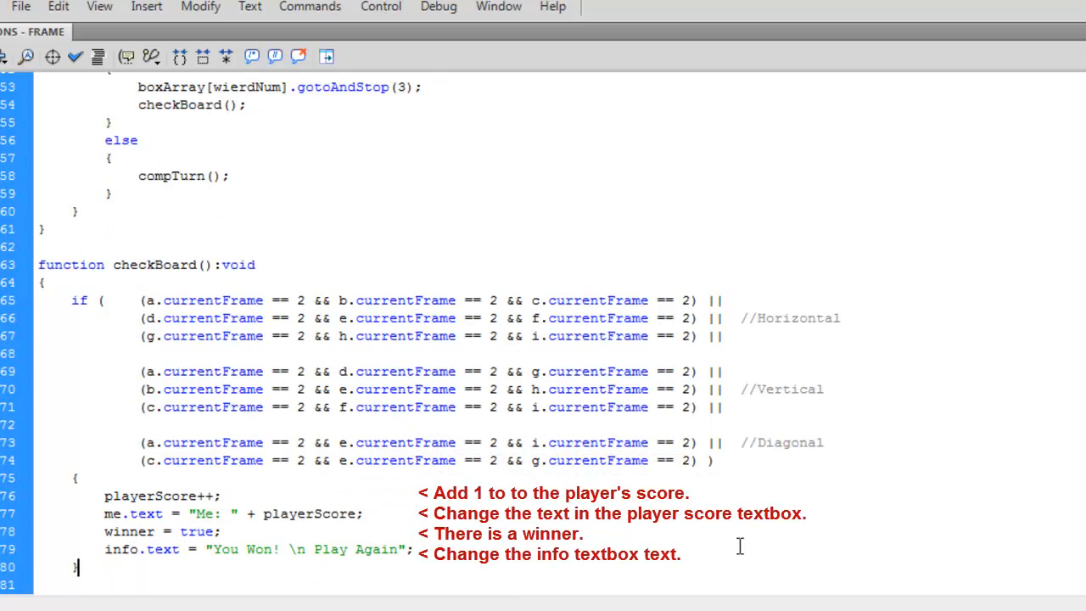
pyautogui.write('else if (   (a.currentFrame == 2 && b.currentFrame == 2 && c.currentFrame == 2) ||')
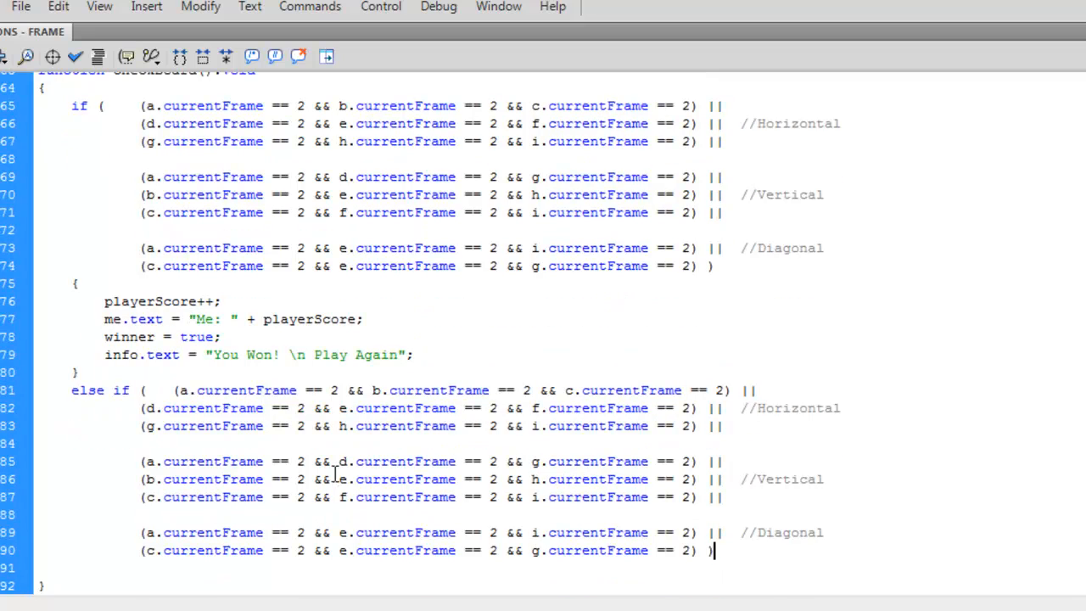
# Step: Replace 2 with 3 in the else-if conditions, set ai.text to 'AI: ' score, and show 'You Lost!'
pyautogui.press('ctrl+f')
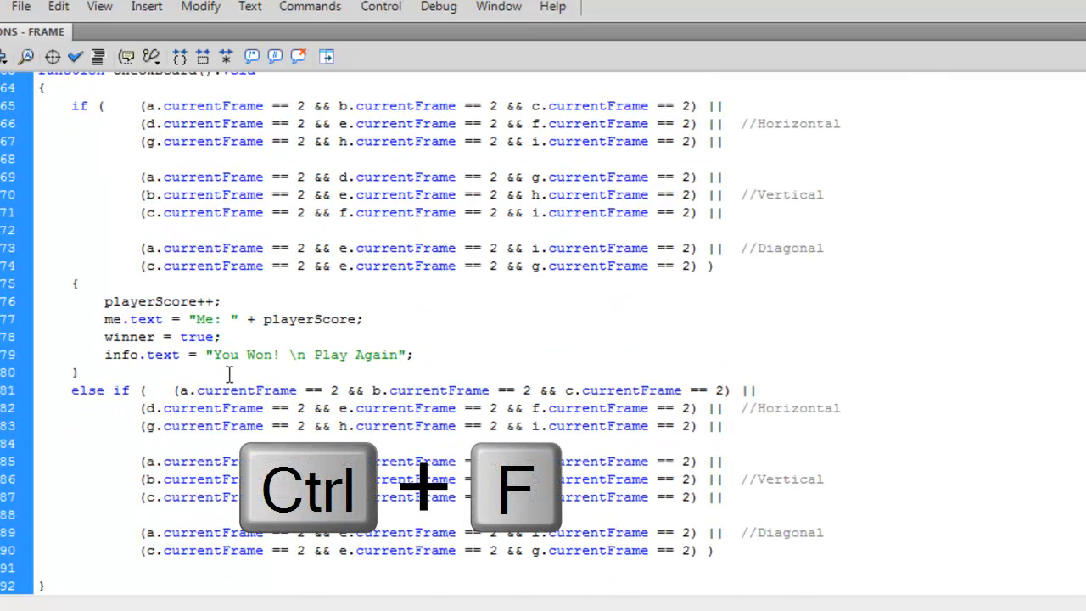
pyautogui.press('ctrl+f')
pyautogui.write('ai.')
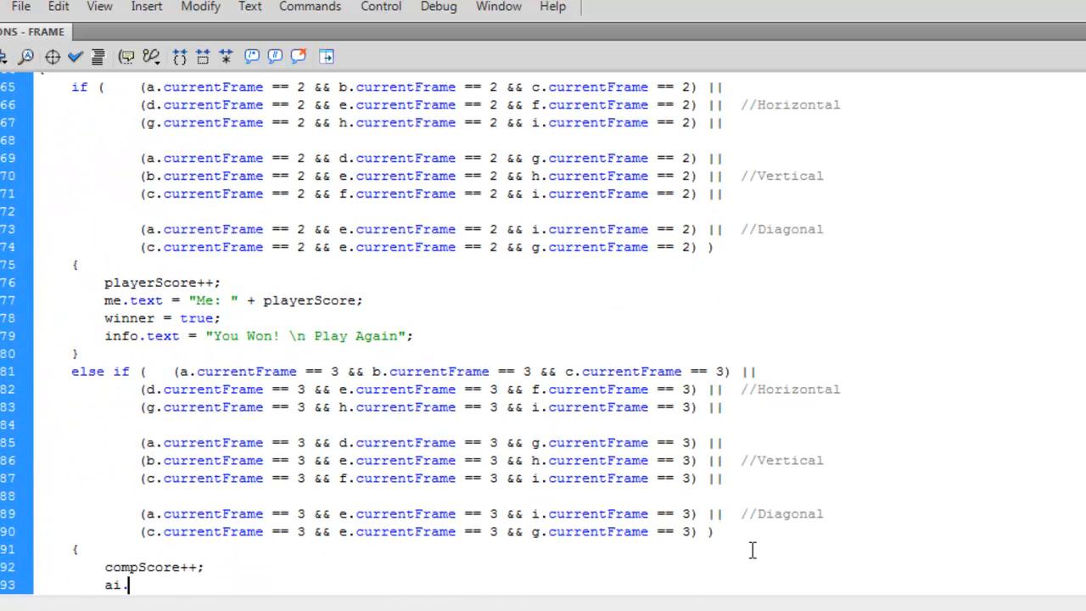
pyautogui.write('text = "AI: " + compScore;')
pyautogui.write('info.text = "')
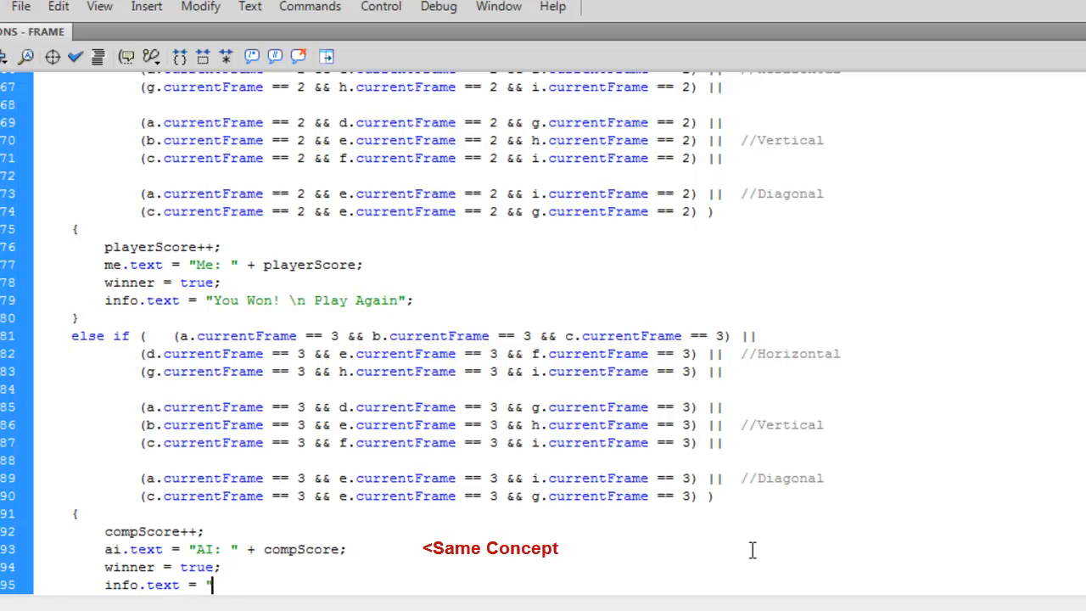
pyautogui.write('You I')
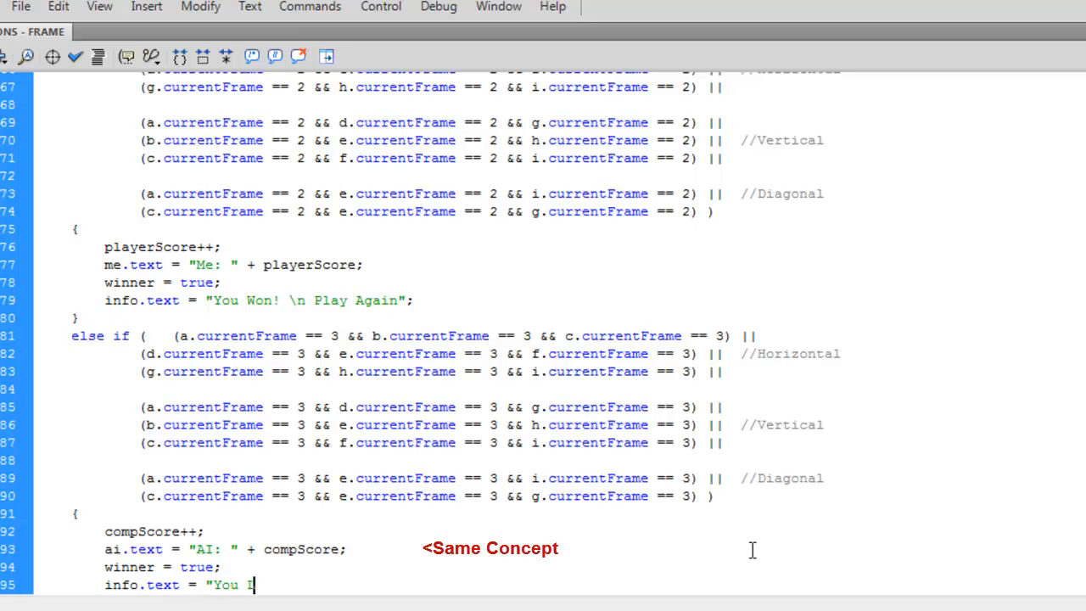
pyautogui.write('ost!')
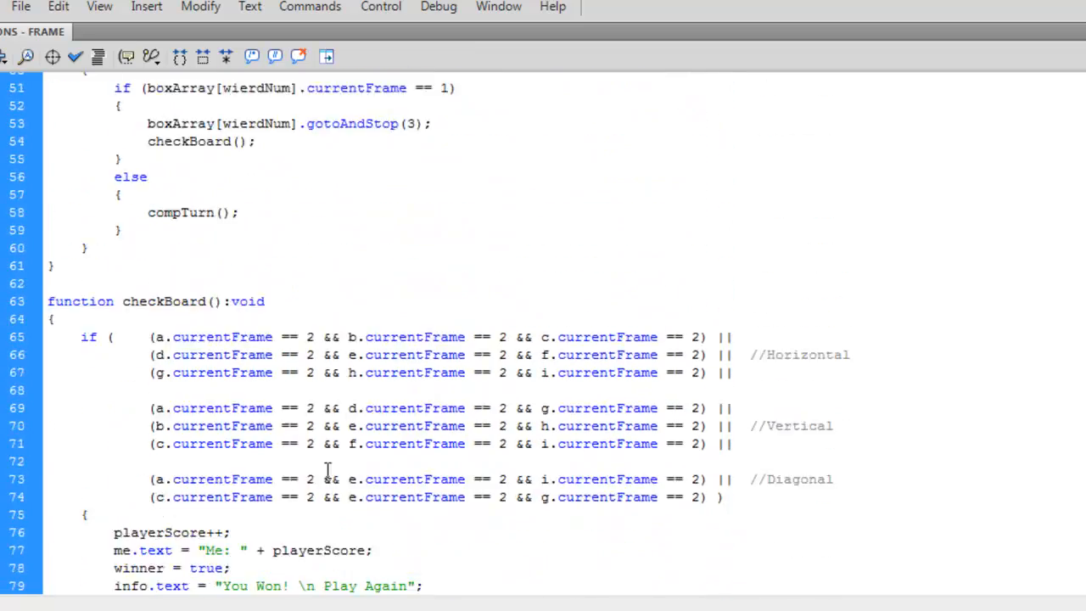
# Step: Write randomNum(numm):uint returning Math.round(Math.random()*numm)
pyautogui.scroll(-3)
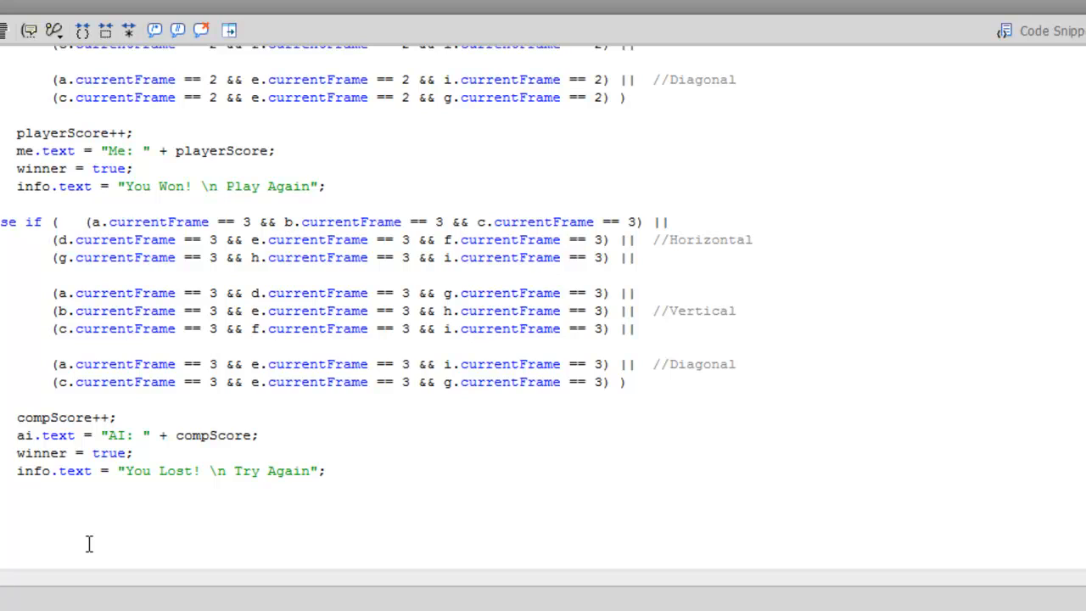
pyautogui.write('on random')
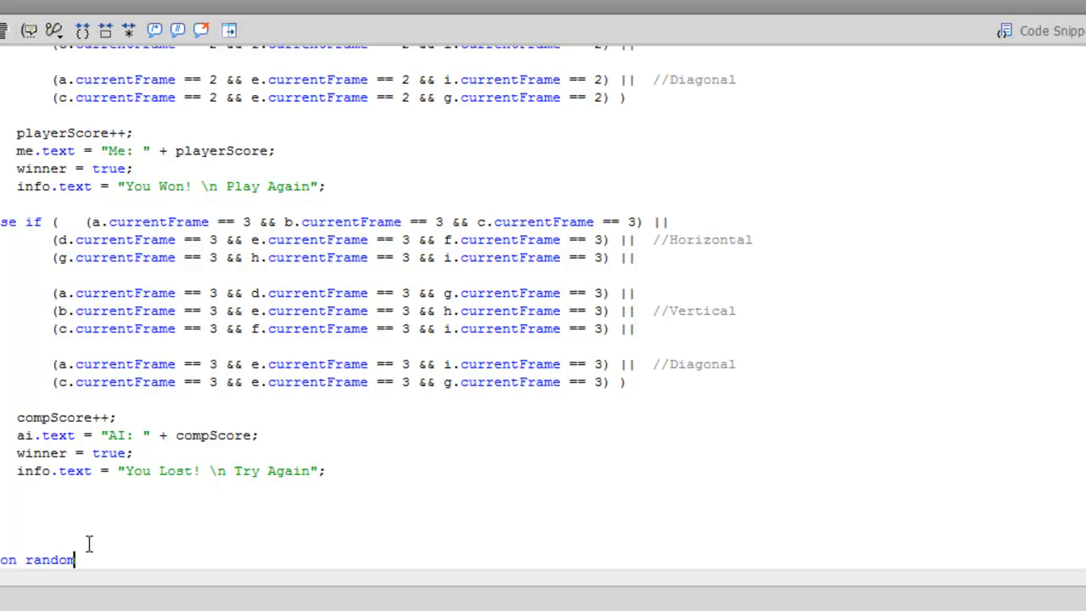
pyautogui.write('Num')
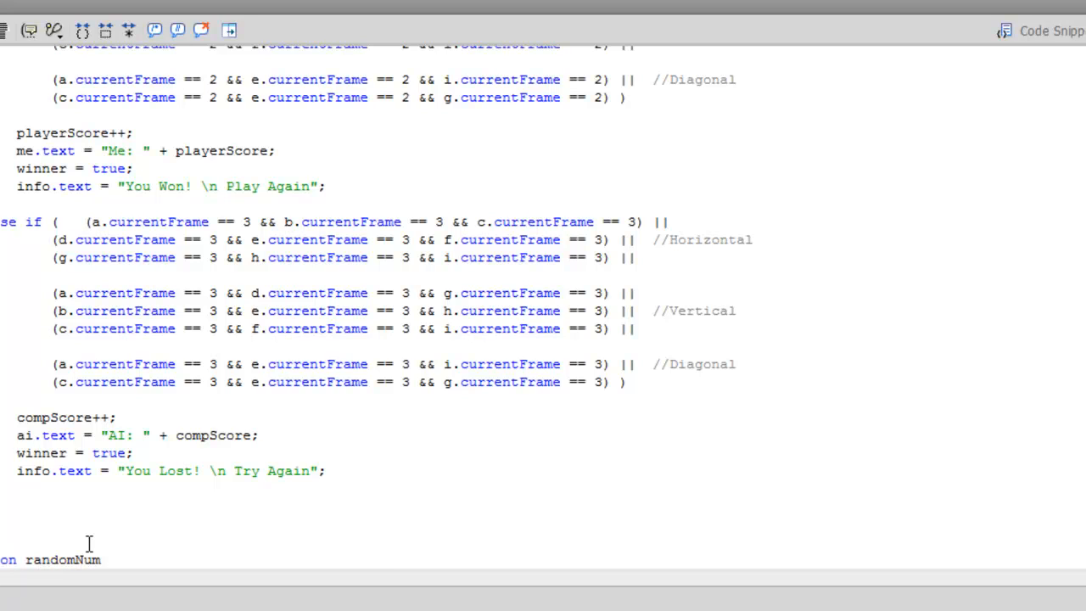
pyautogui.write('(numm) :uir')
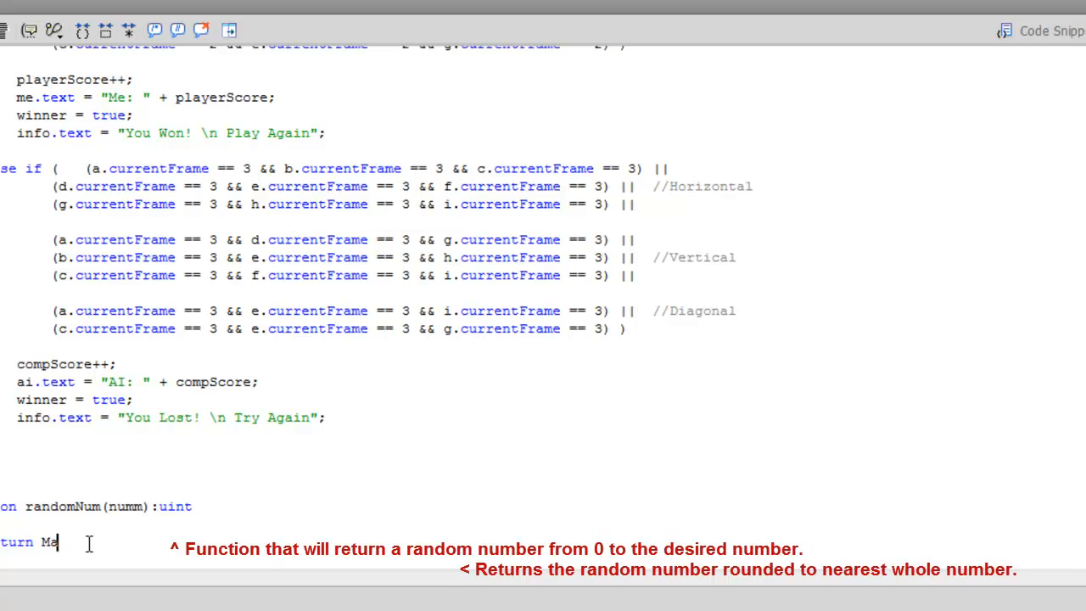
pyautogui.write('th.round(')
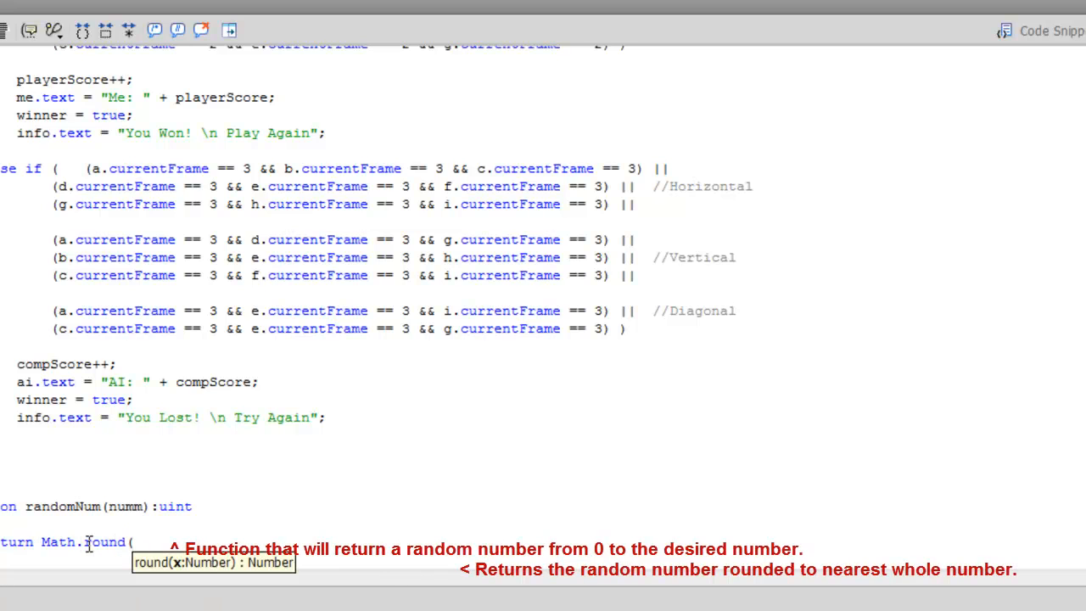
pyautogui.write('Math.random(')
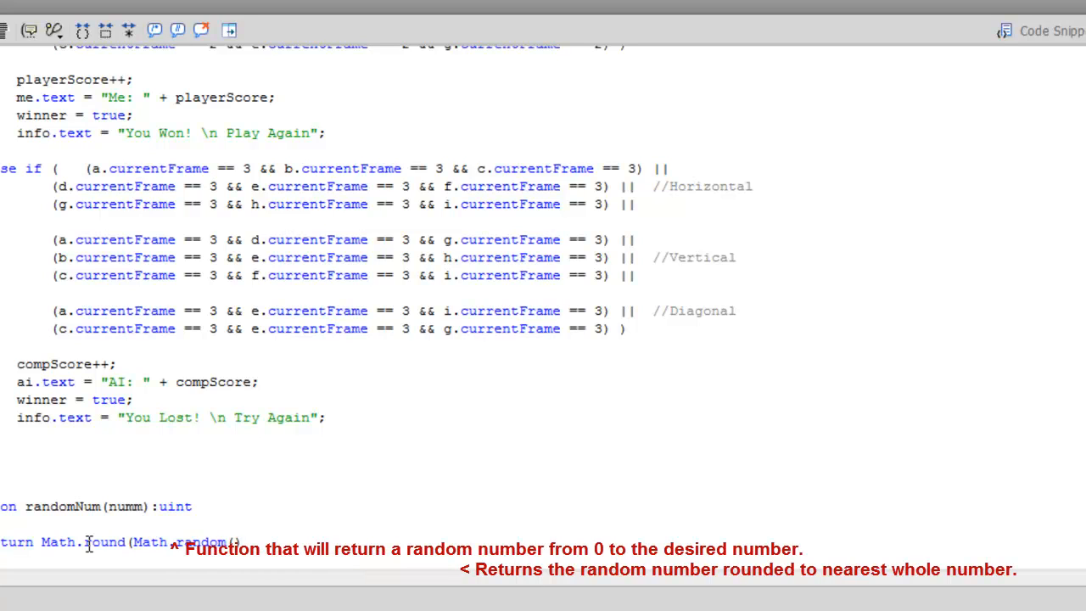
pyautogui.write('*numm')
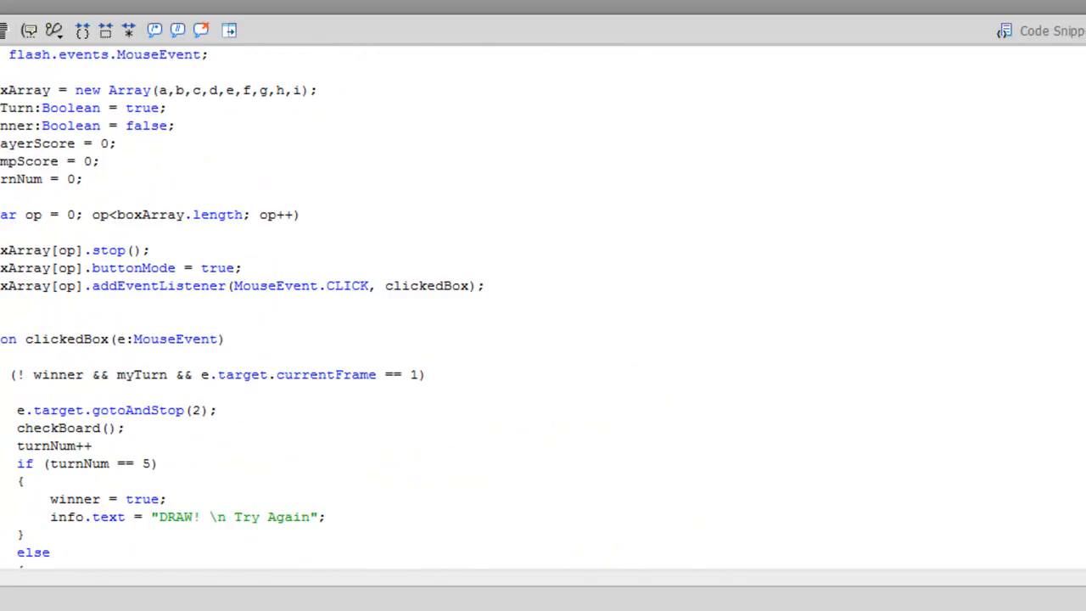
pyautogui.moveTo(1070, 83)
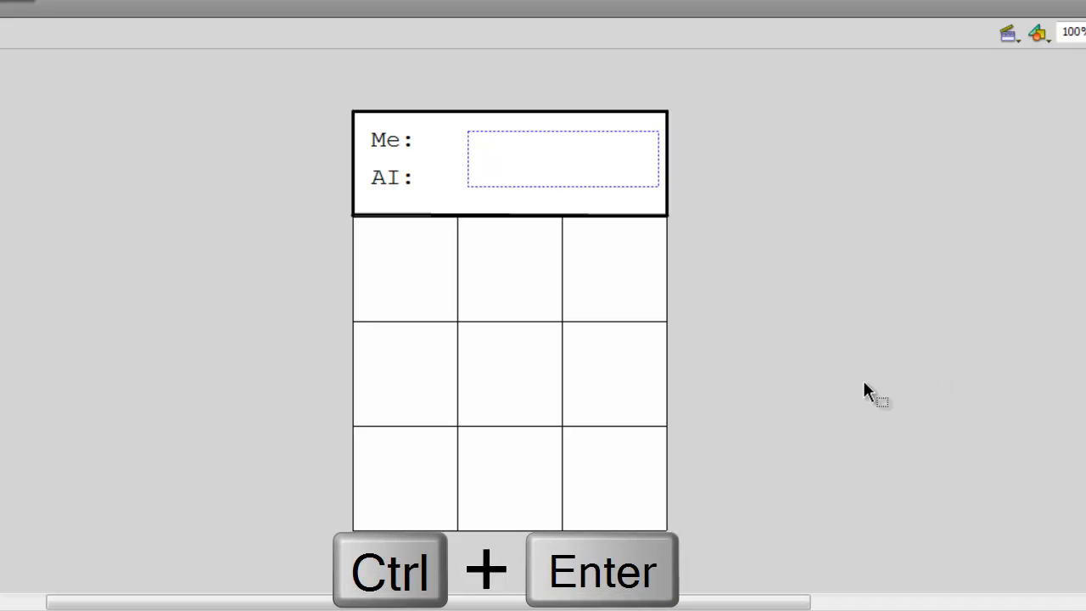
# Step: Test the movie with Ctrl+Enter and place X's until the AI wins: 'You Lost! Try Again'
pyautogui.press('ctrl+enter')
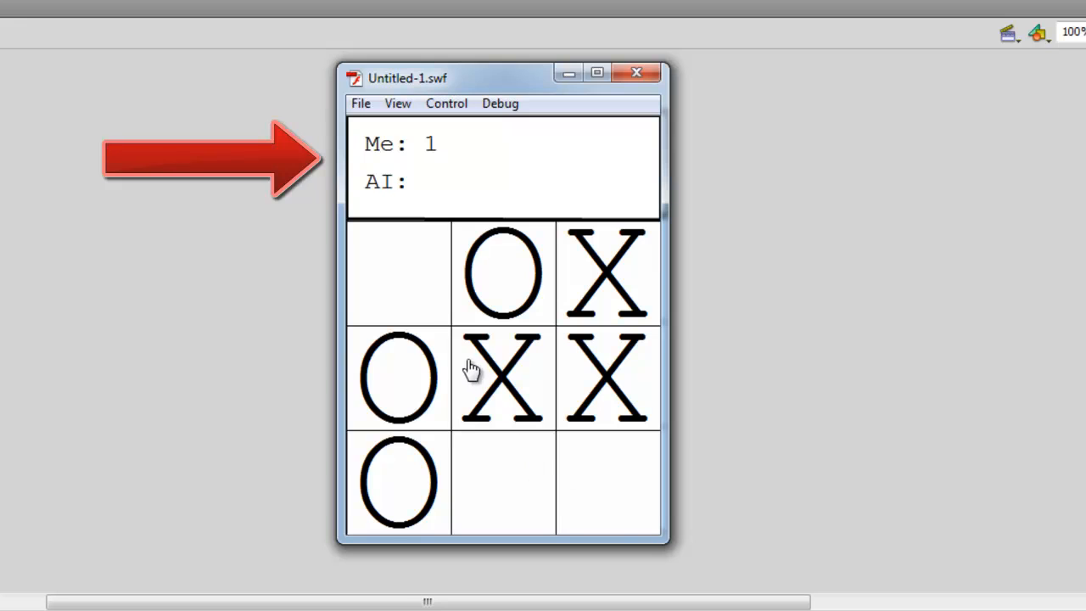
pyautogui.click(398, 272)
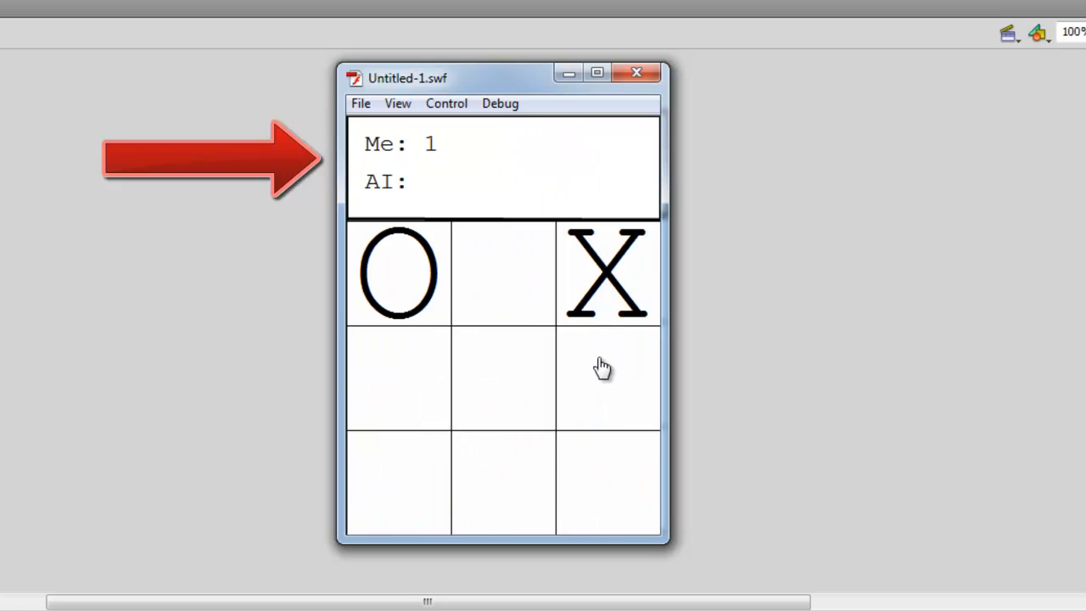
pyautogui.click(503, 274)
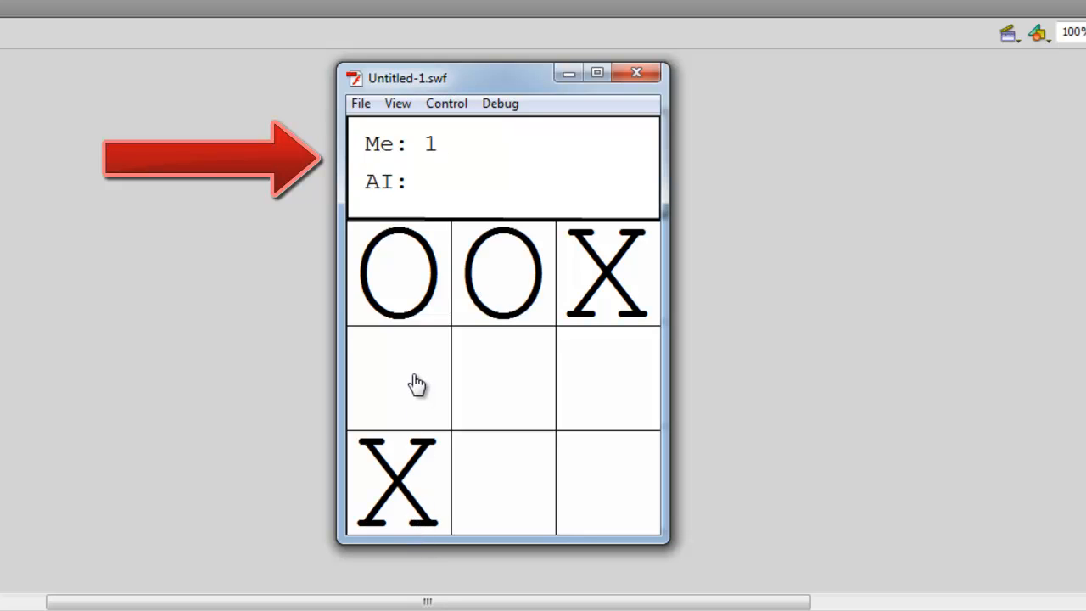
pyautogui.click(398, 379)
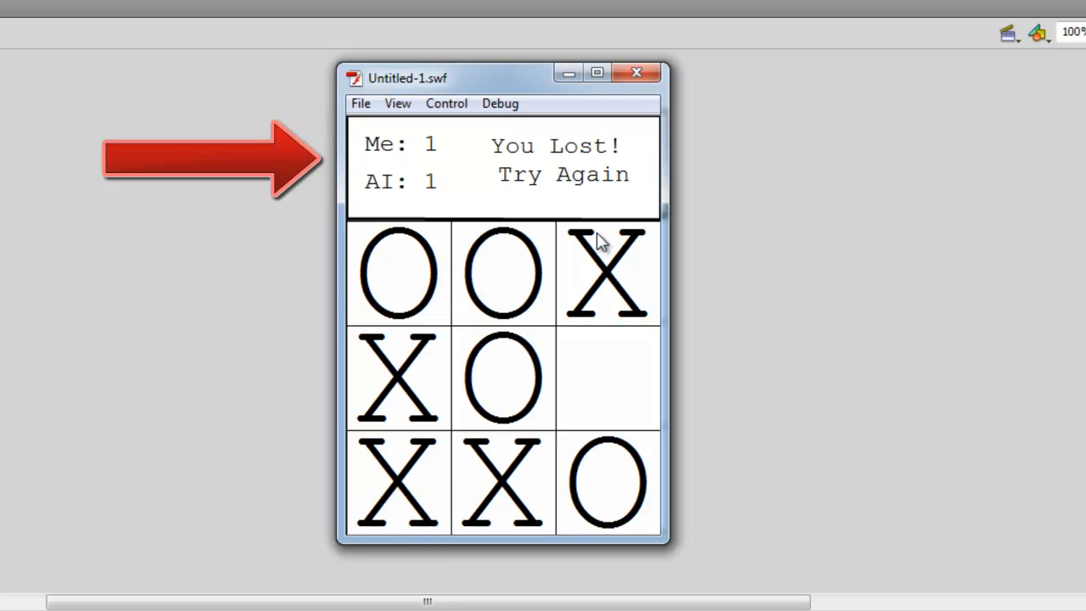